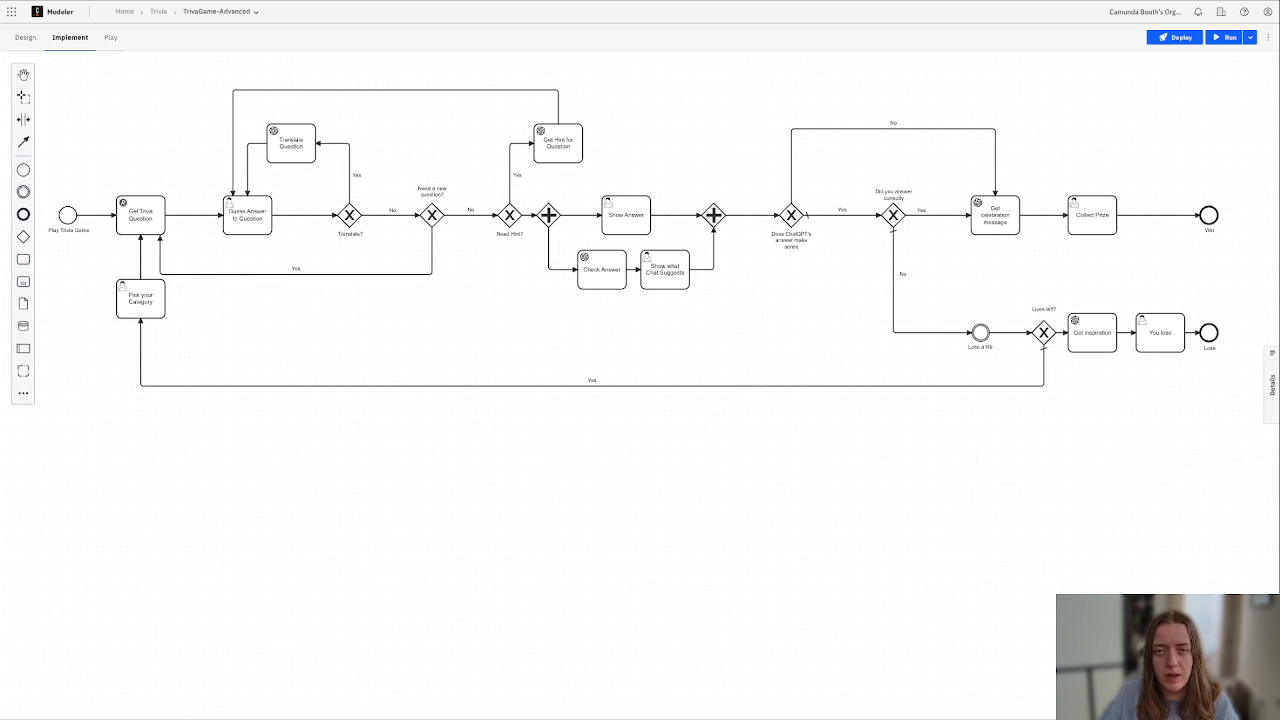
mouse_move(1196, 294)
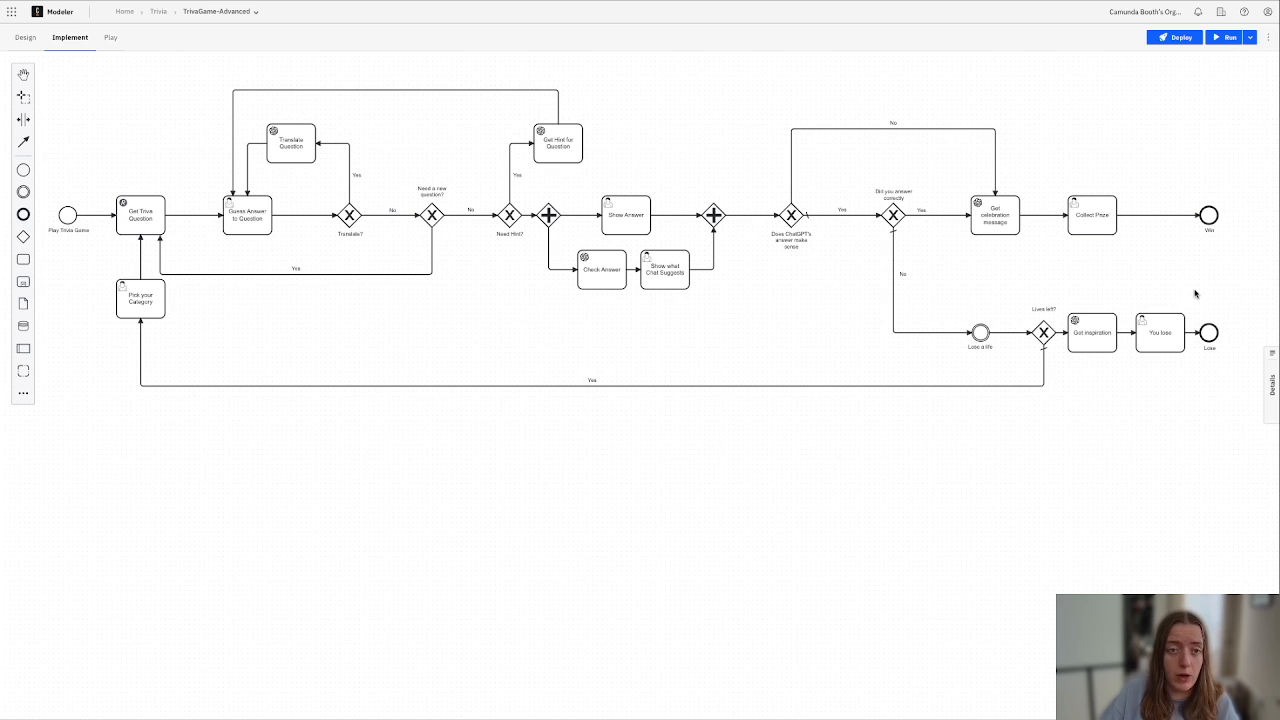
mouse_move(1032, 312)
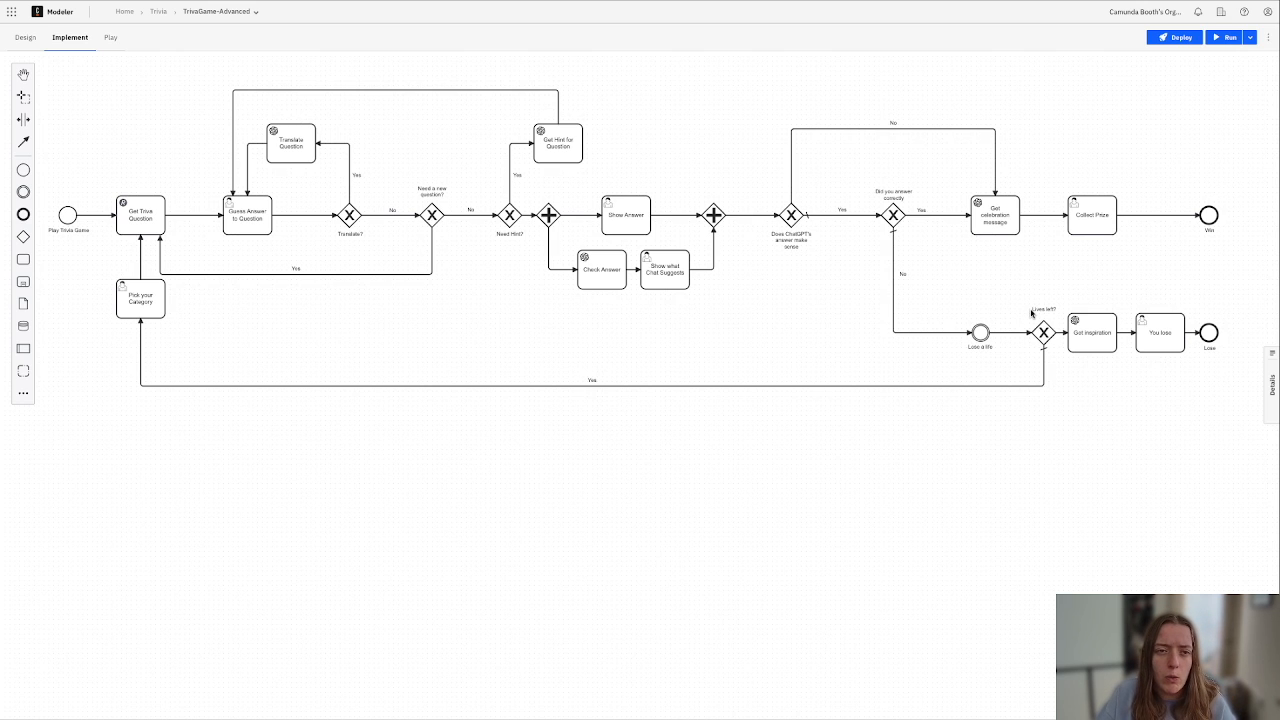
mouse_move(936, 232)
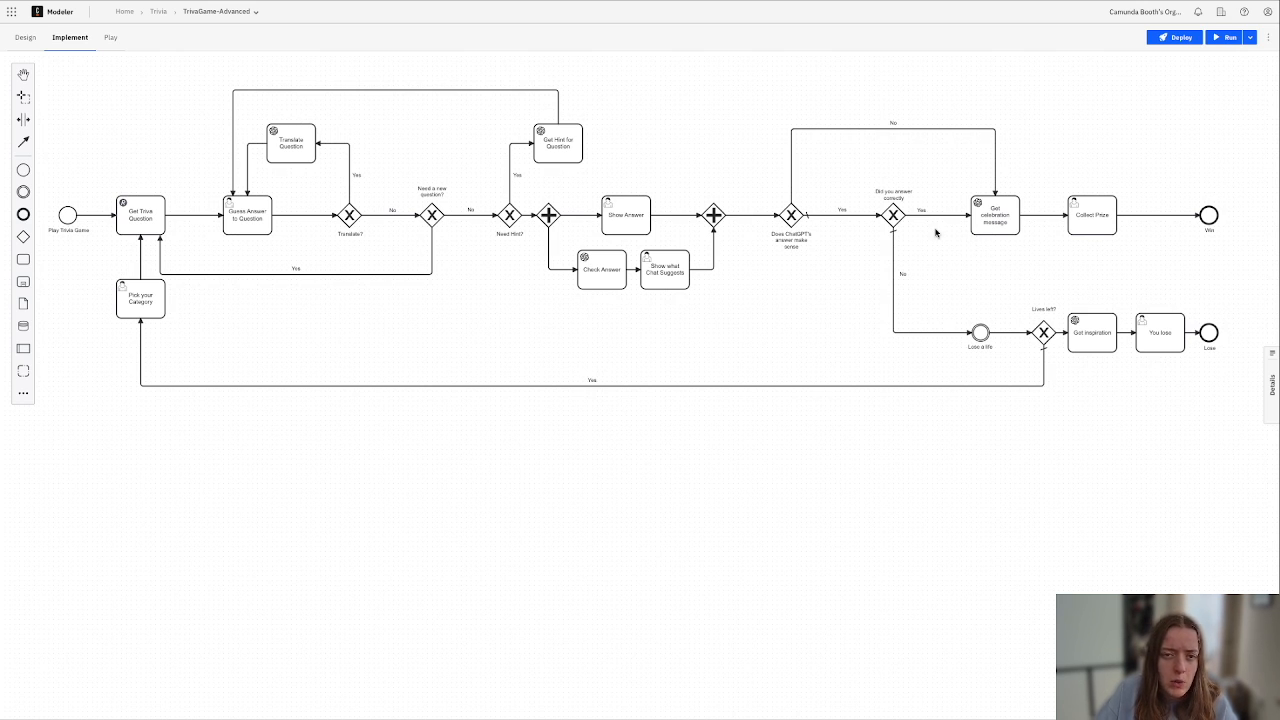
mouse_move(492, 188)
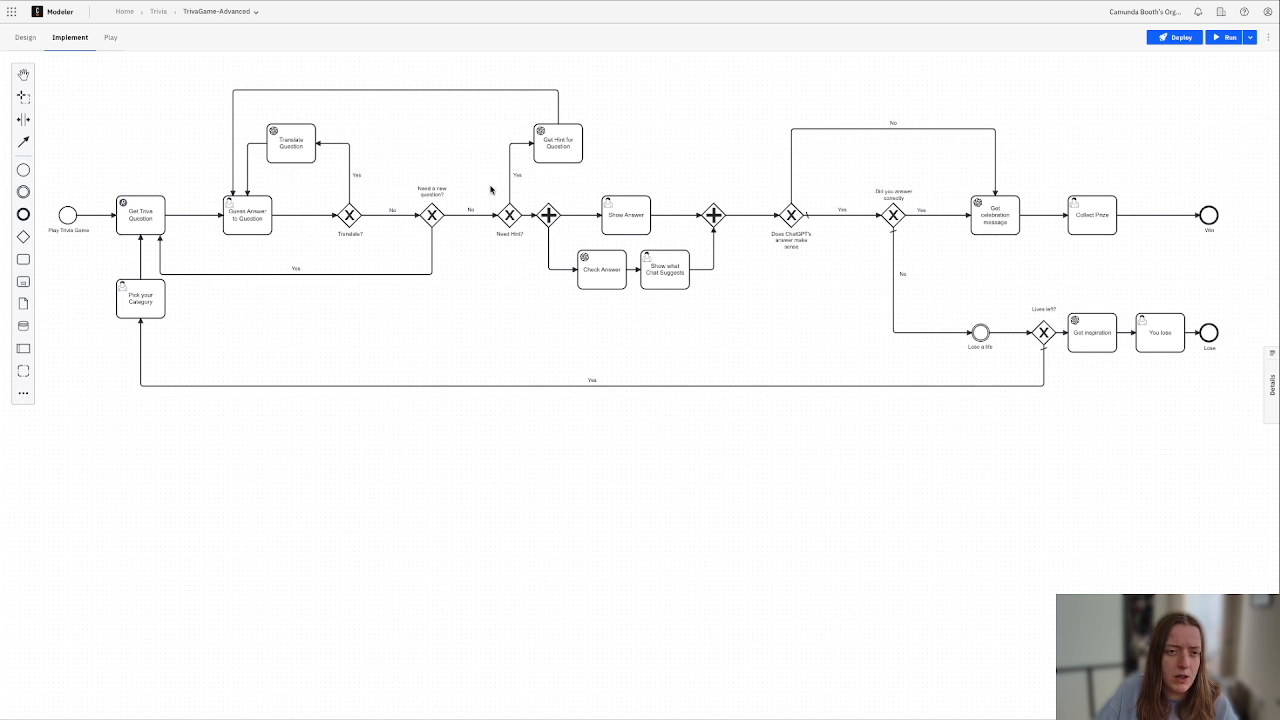
mouse_move(424, 352)
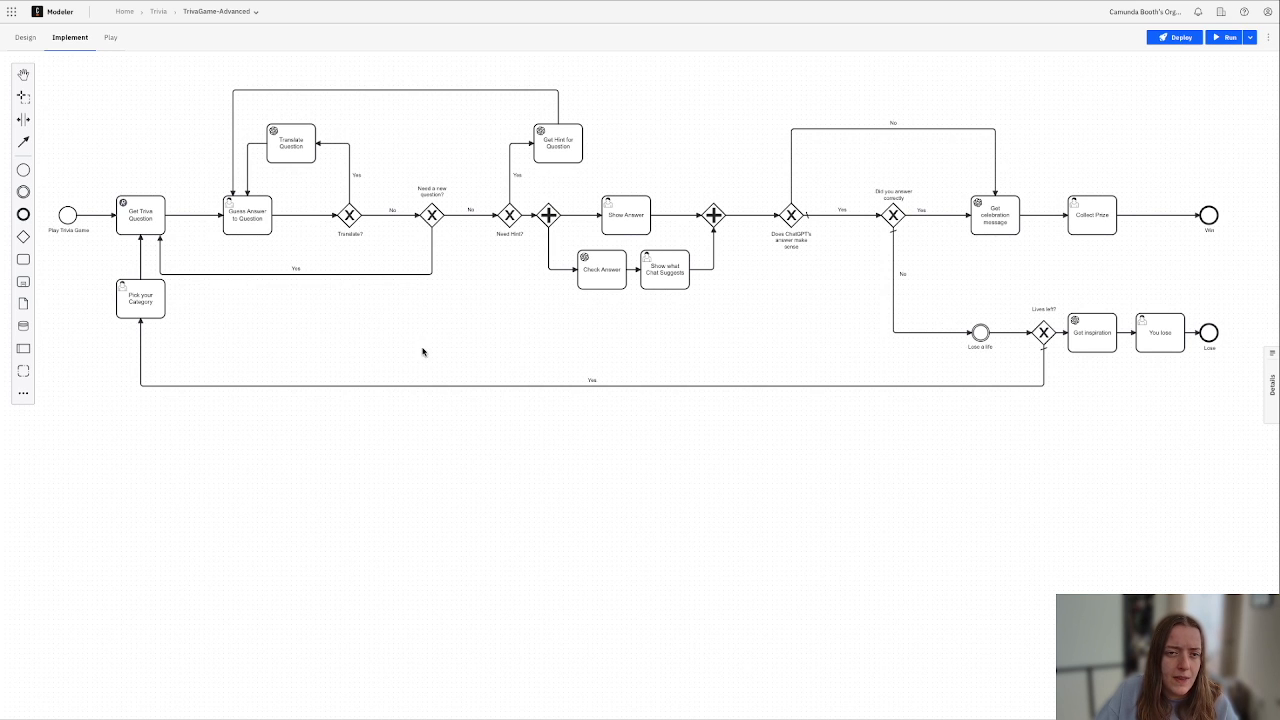
mouse_move(136, 236)
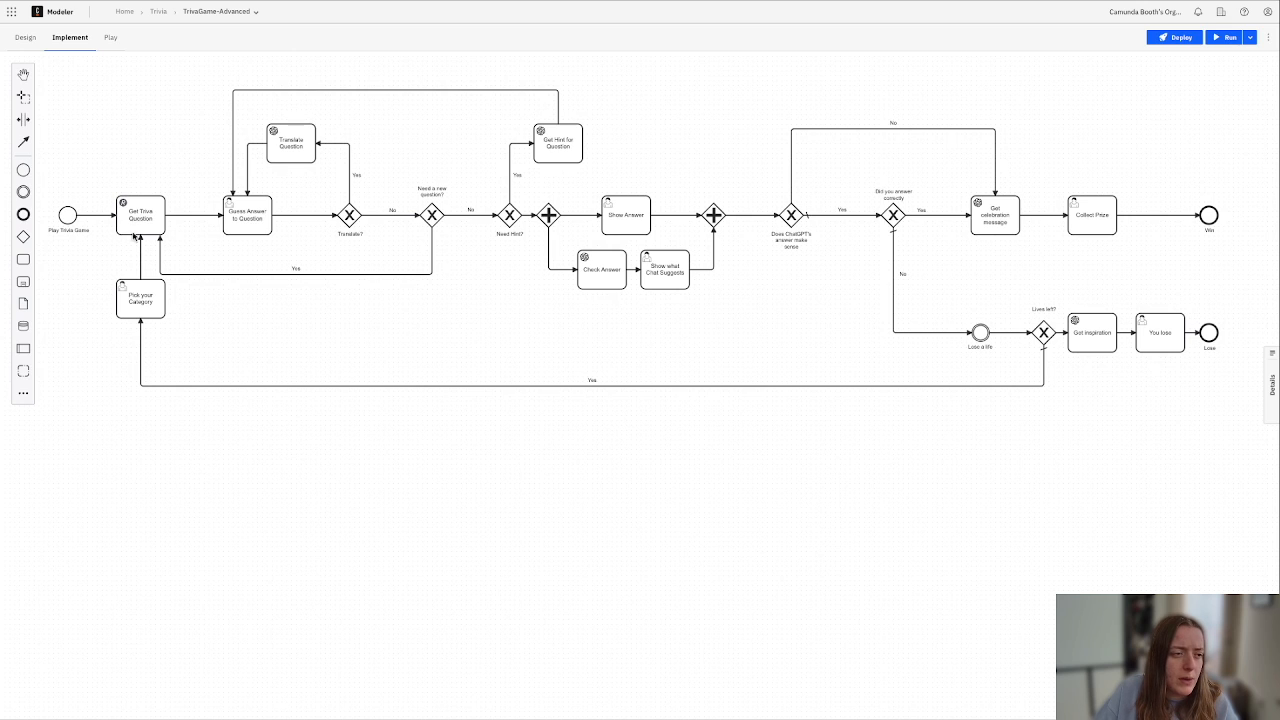
mouse_move(454, 316)
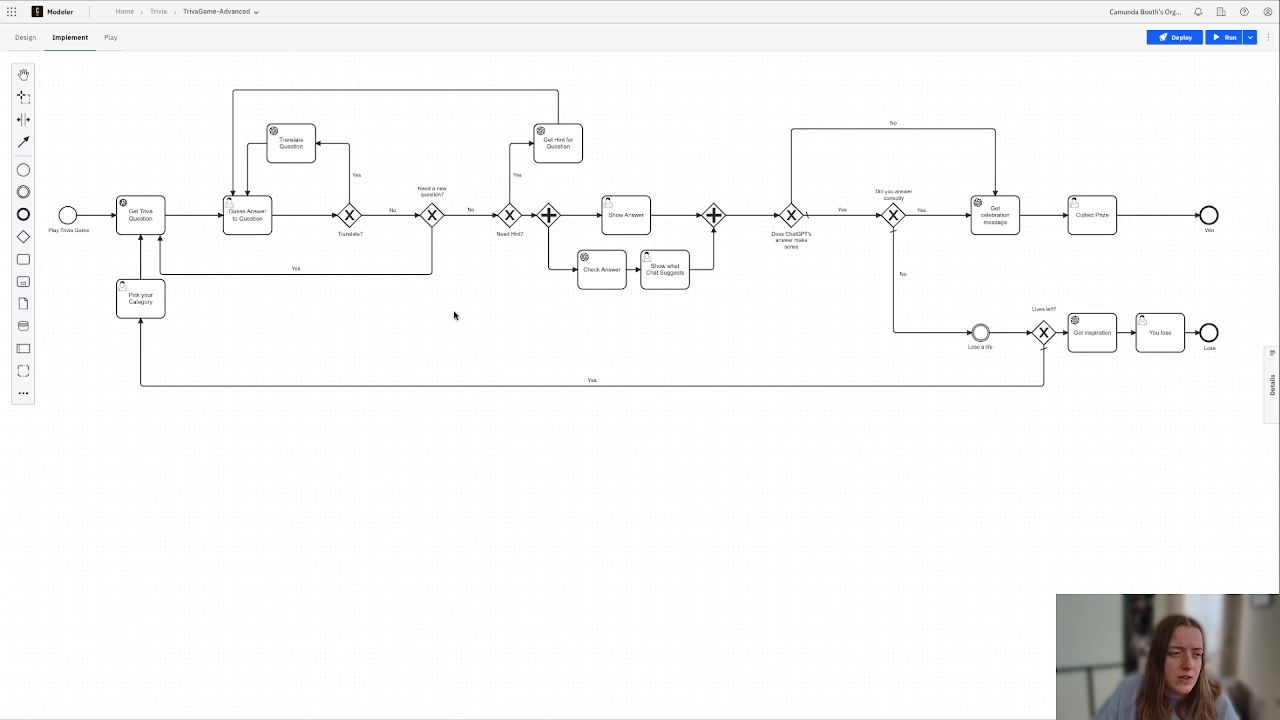
mouse_move(616, 180)
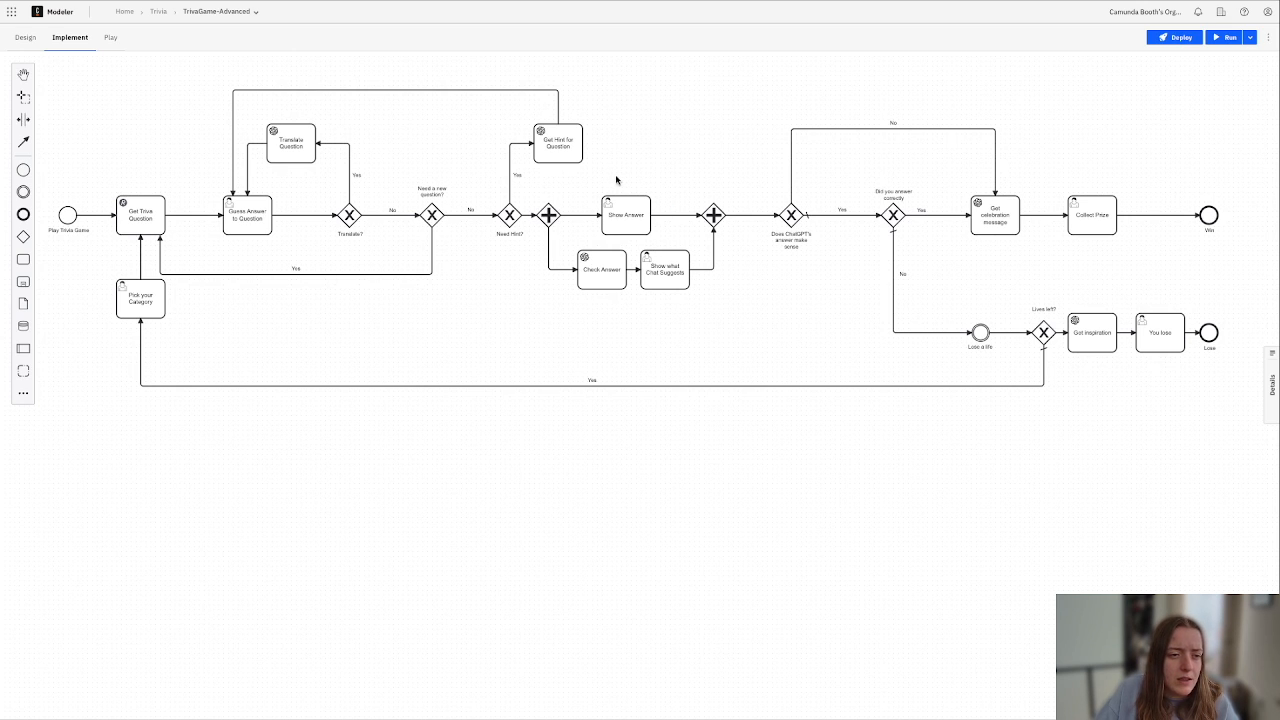
mouse_move(268, 178)
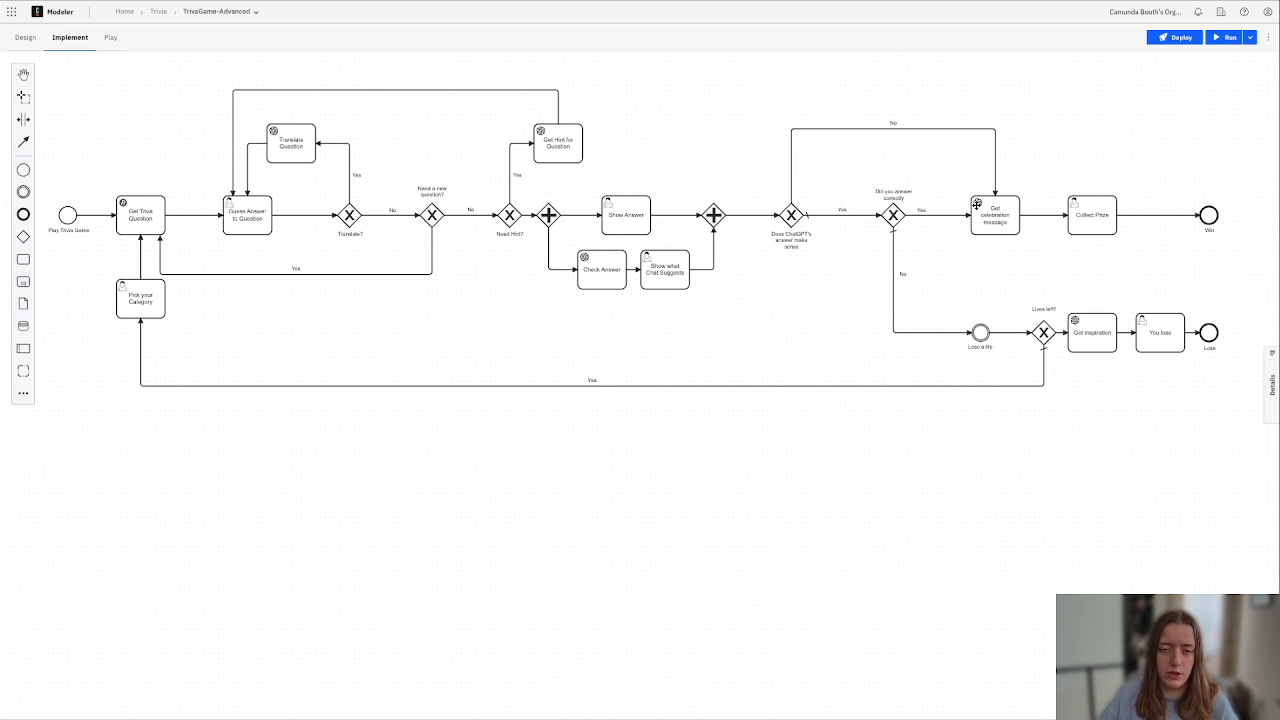
mouse_move(936, 344)
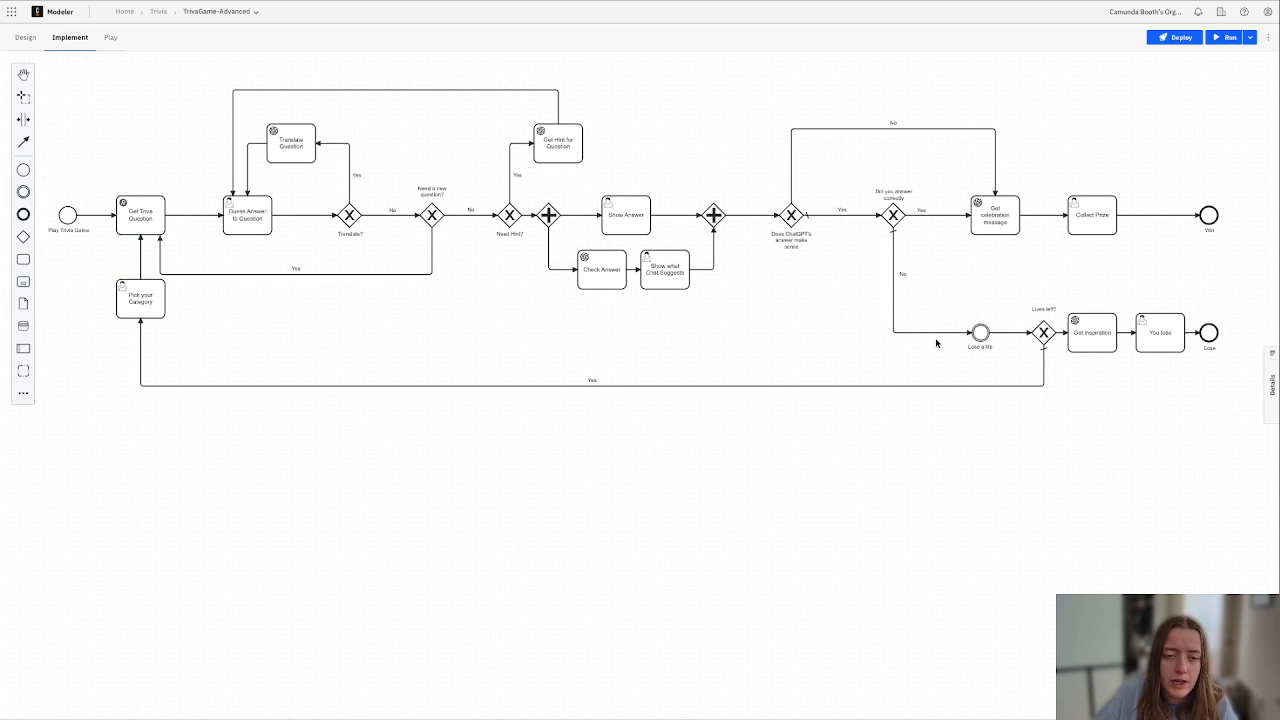
mouse_move(1076, 320)
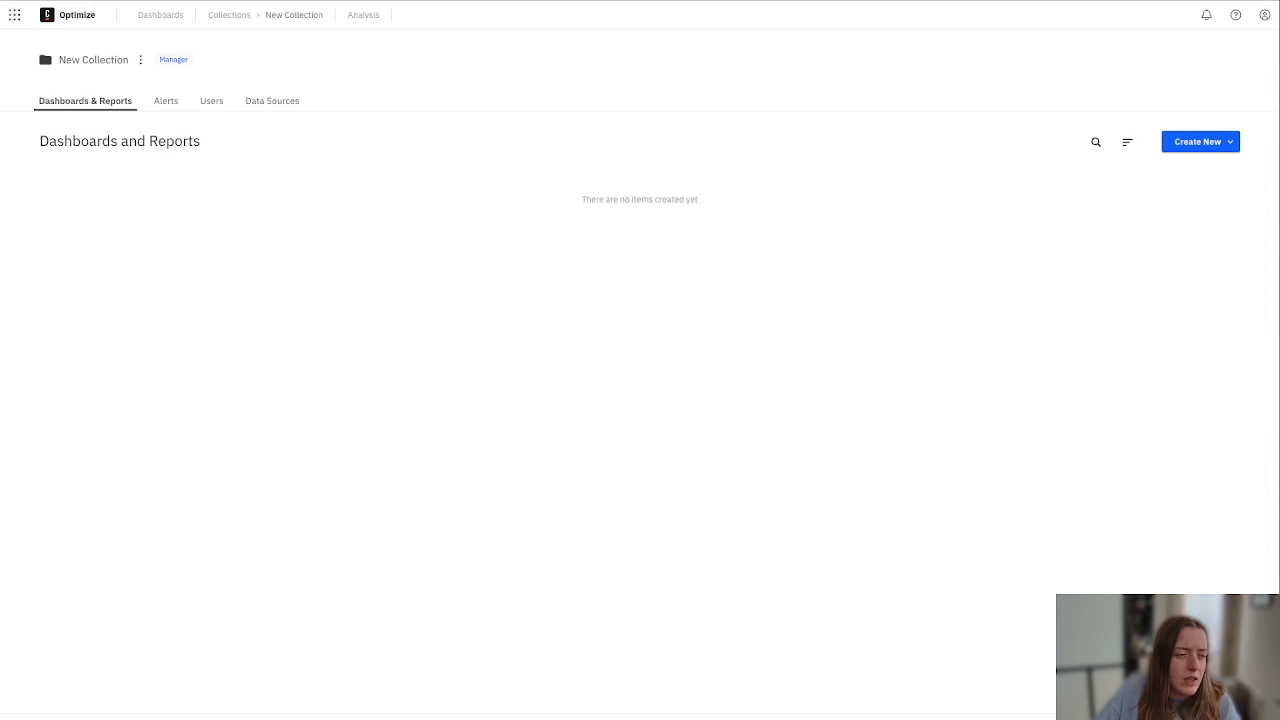
mouse_move(1052, 448)
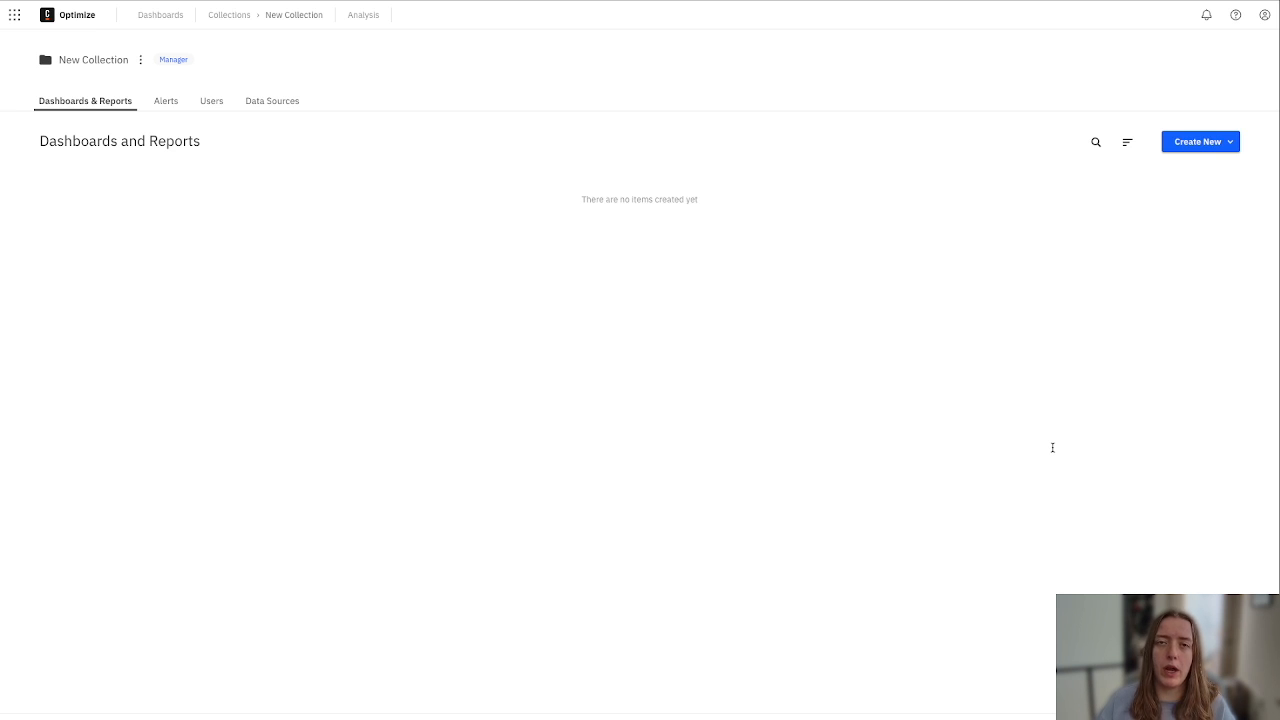
mouse_move(672, 332)
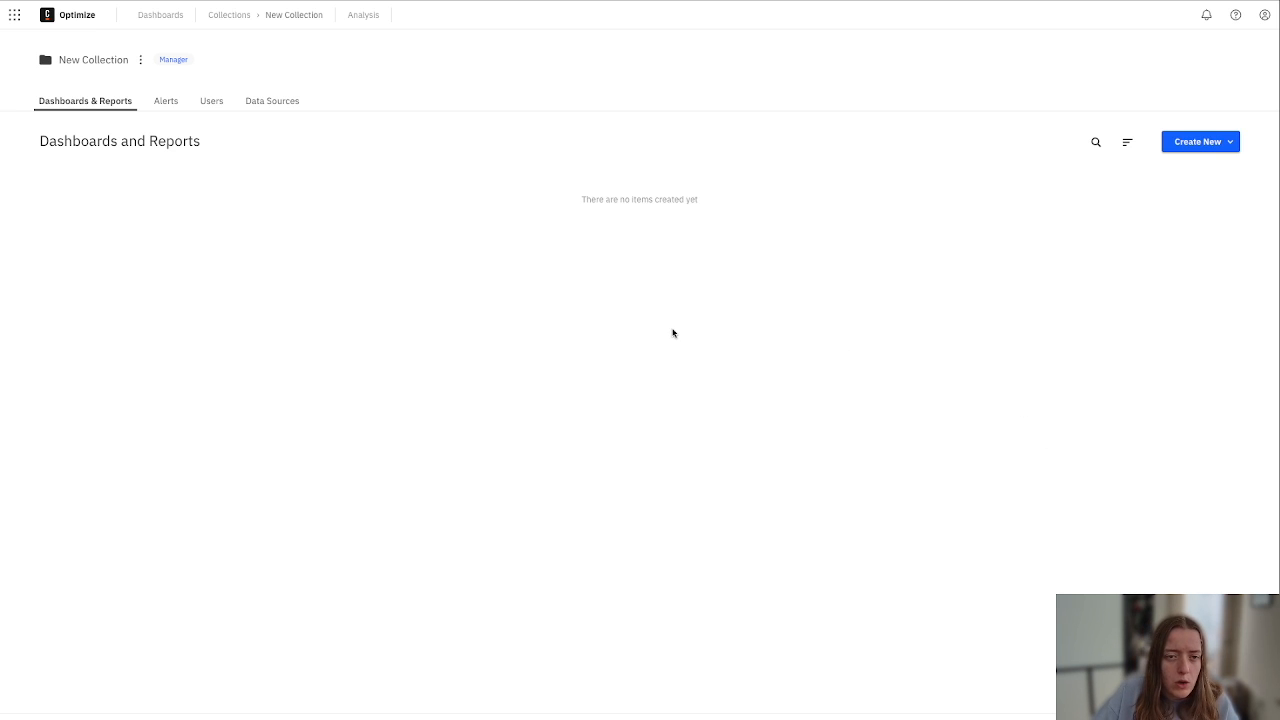
mouse_move(1096, 142)
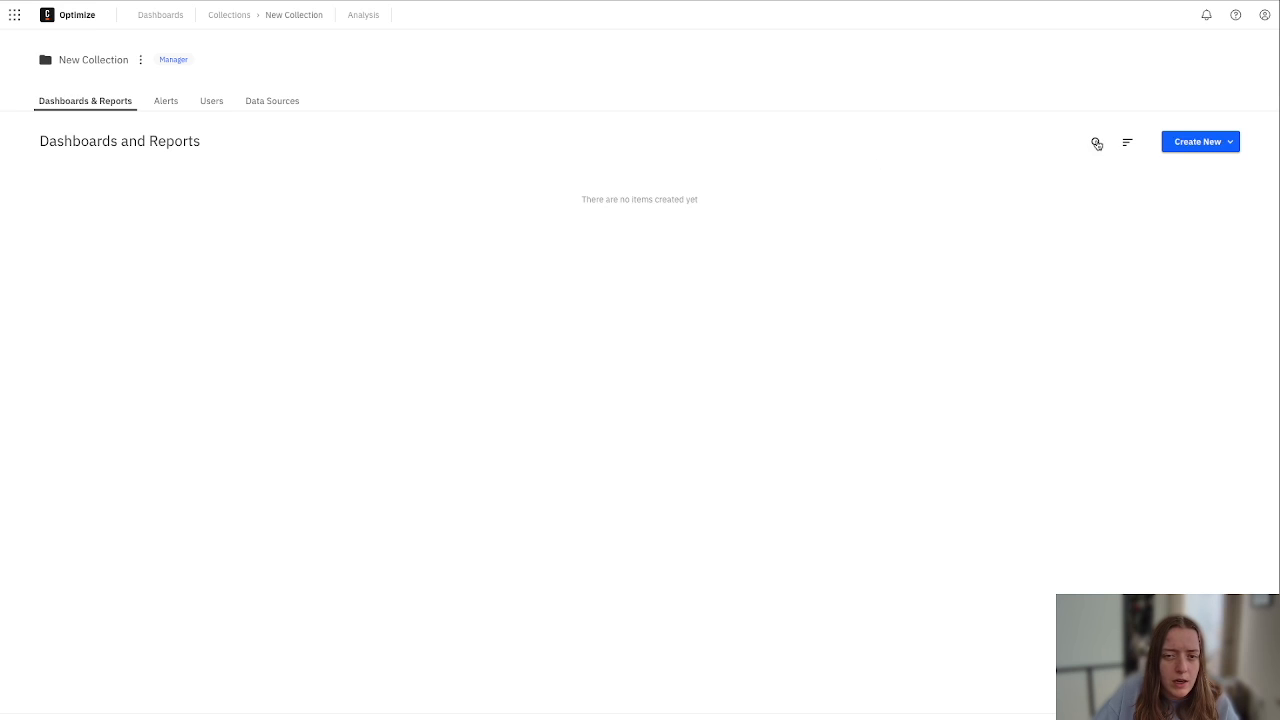
Create a Trivia Game report from the 'Locate incident hotspots on a Heatmap' template.
click(1196, 140)
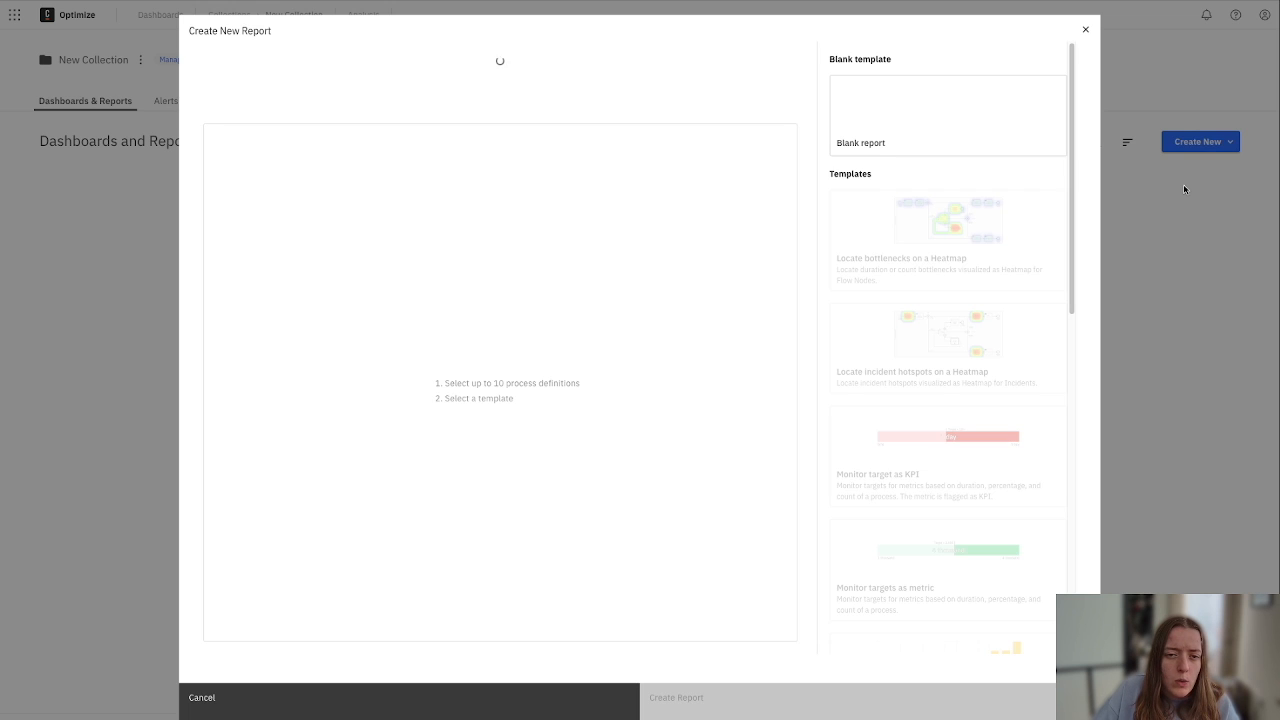
click(456, 80)
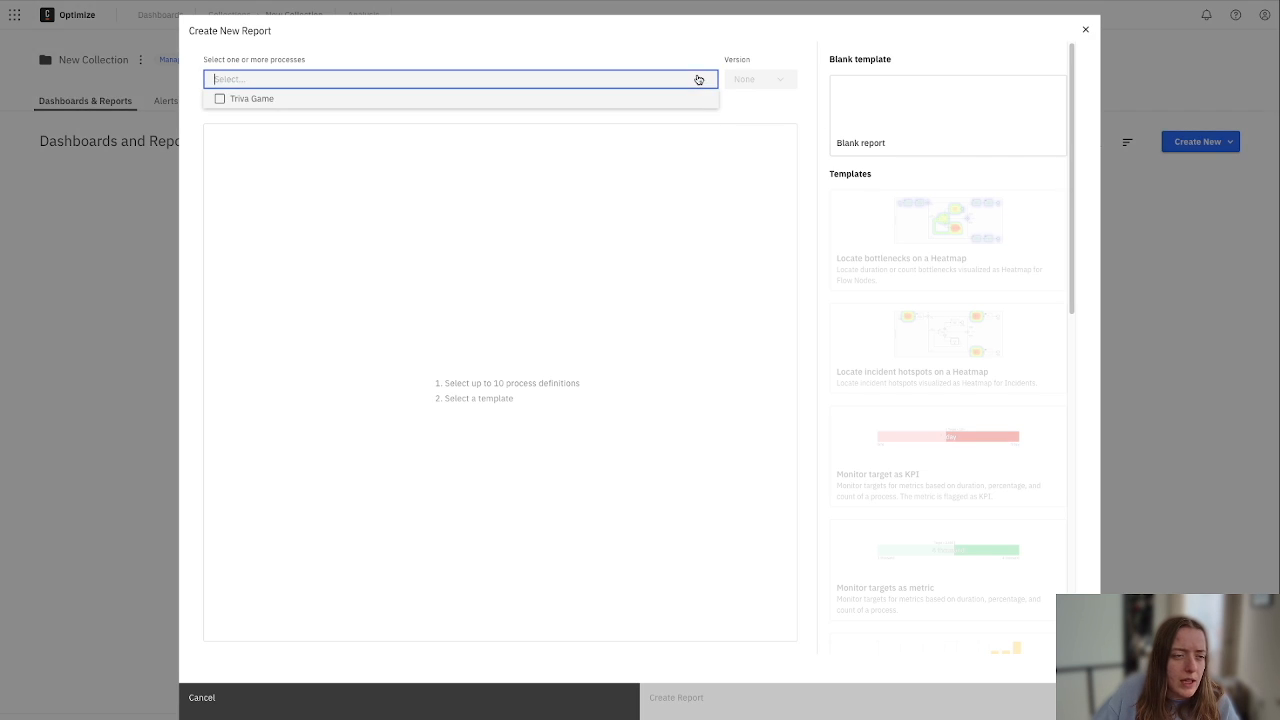
click(220, 98)
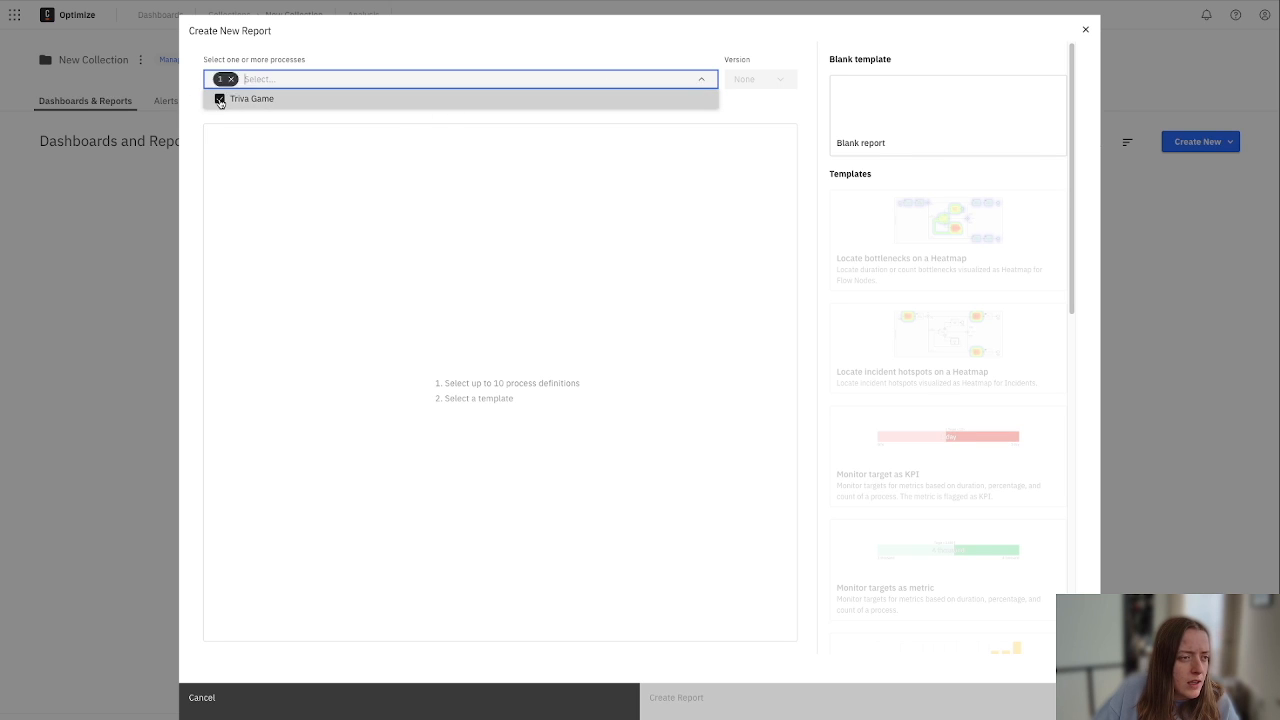
click(220, 98)
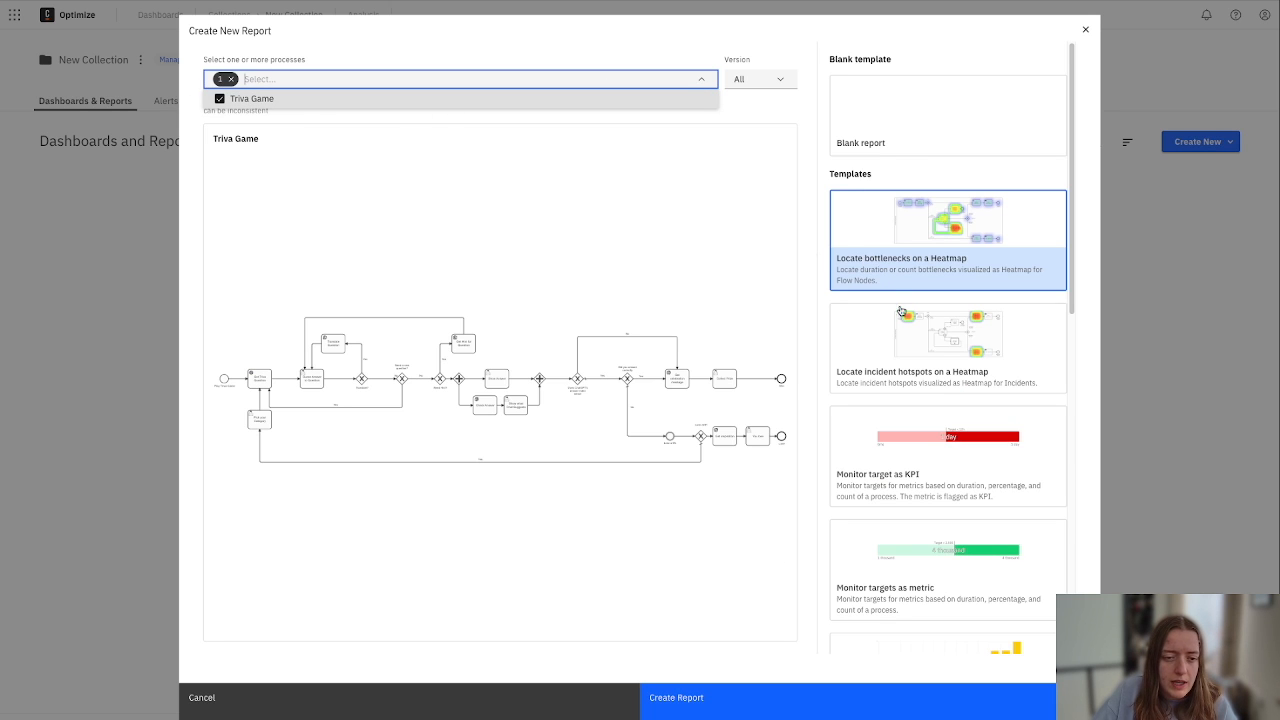
click(946, 348)
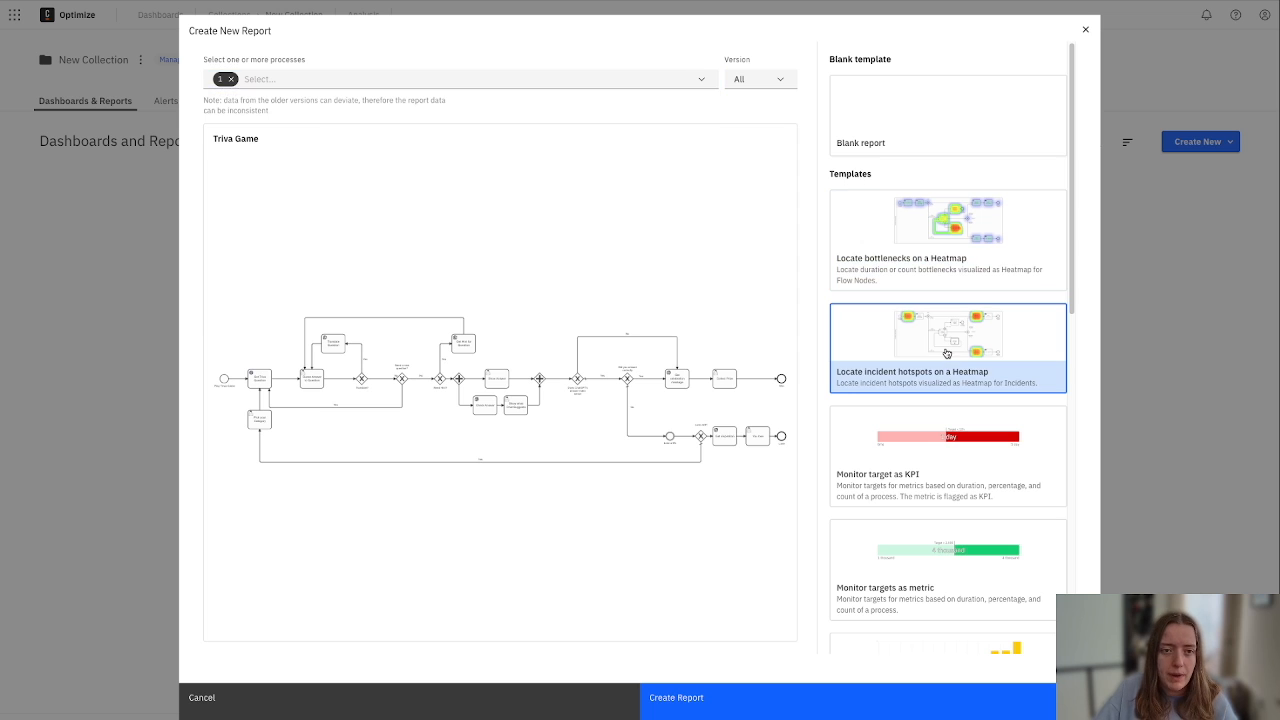
click(676, 696)
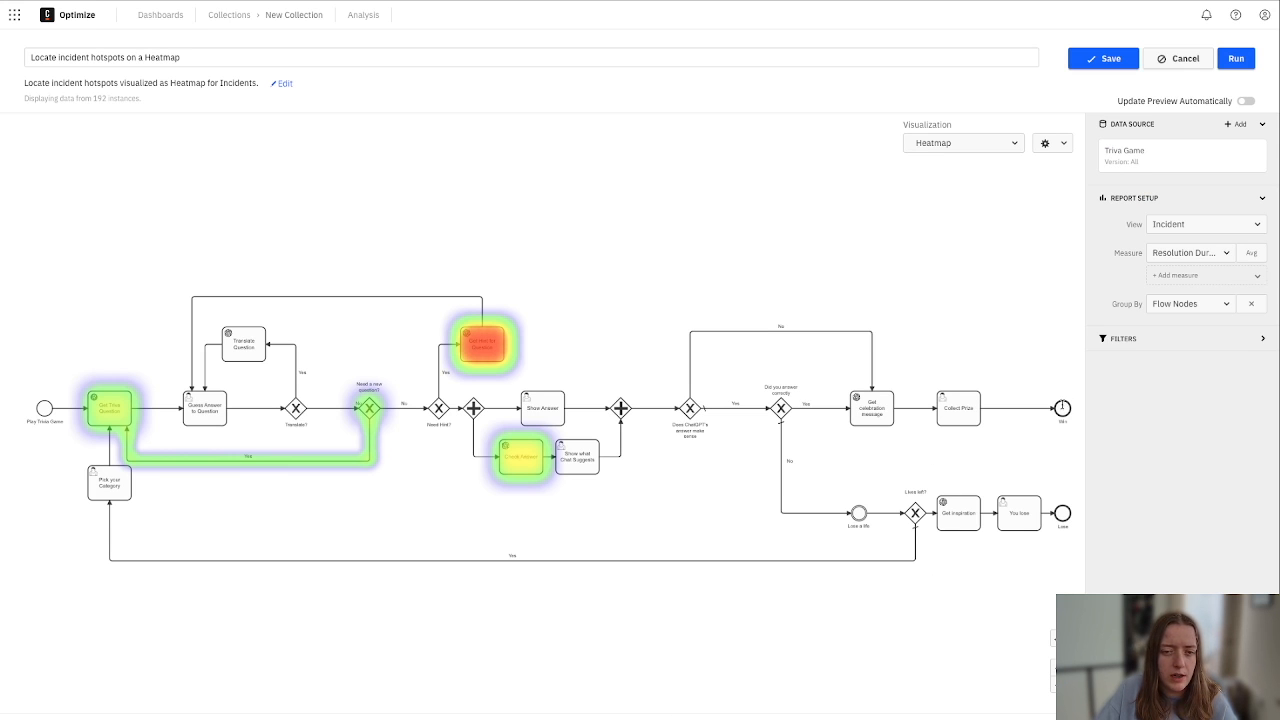
mouse_move(438, 204)
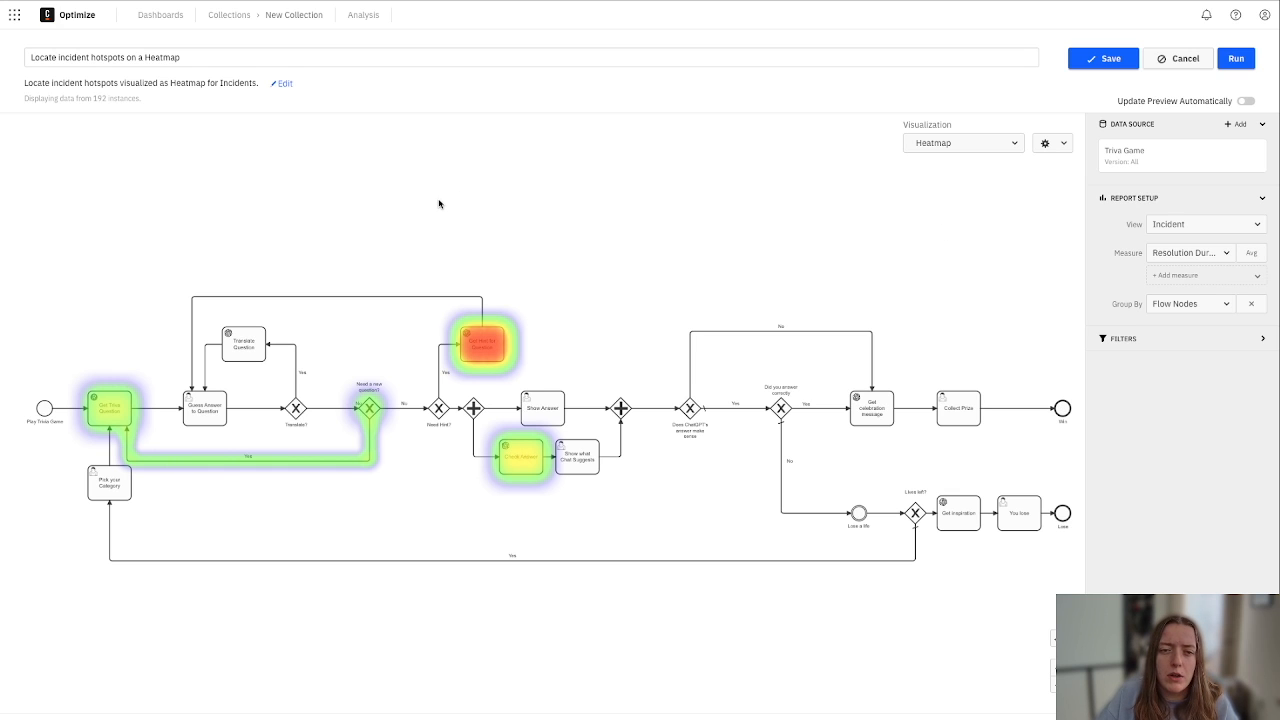
mouse_move(476, 184)
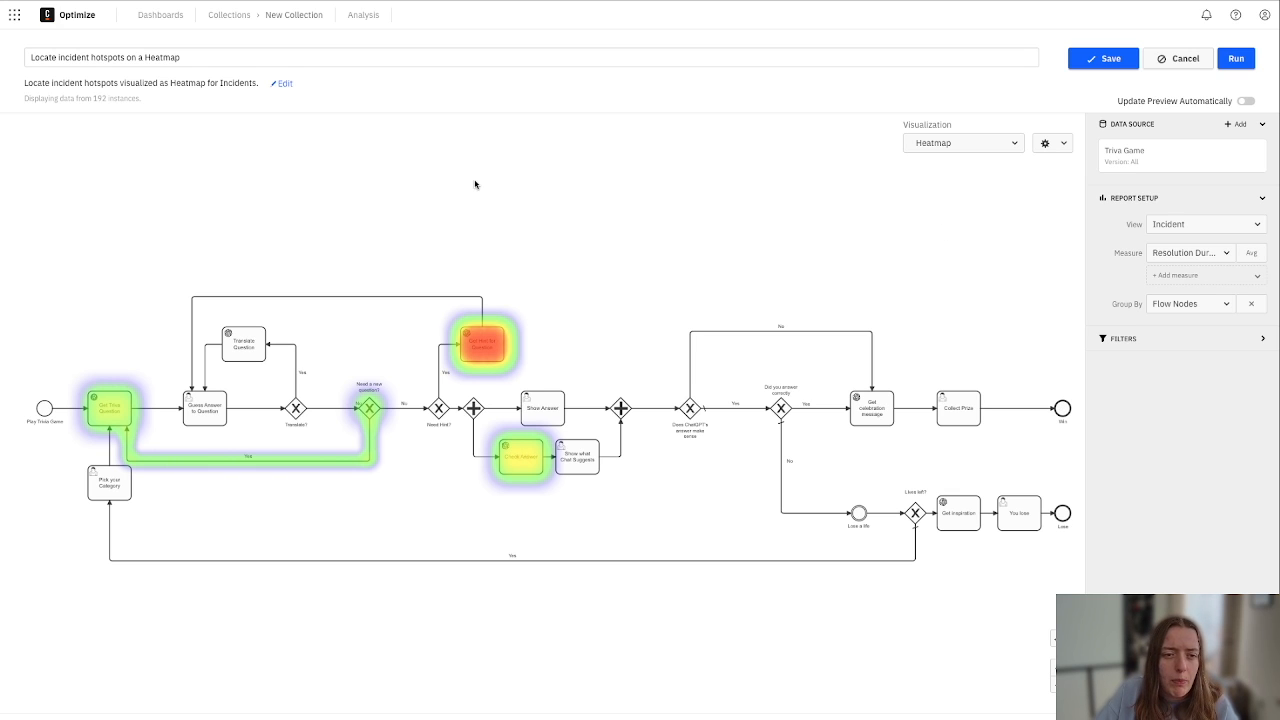
mouse_move(330, 210)
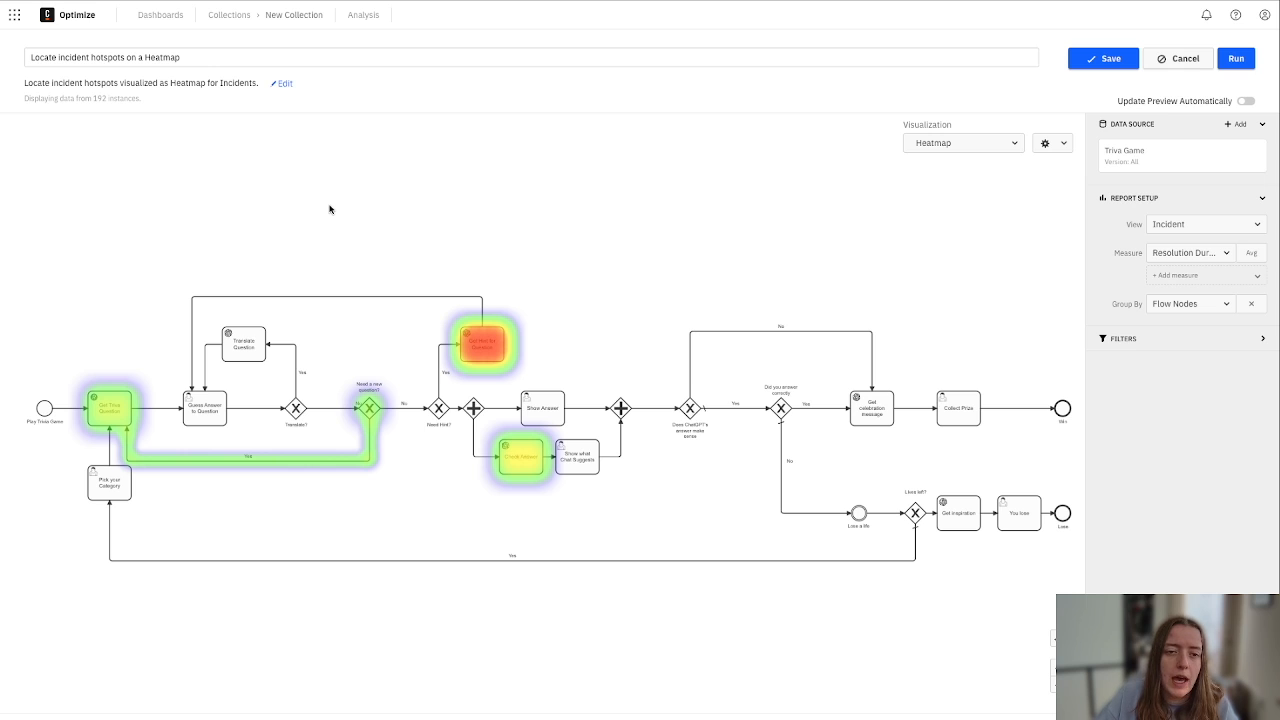
mouse_move(746, 30)
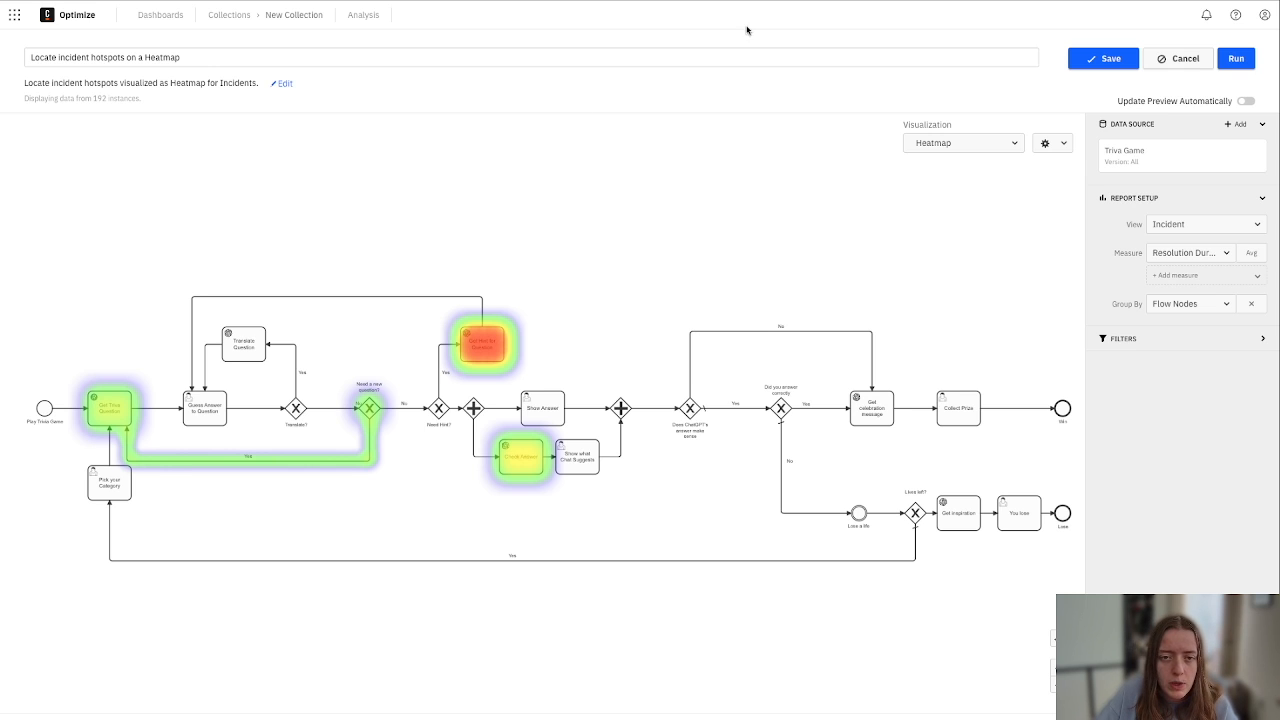
mouse_move(1084, 296)
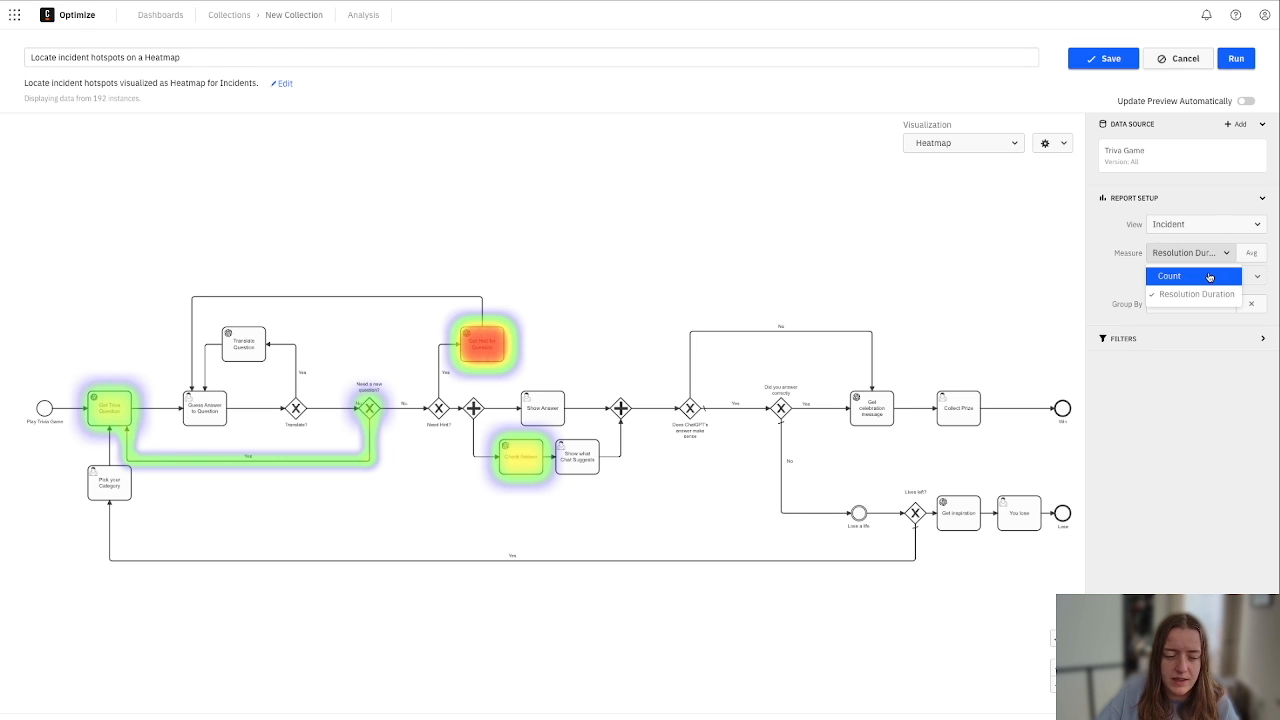
Switch the heatmap to incident count, save it, and return to New Collection.
click(1168, 276)
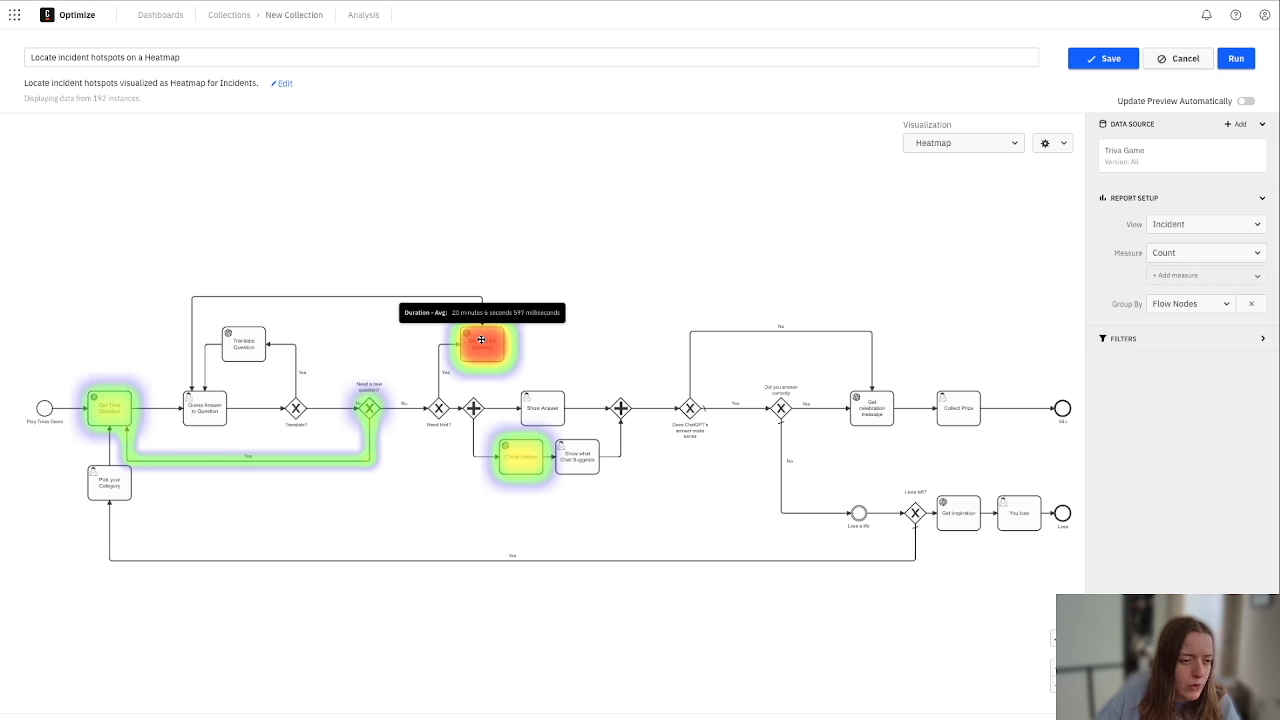
mouse_move(108, 348)
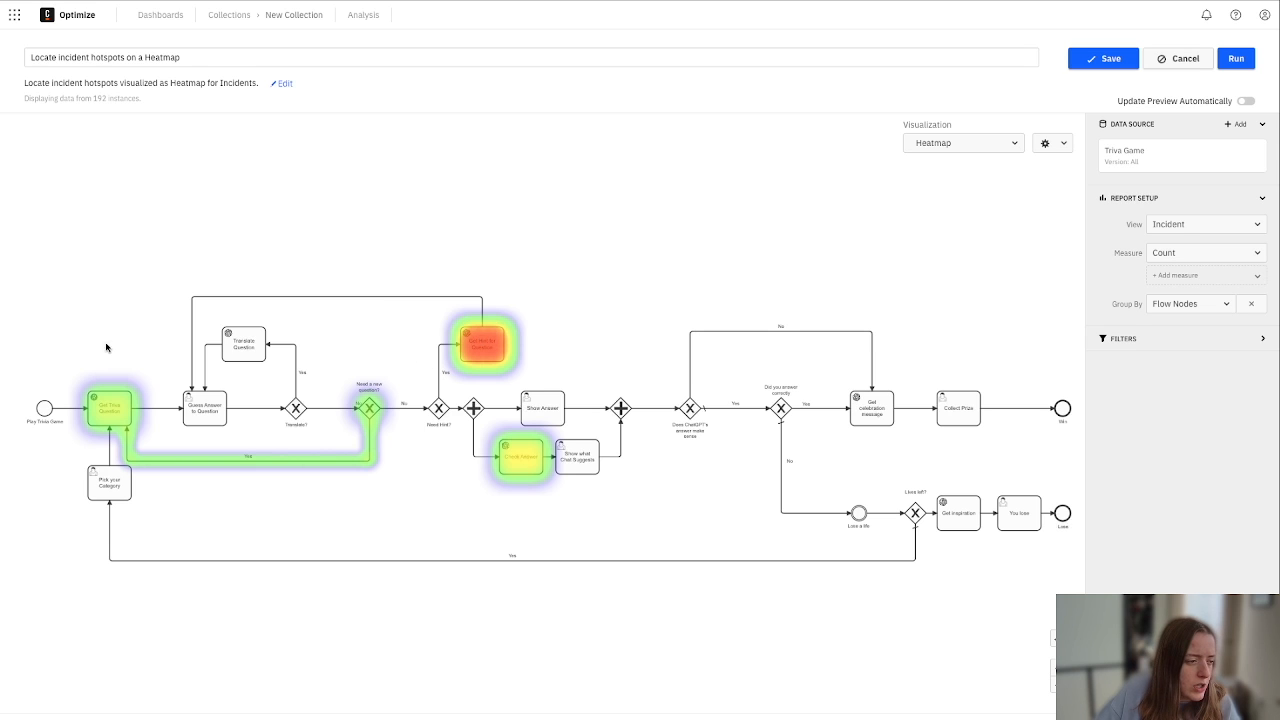
mouse_move(472, 348)
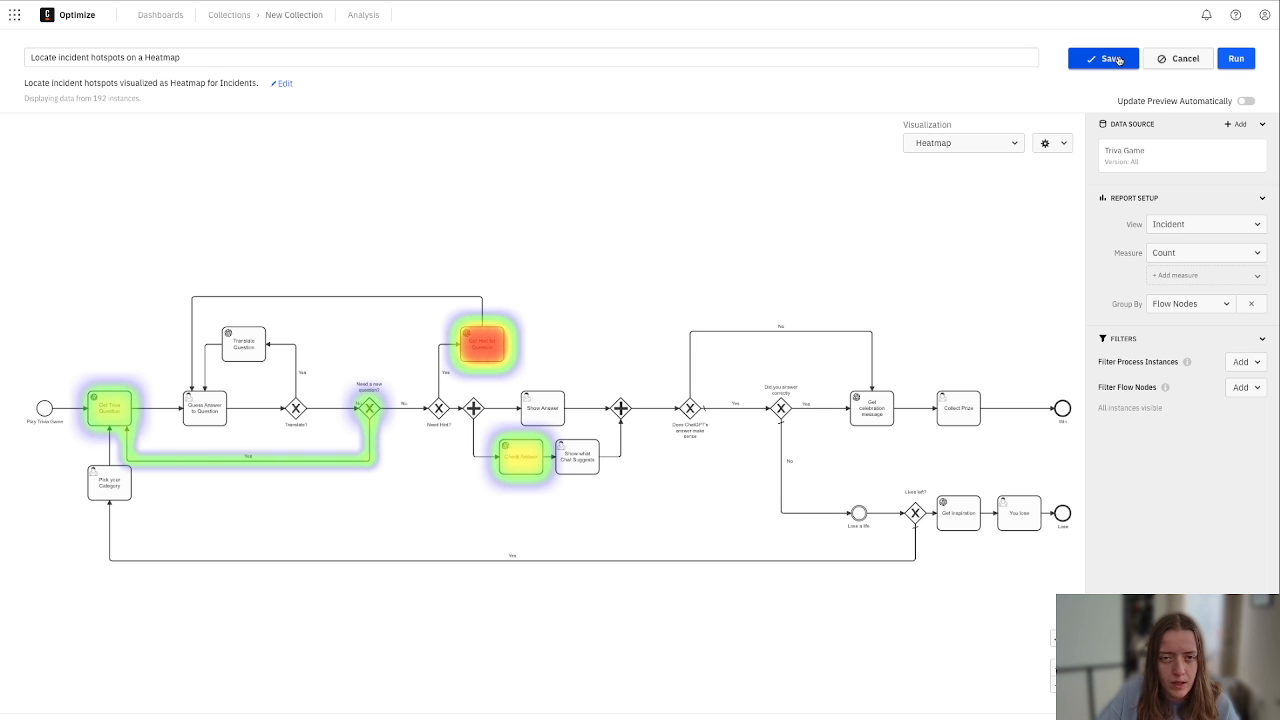
click(1104, 58)
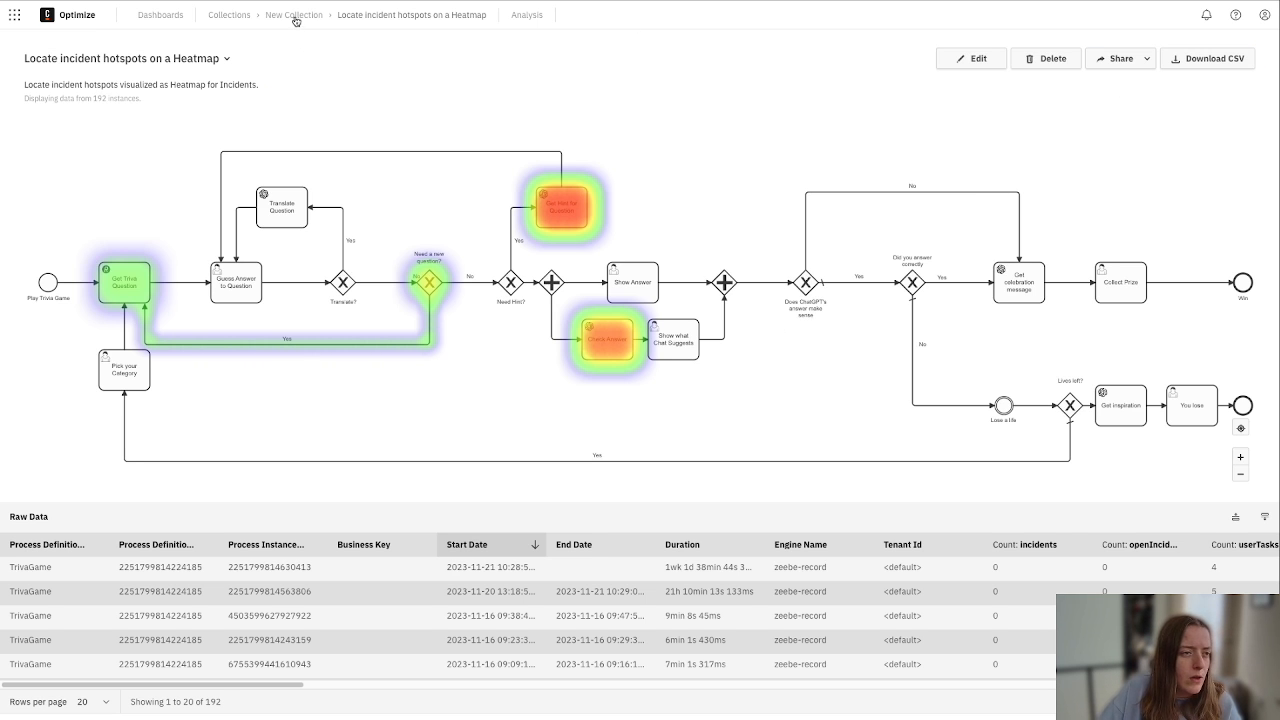
click(292, 14)
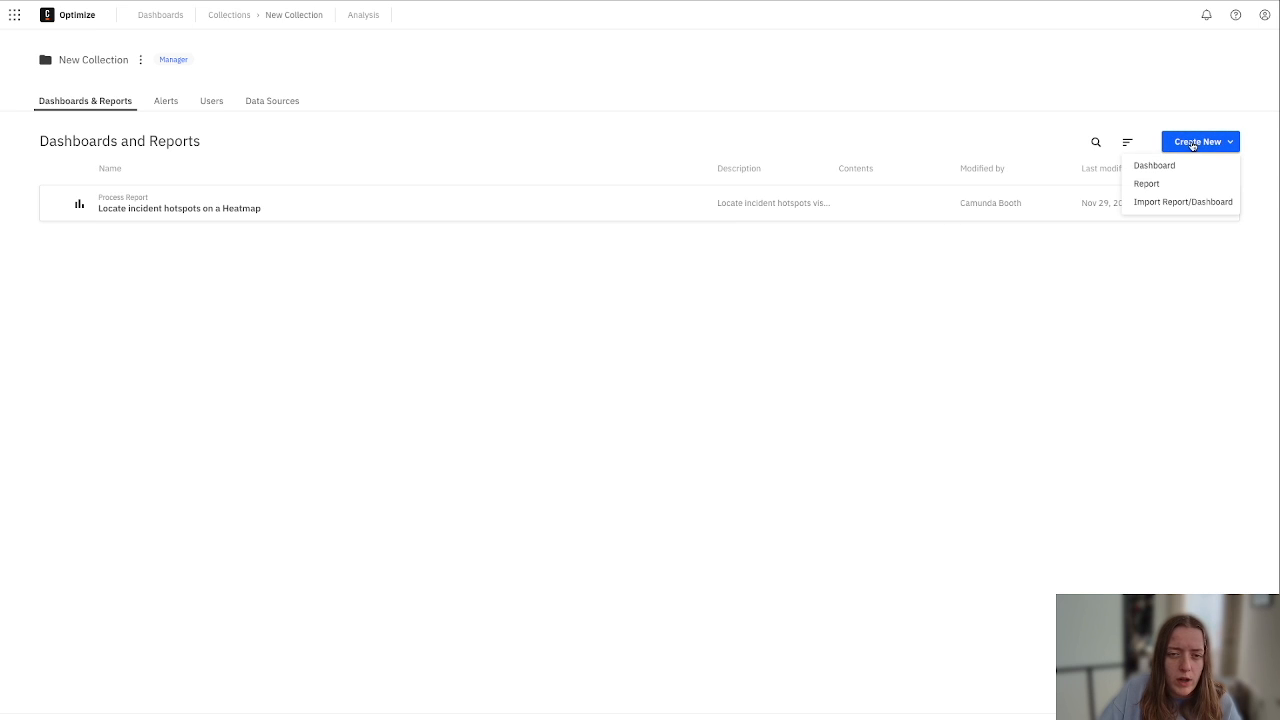
Create a Trivia Game report from the 'Locate bottlenecks on a Heatmap' template.
click(1146, 184)
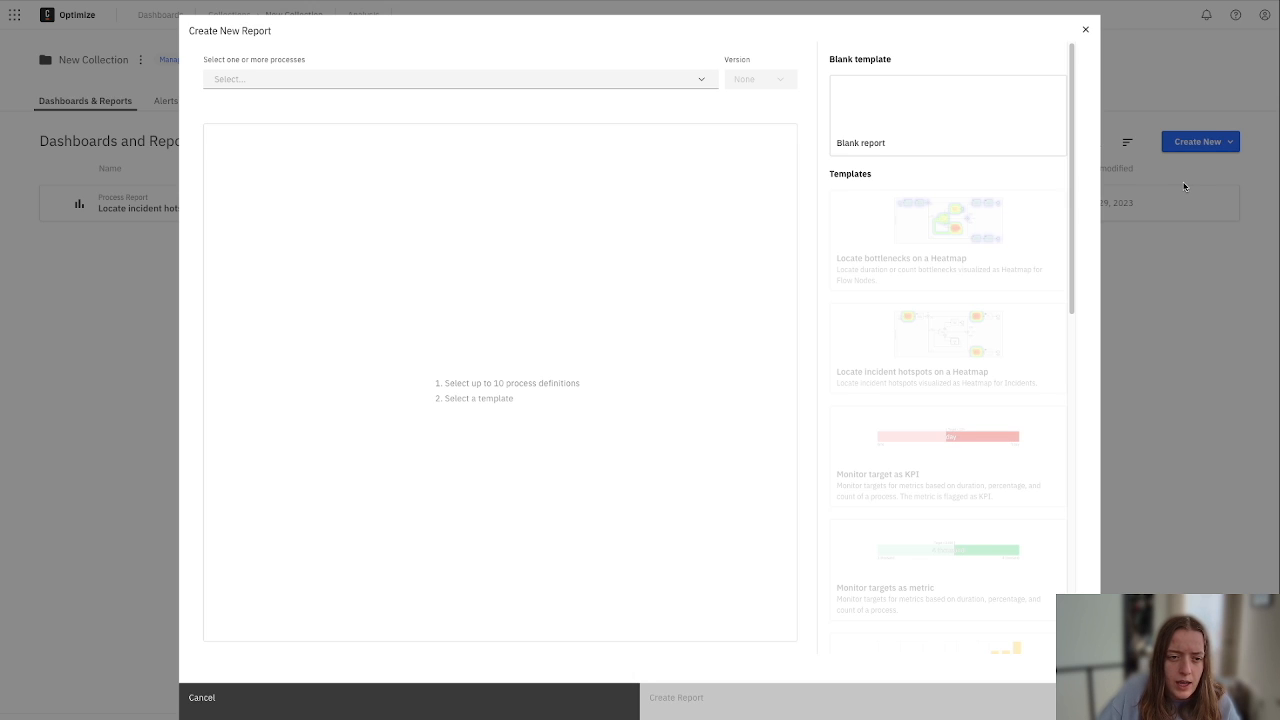
click(456, 80)
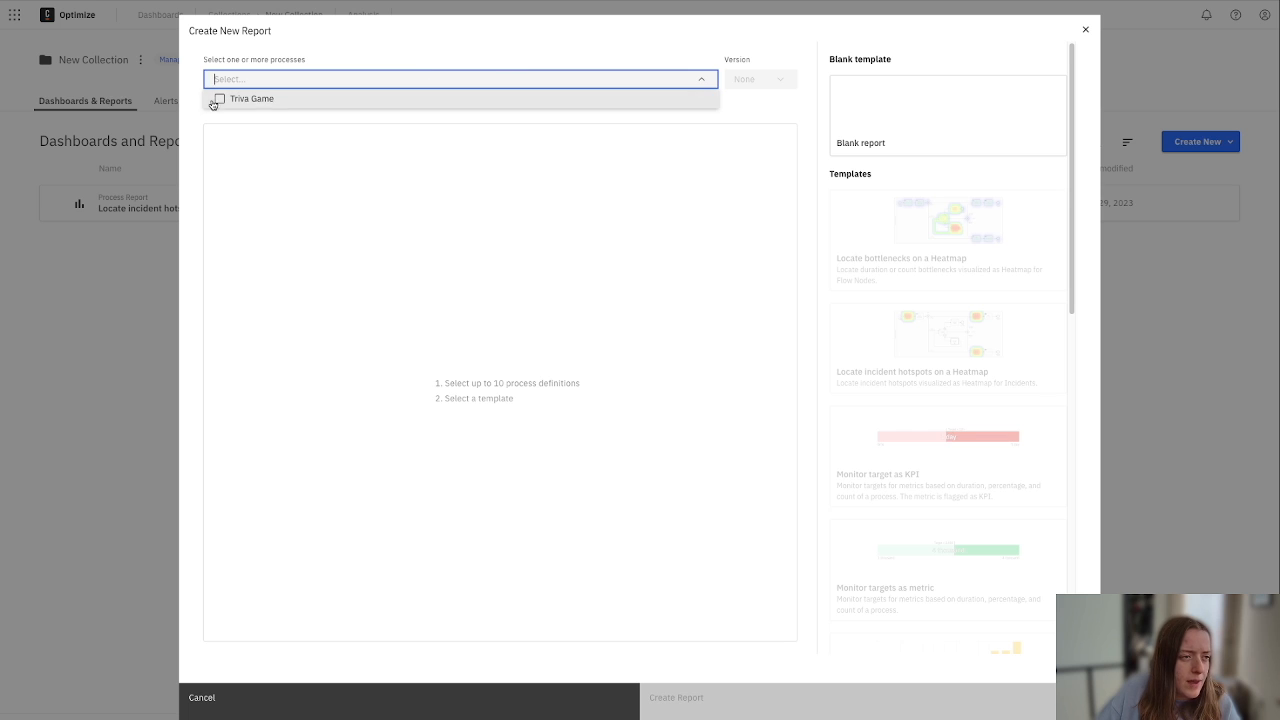
click(252, 98)
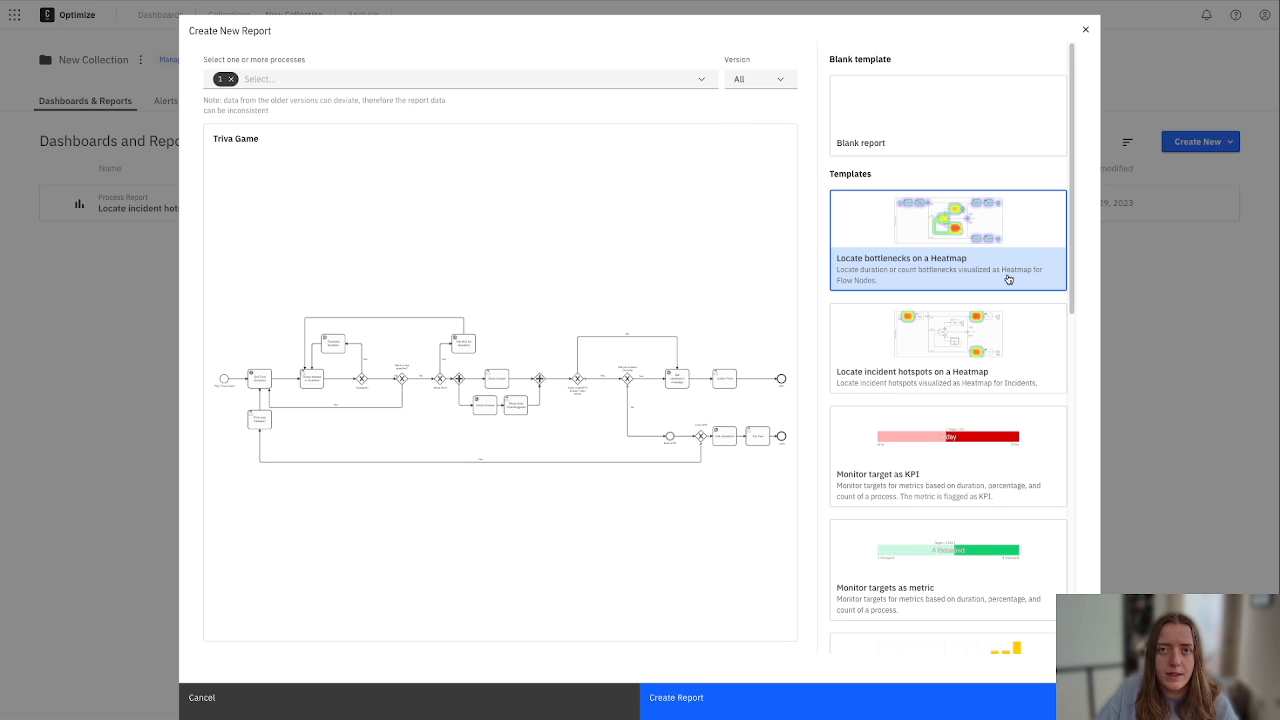
click(676, 696)
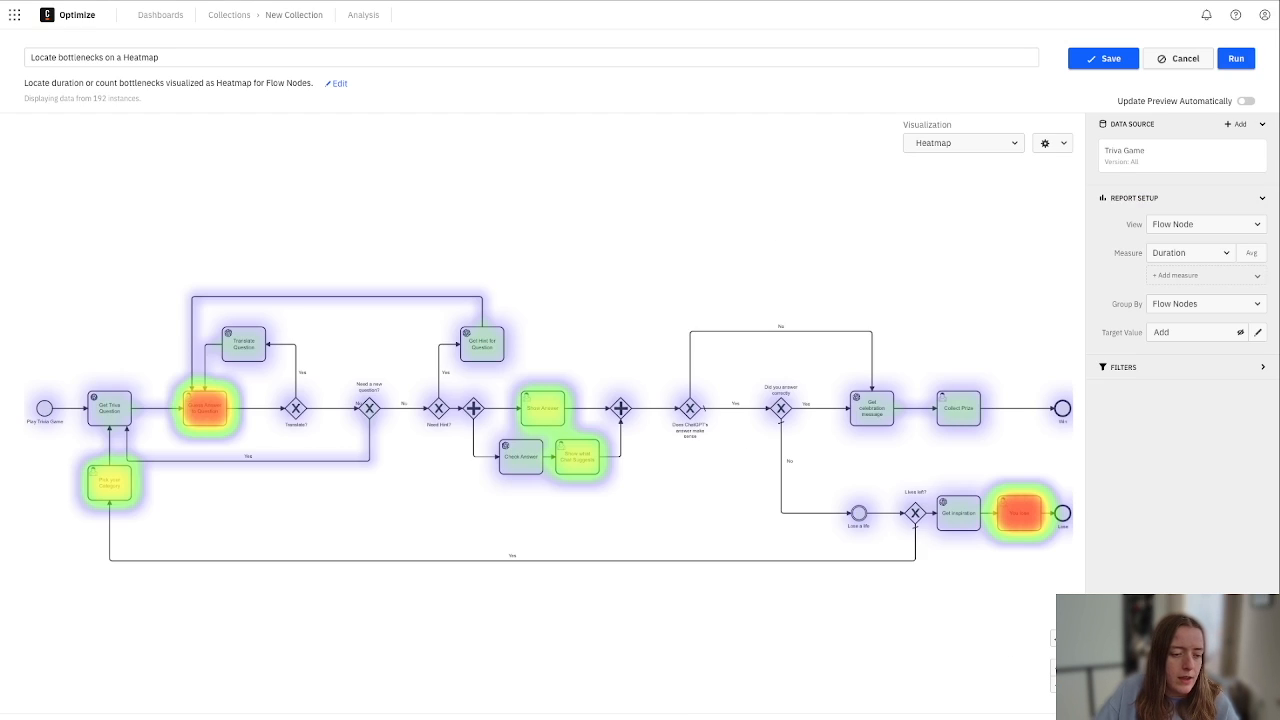
mouse_move(960, 384)
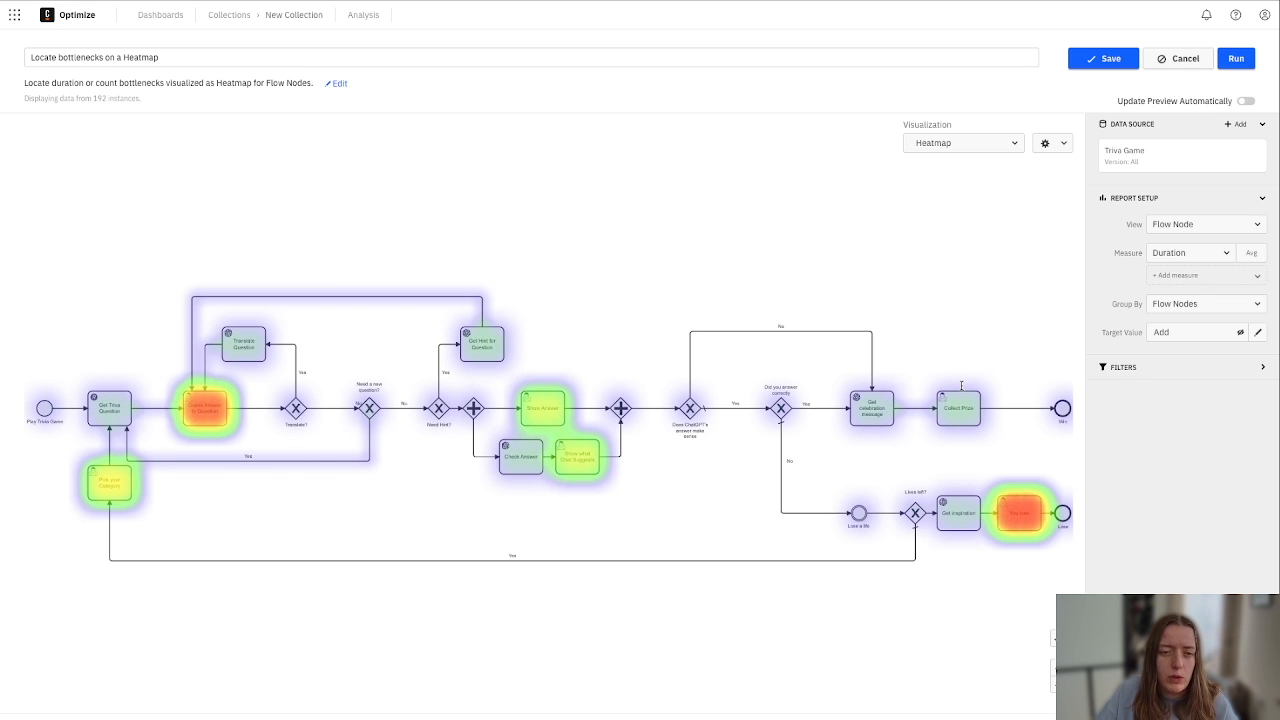
mouse_move(406, 362)
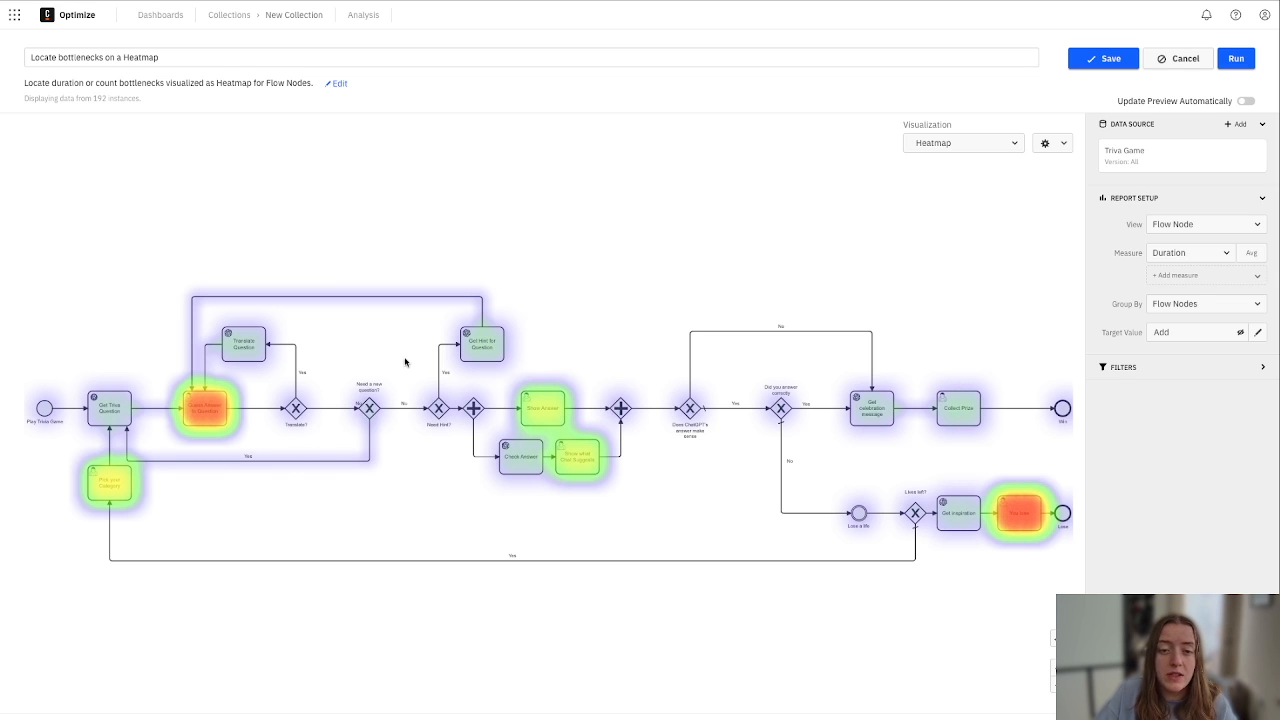
mouse_move(278, 318)
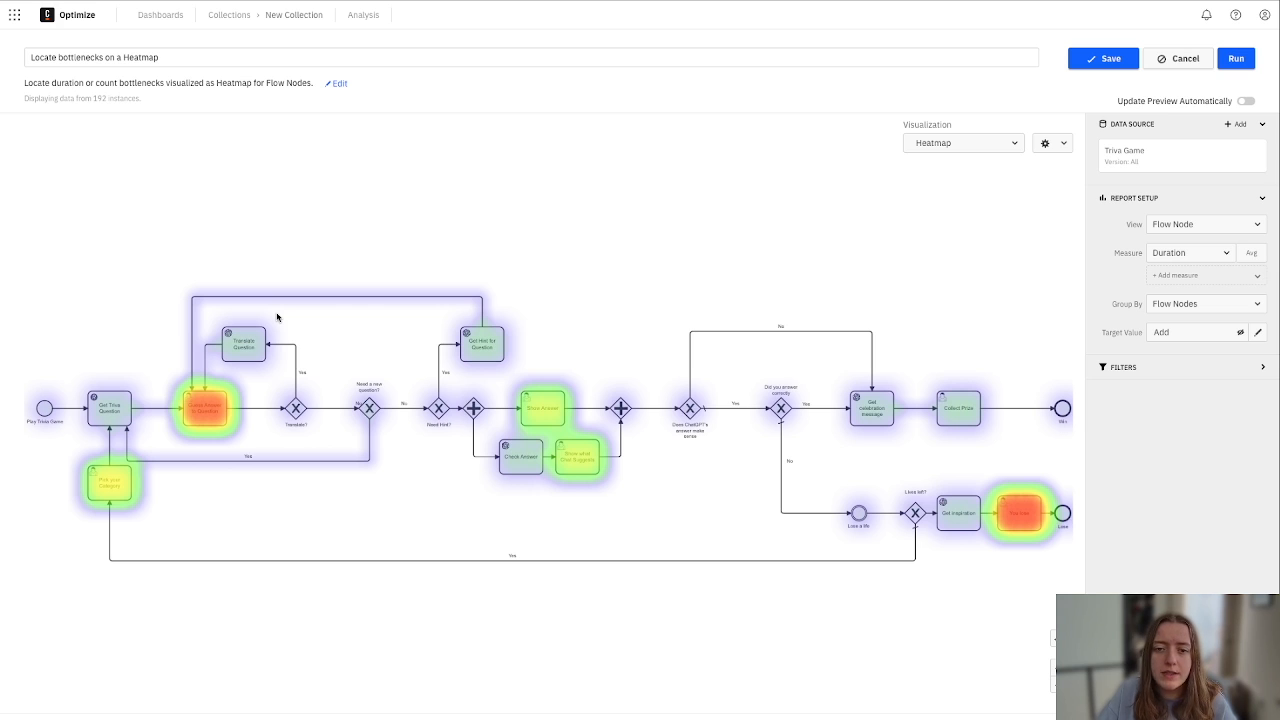
mouse_move(374, 220)
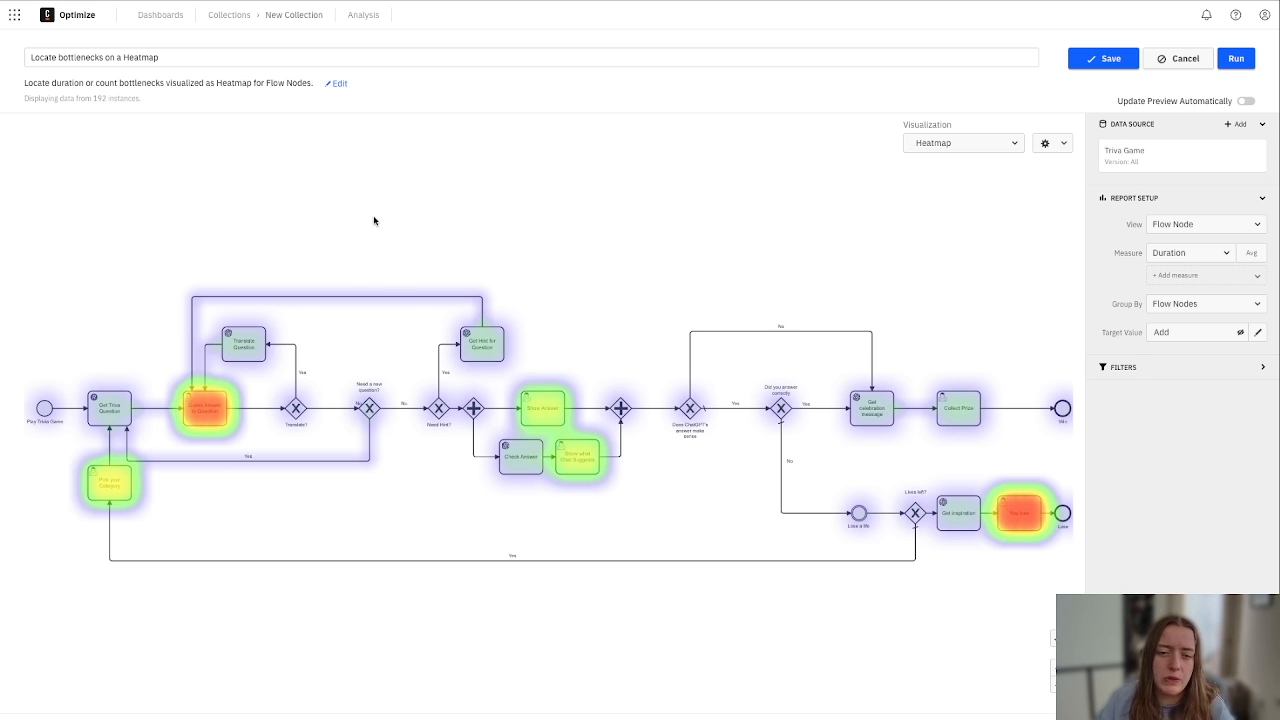
mouse_move(168, 396)
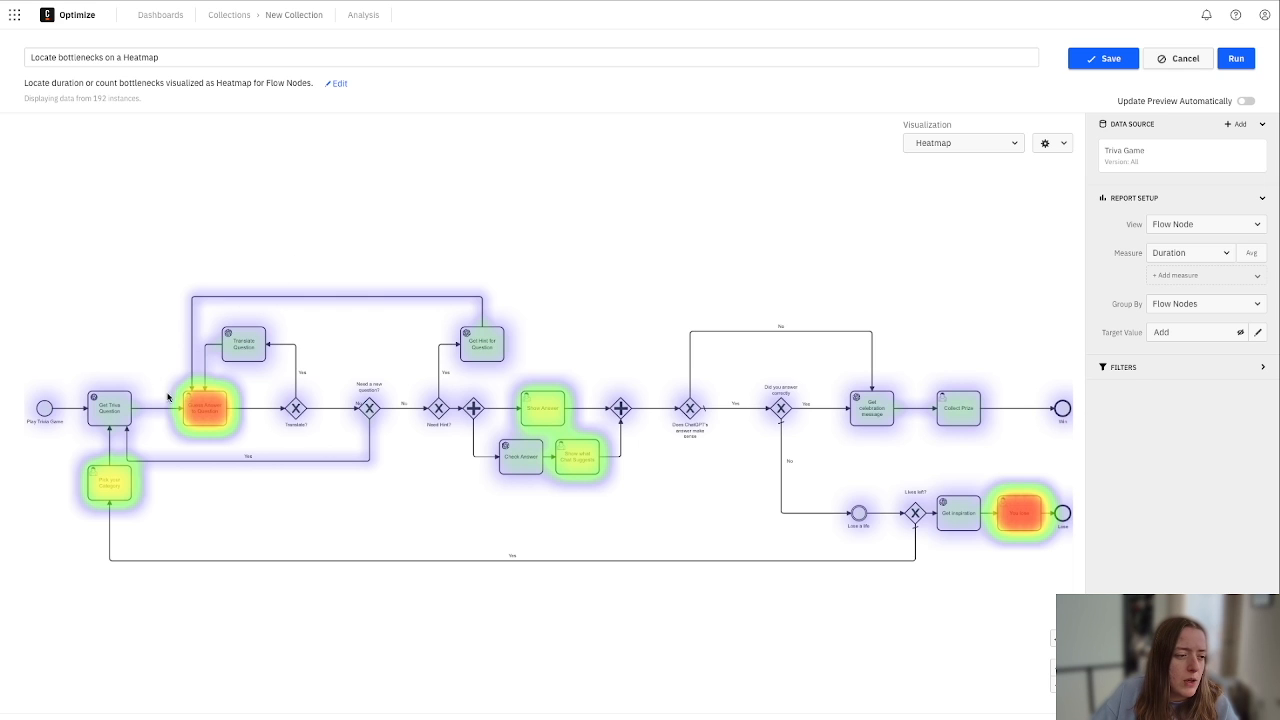
mouse_move(204, 410)
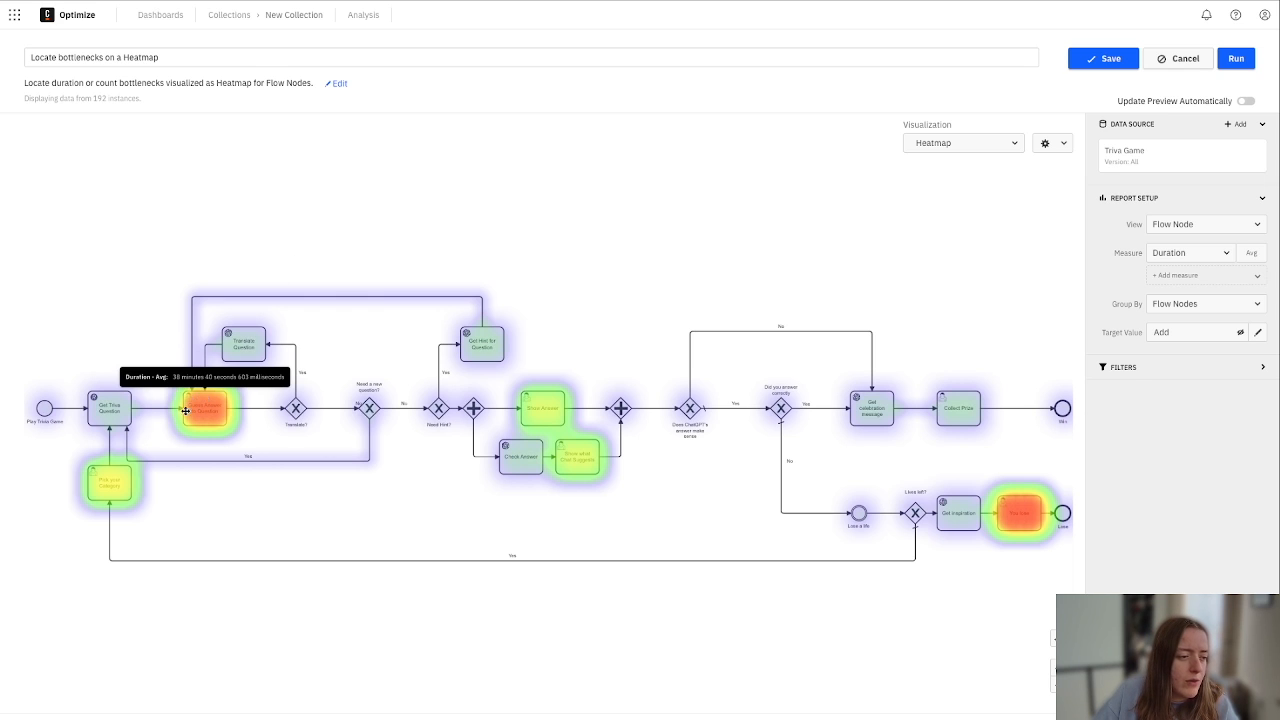
mouse_move(216, 478)
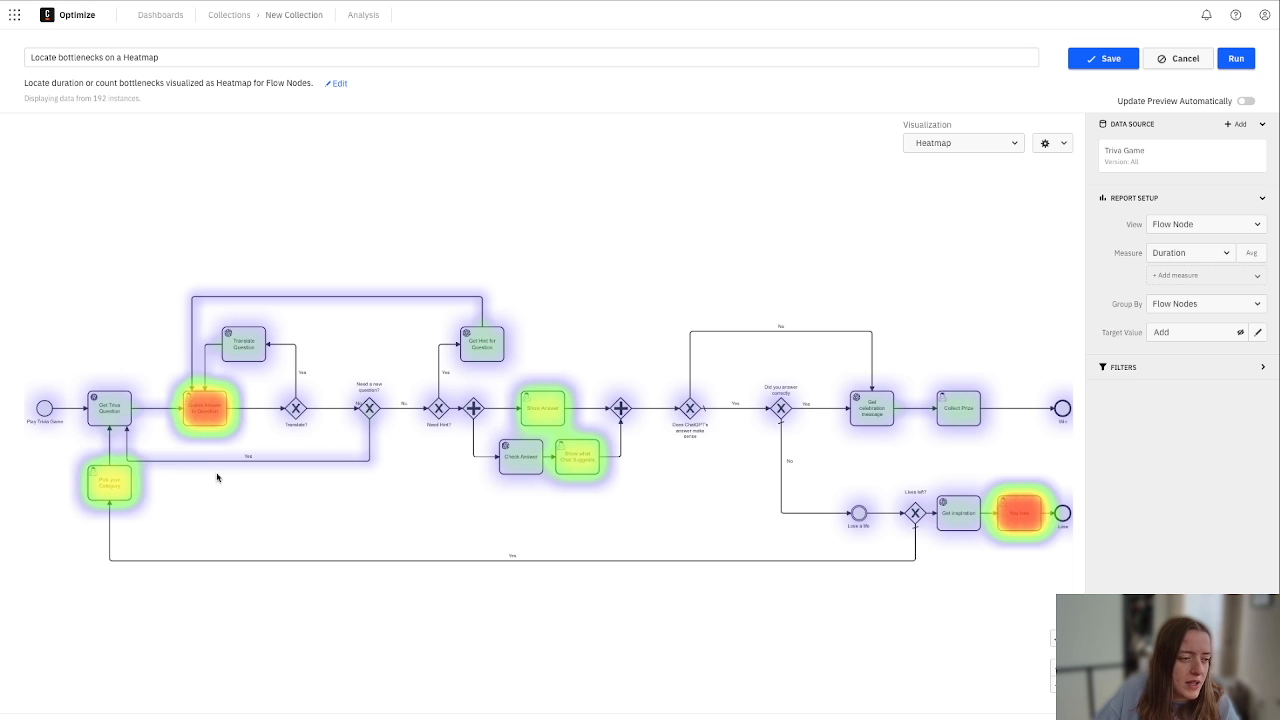
mouse_move(210, 418)
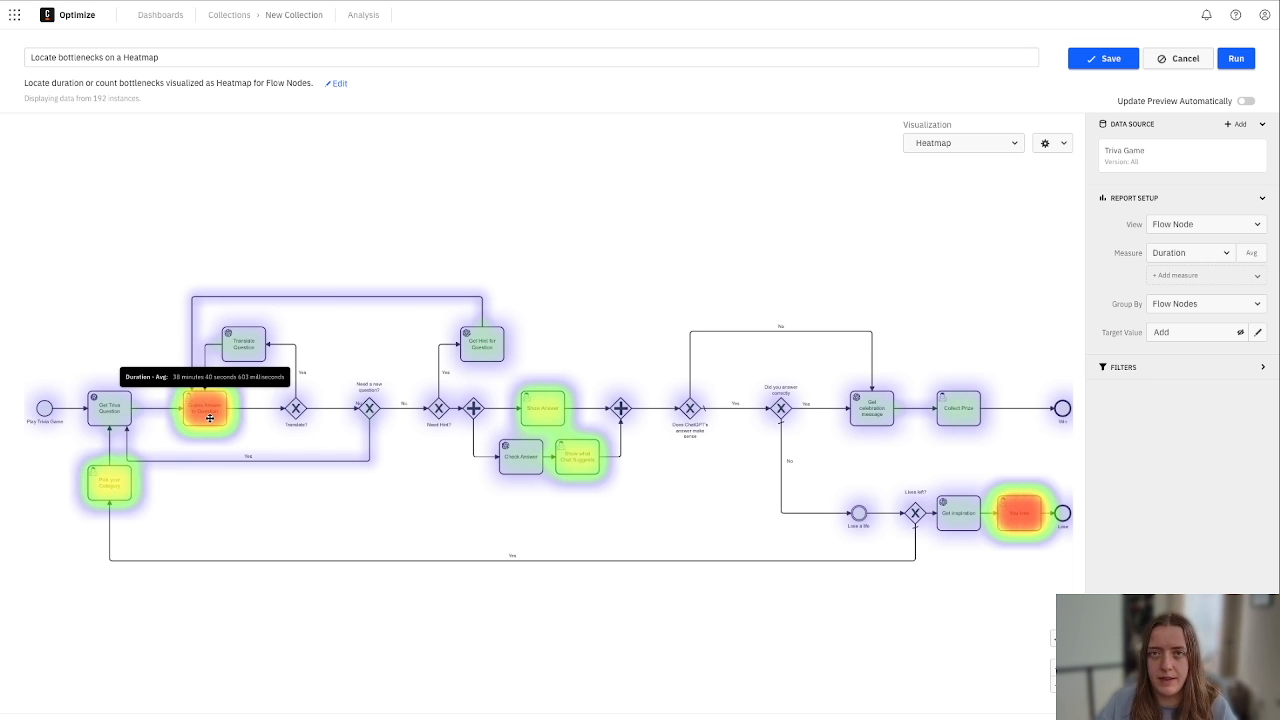
mouse_move(992, 404)
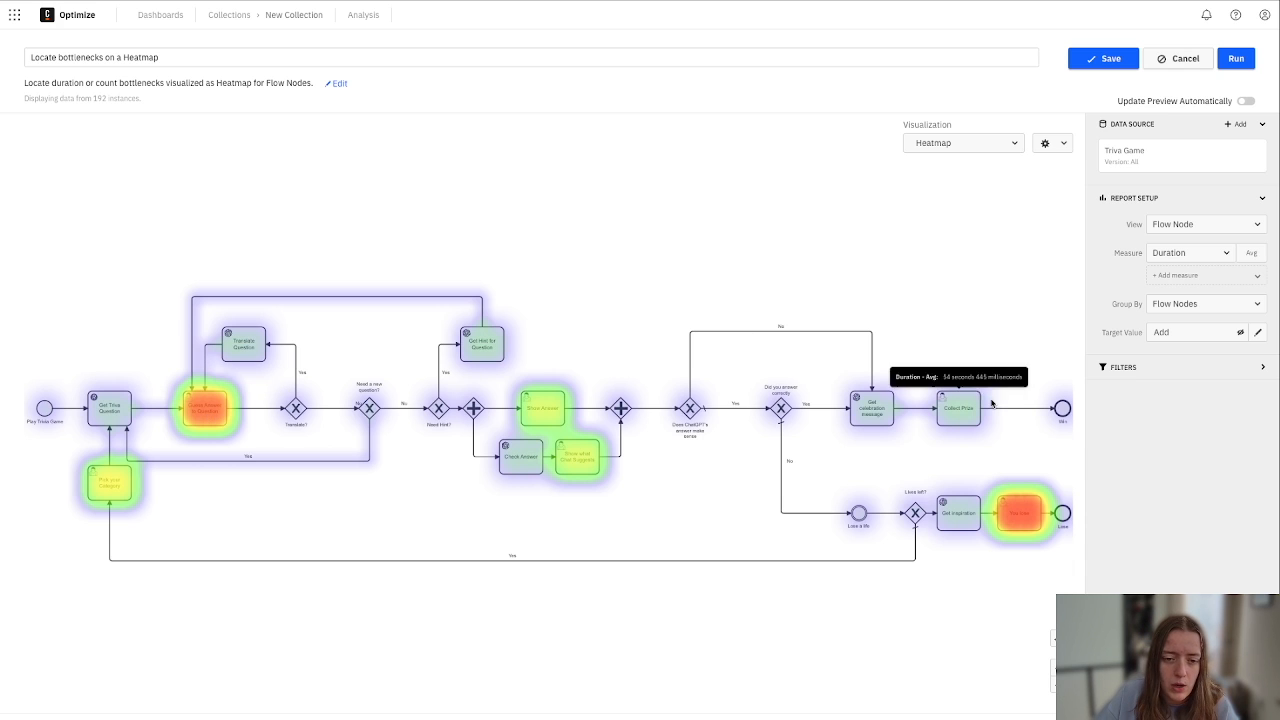
mouse_move(1024, 514)
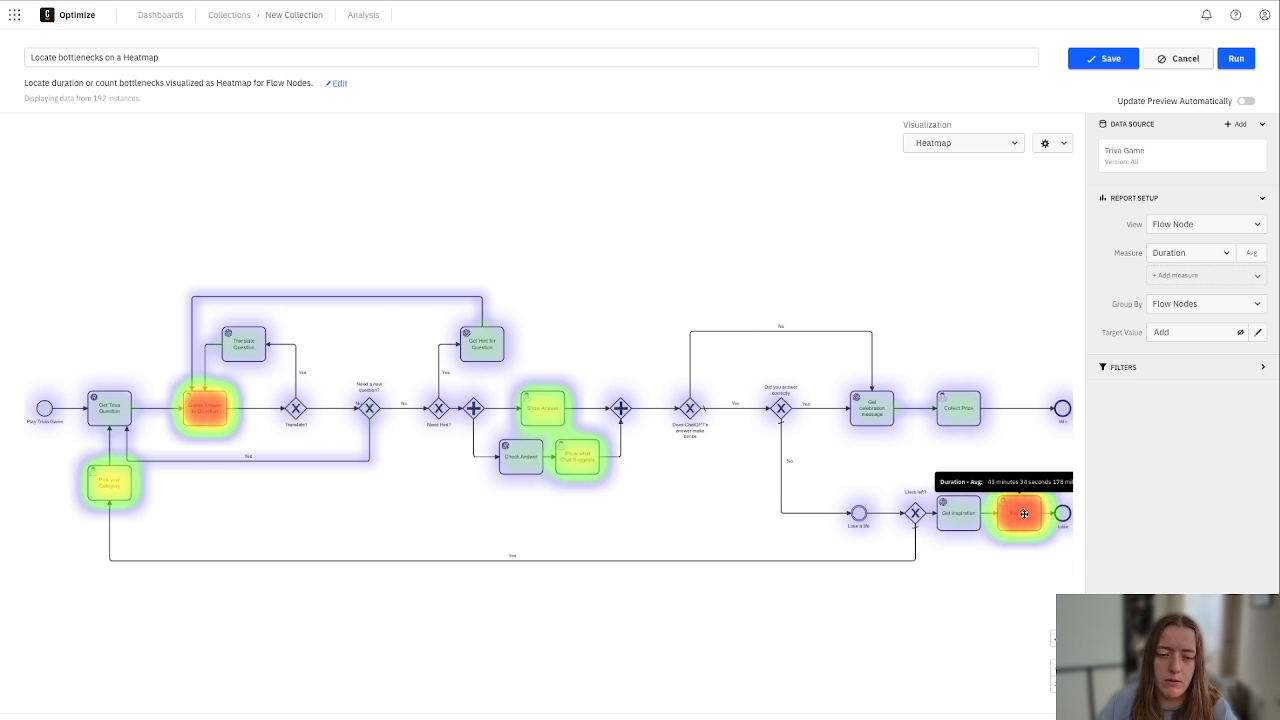
mouse_move(1044, 530)
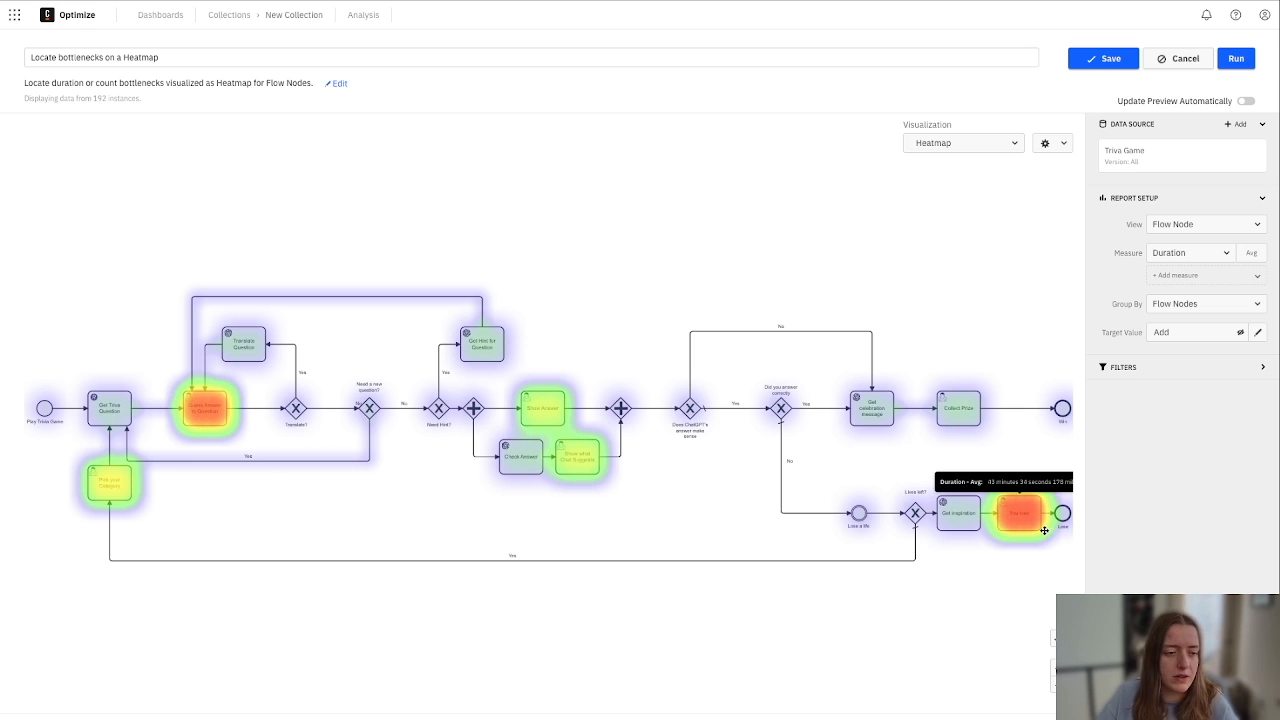
mouse_move(118, 484)
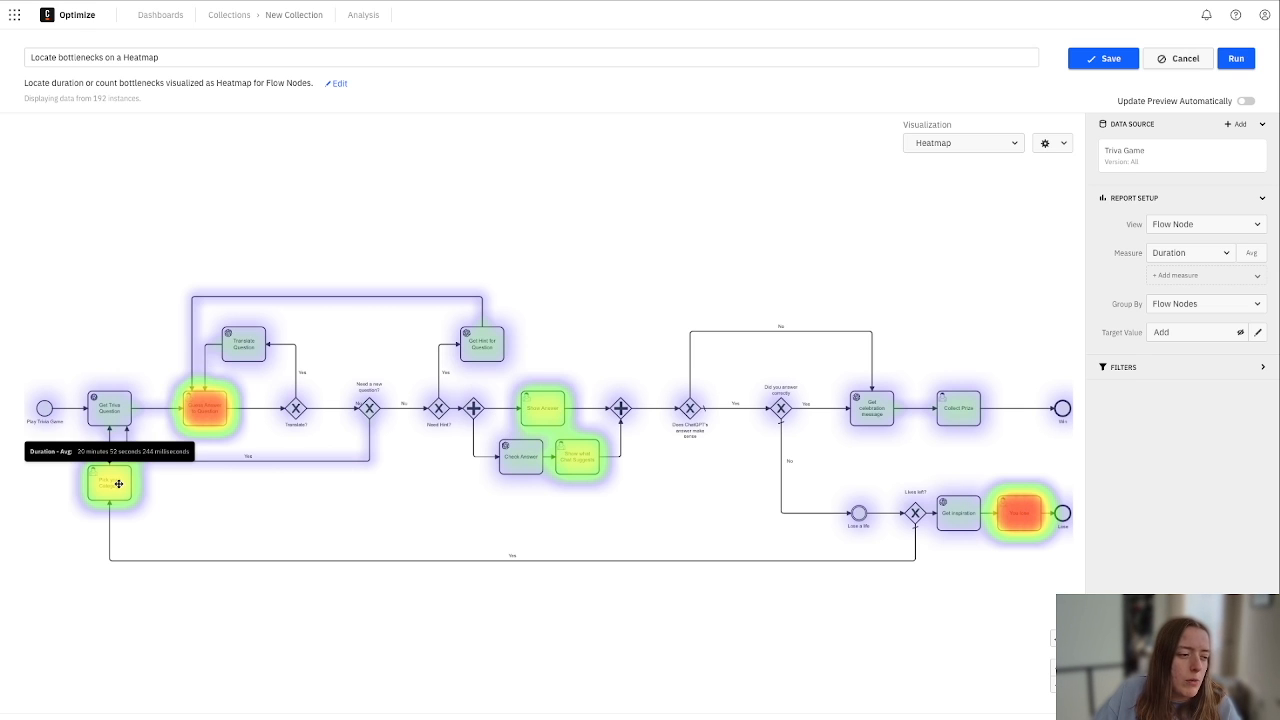
mouse_move(188, 414)
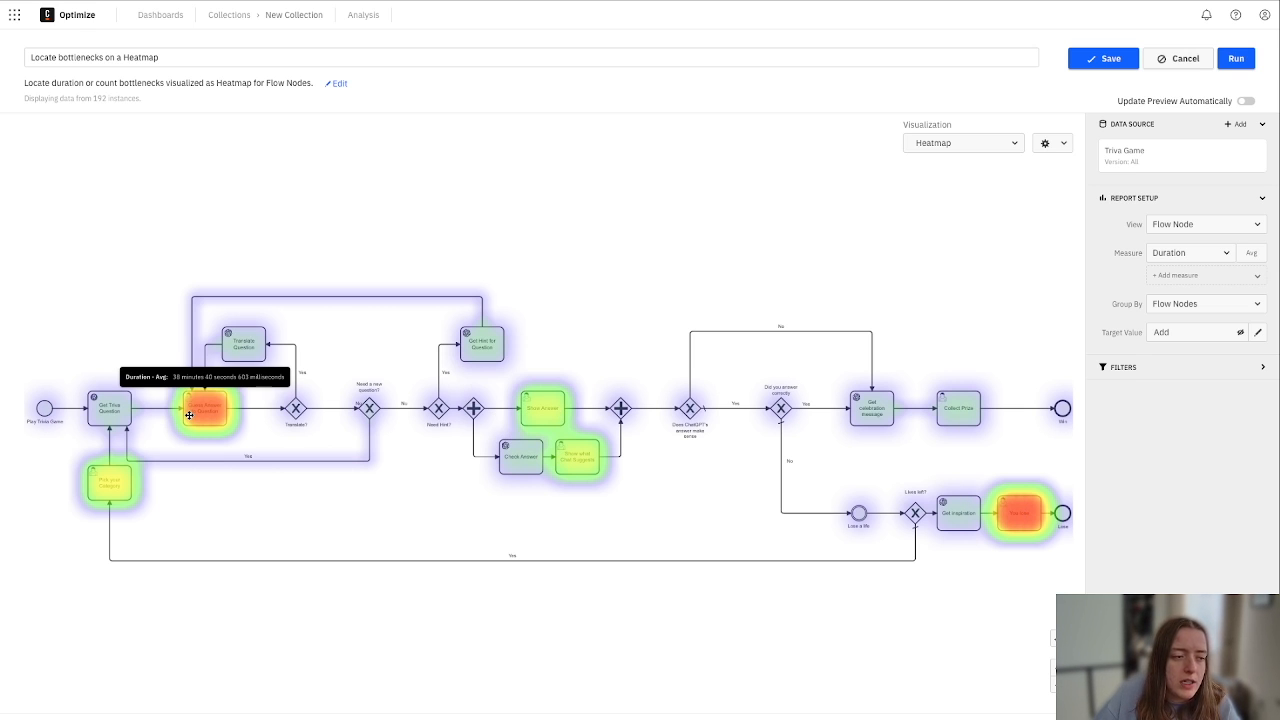
mouse_move(1002, 418)
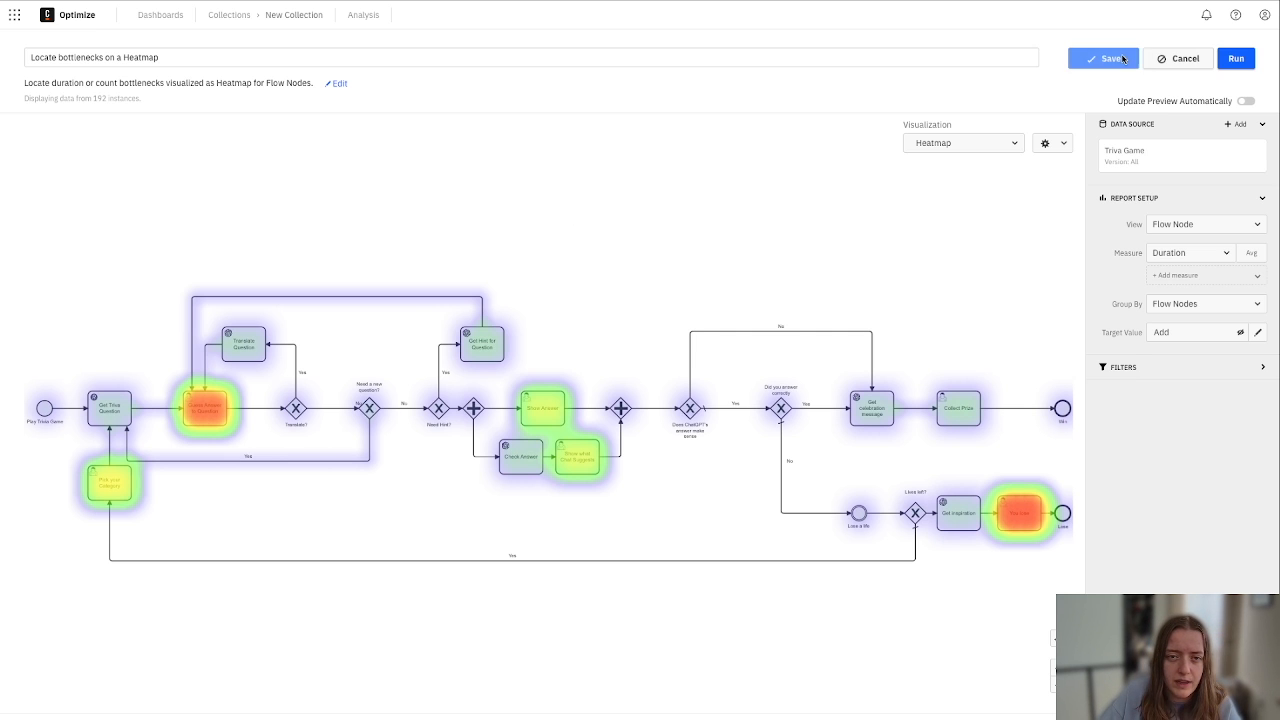
Save the bottlenecks heatmap report and return to the collection overview.
click(1104, 58)
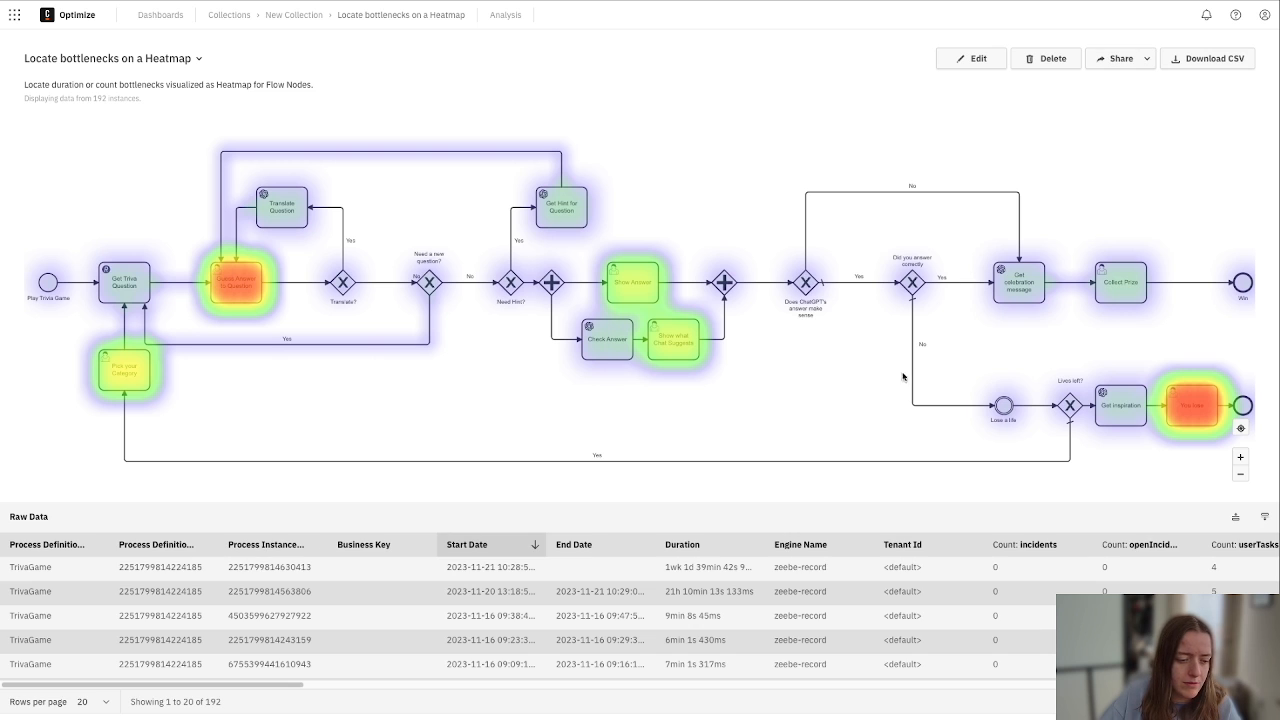
click(160, 14)
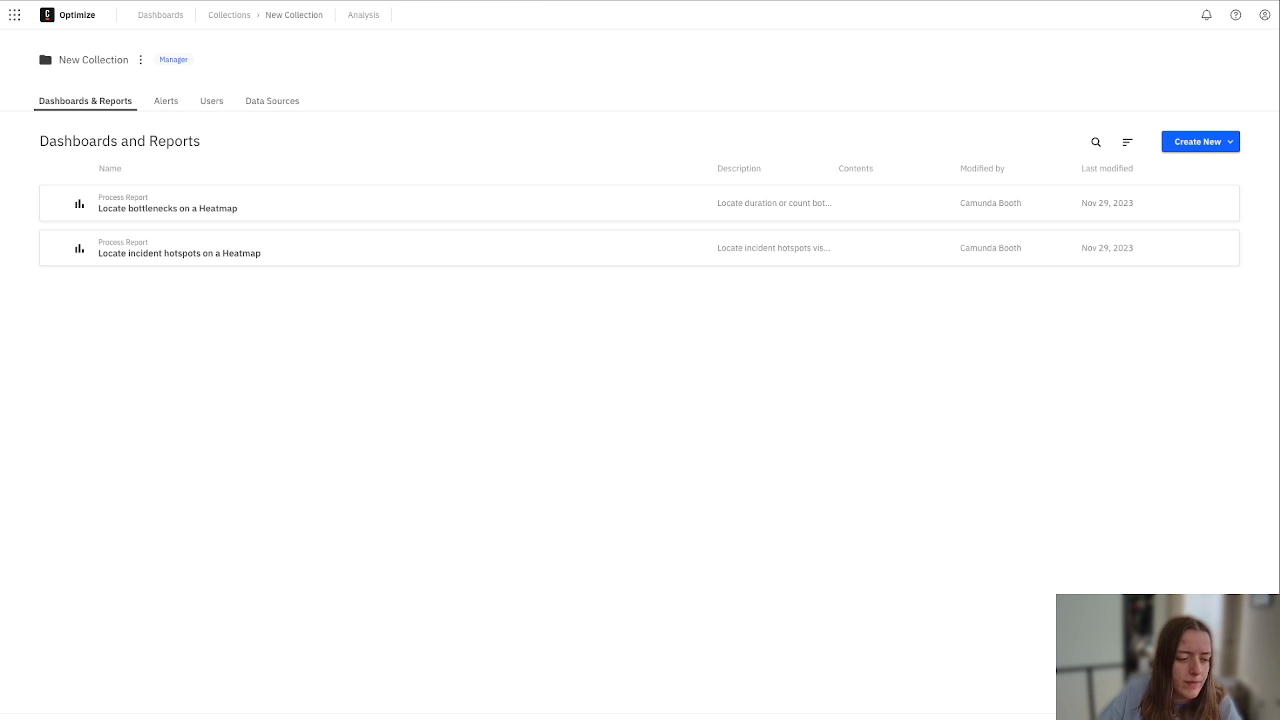
mouse_move(950, 480)
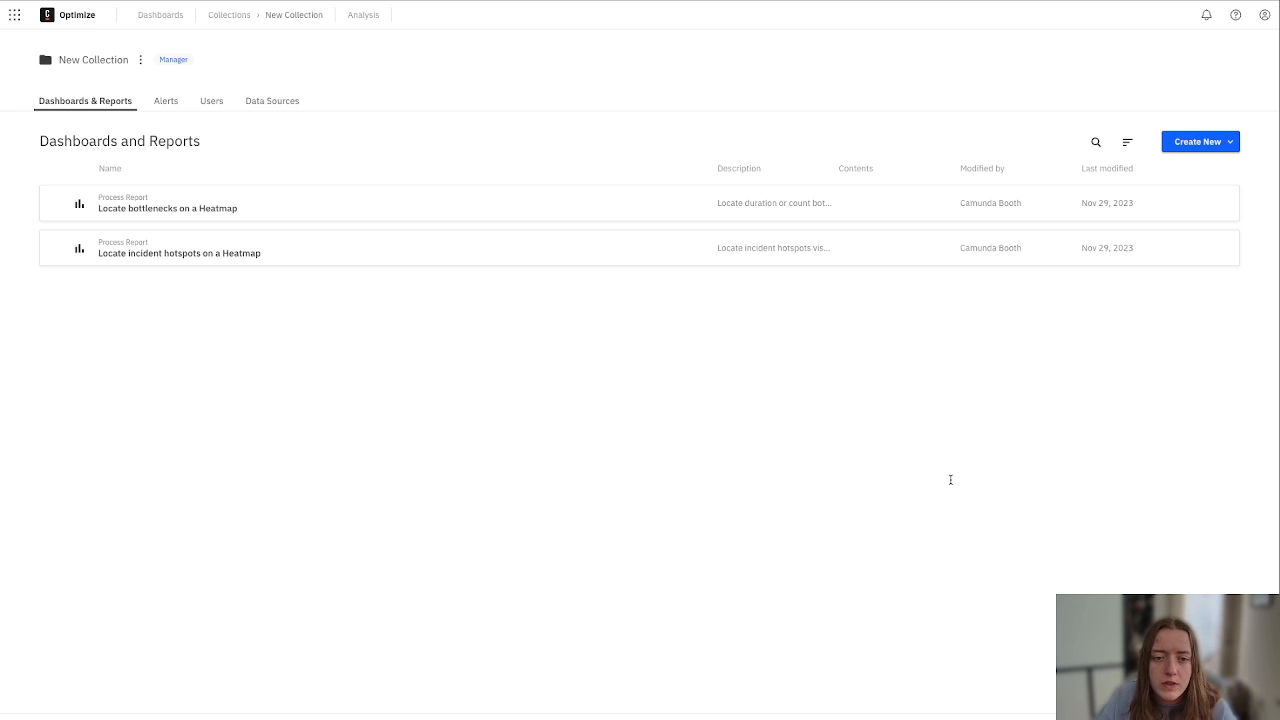
mouse_move(848, 408)
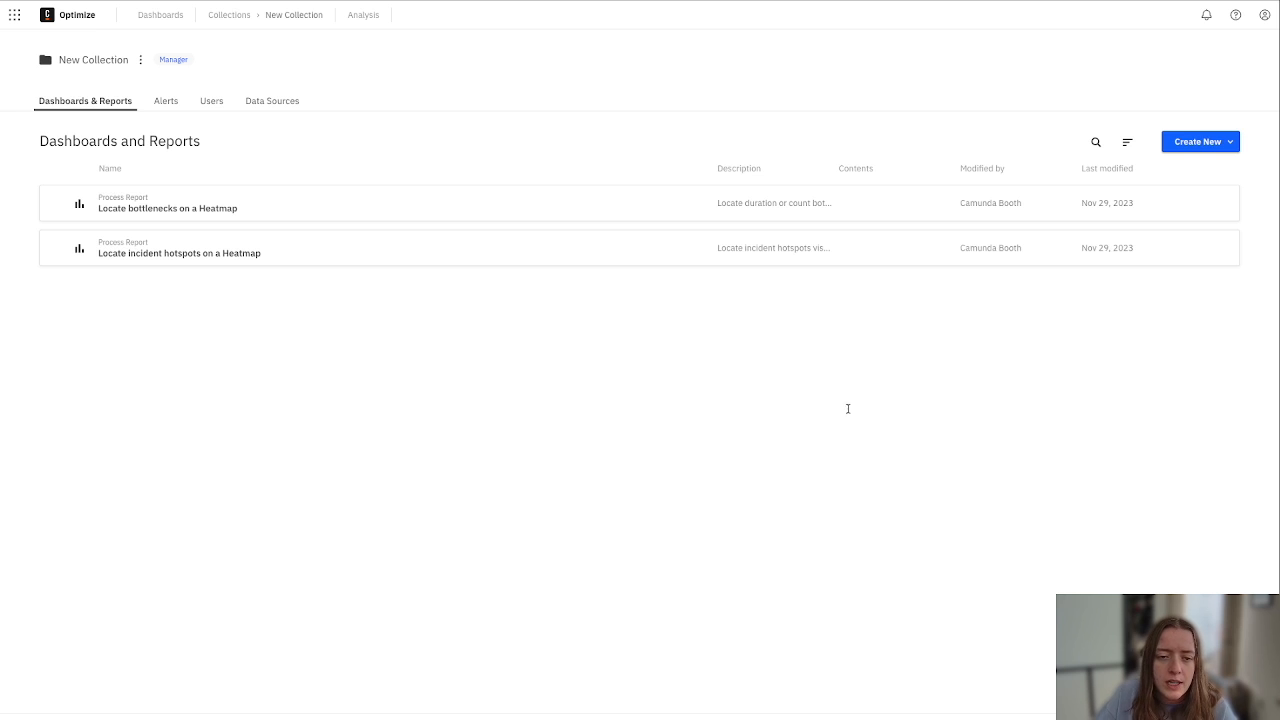
mouse_move(500, 398)
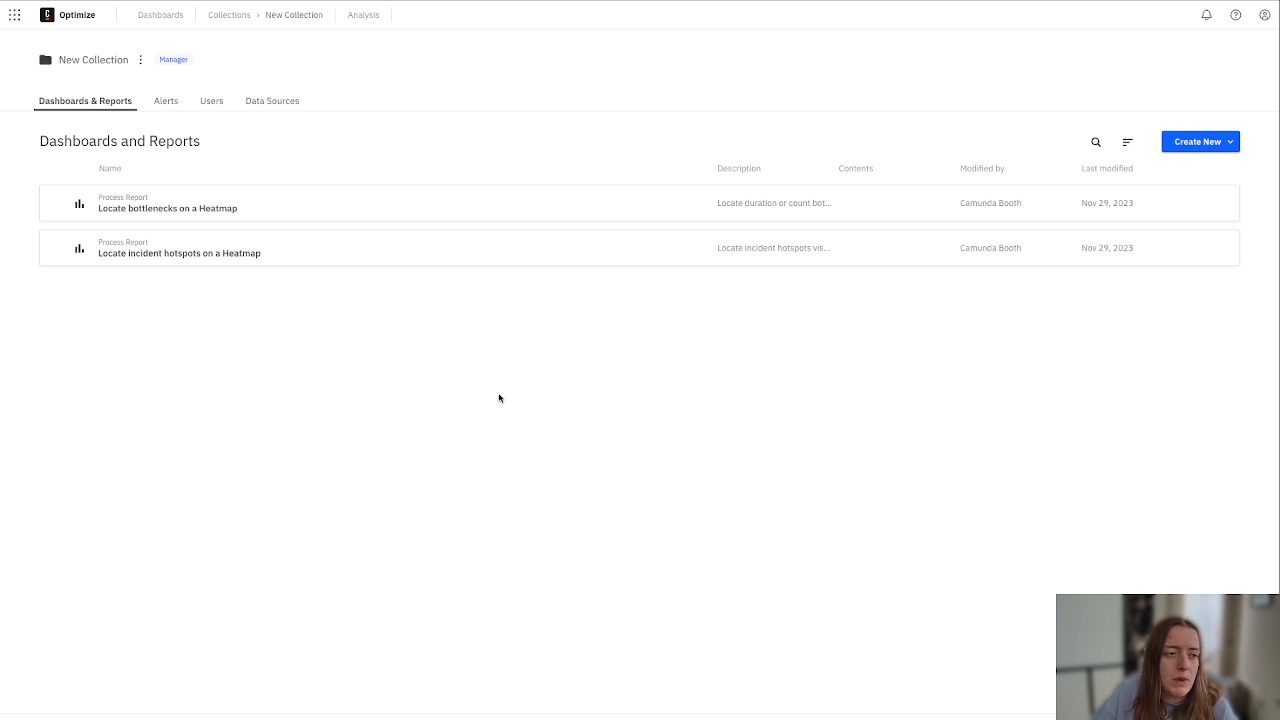
Create a blank report on the Trivia Game process.
click(1200, 140)
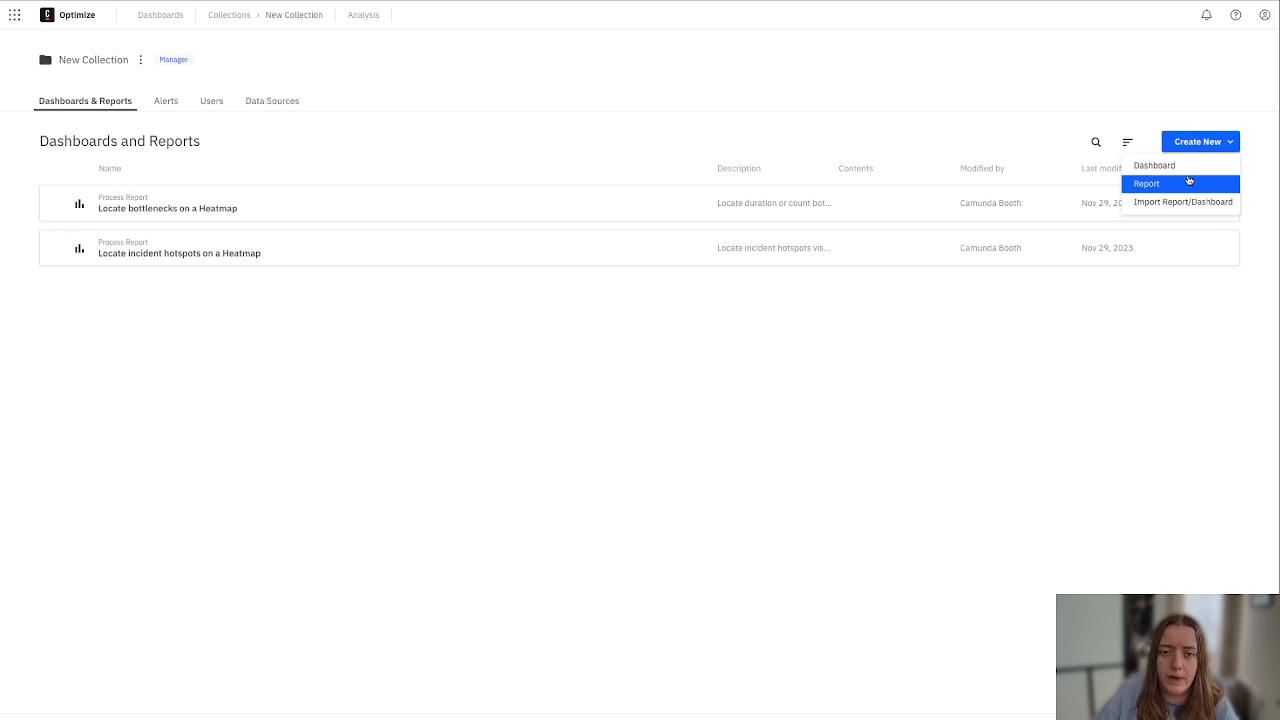
click(1148, 184)
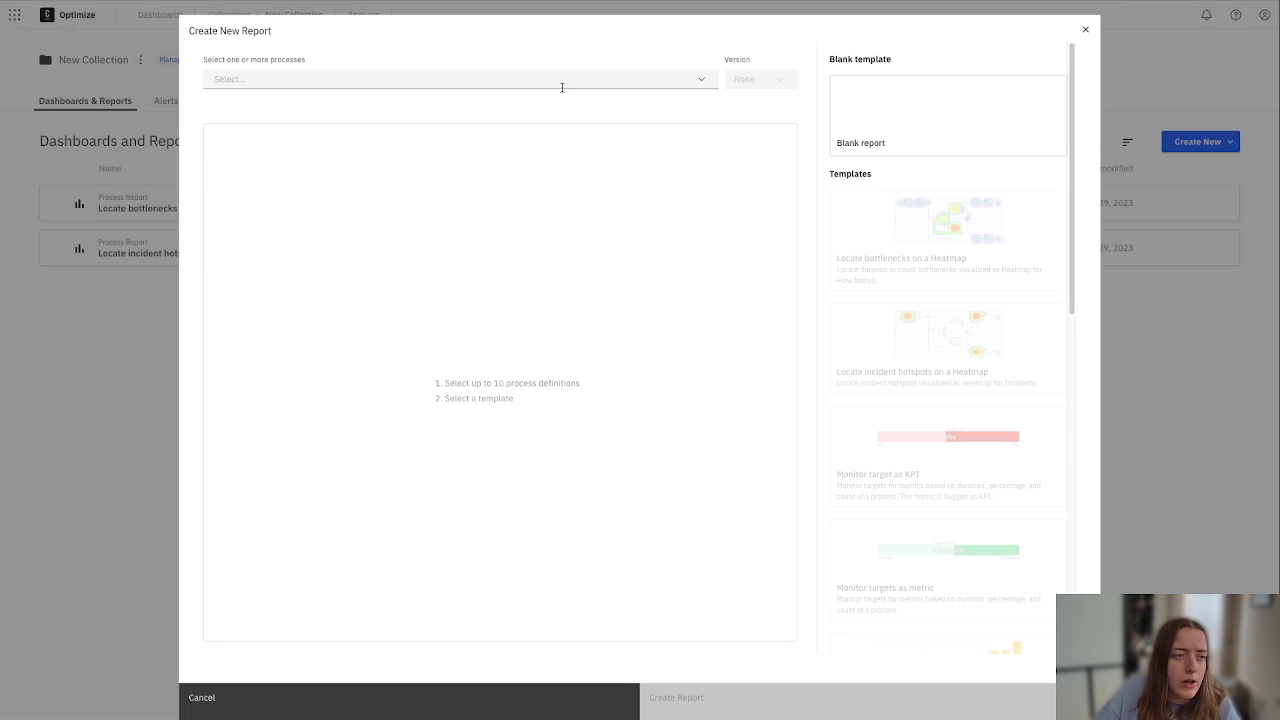
click(450, 80)
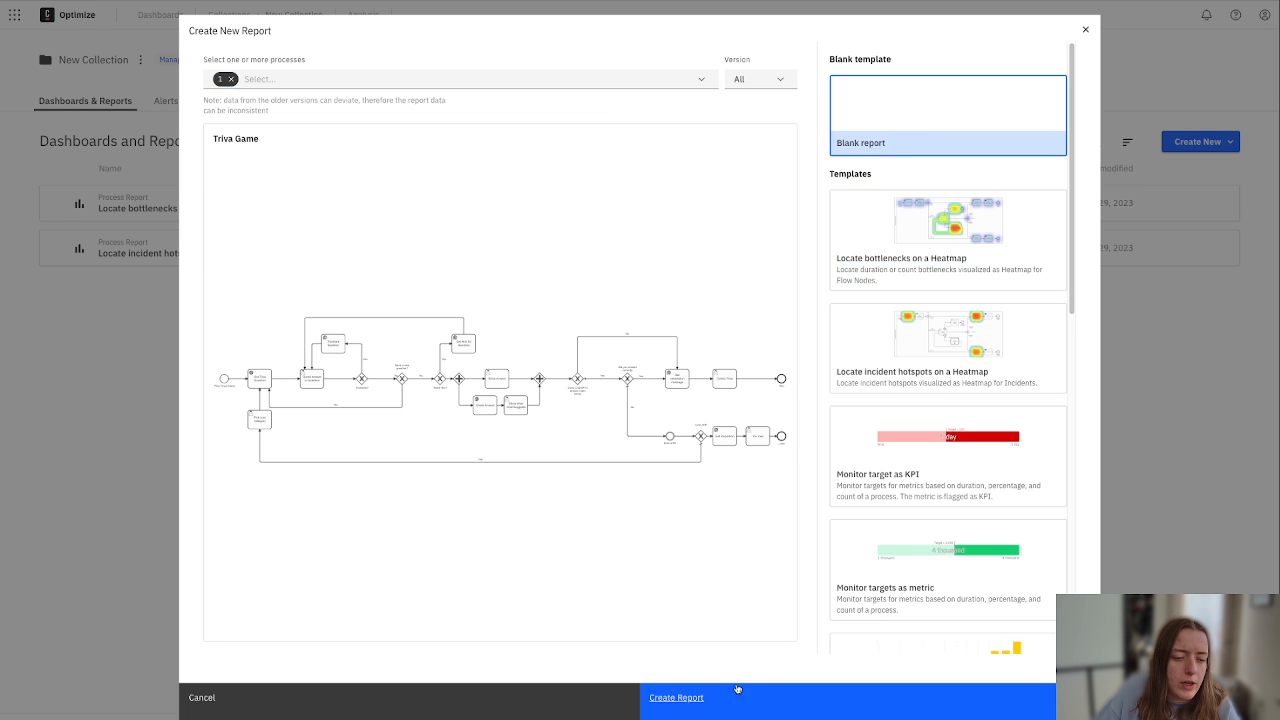
click(676, 696)
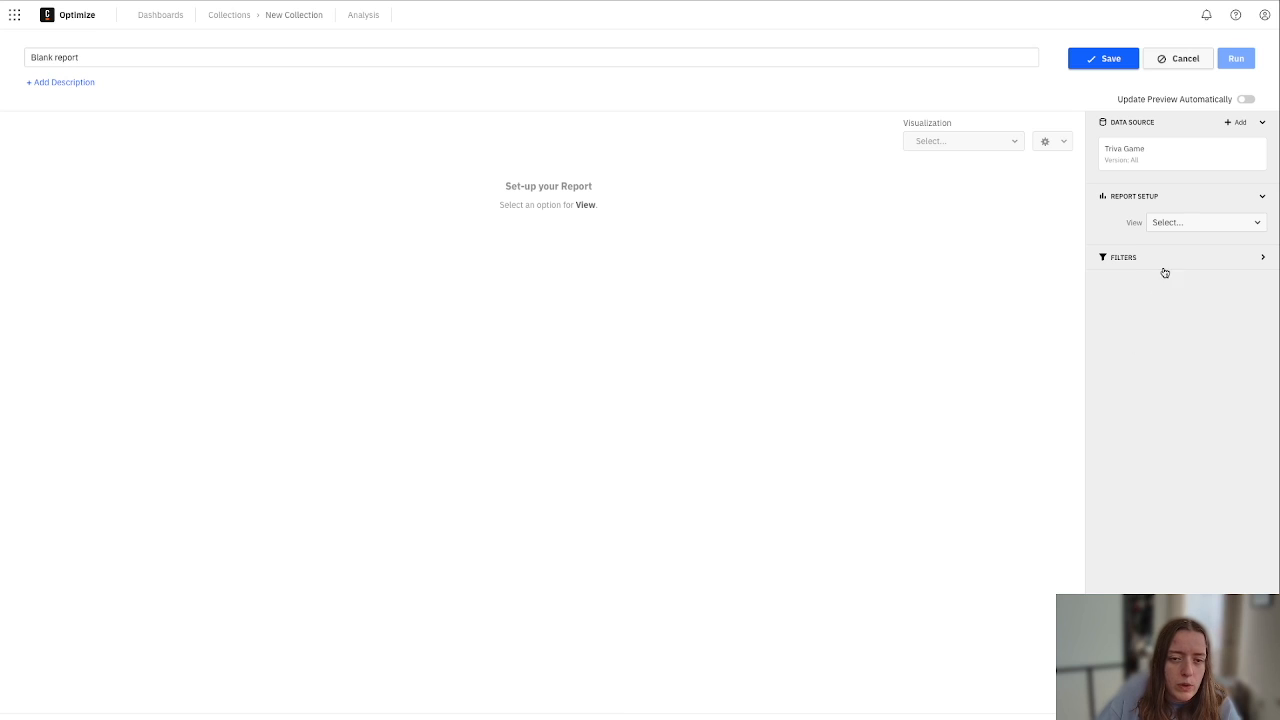
mouse_move(1188, 210)
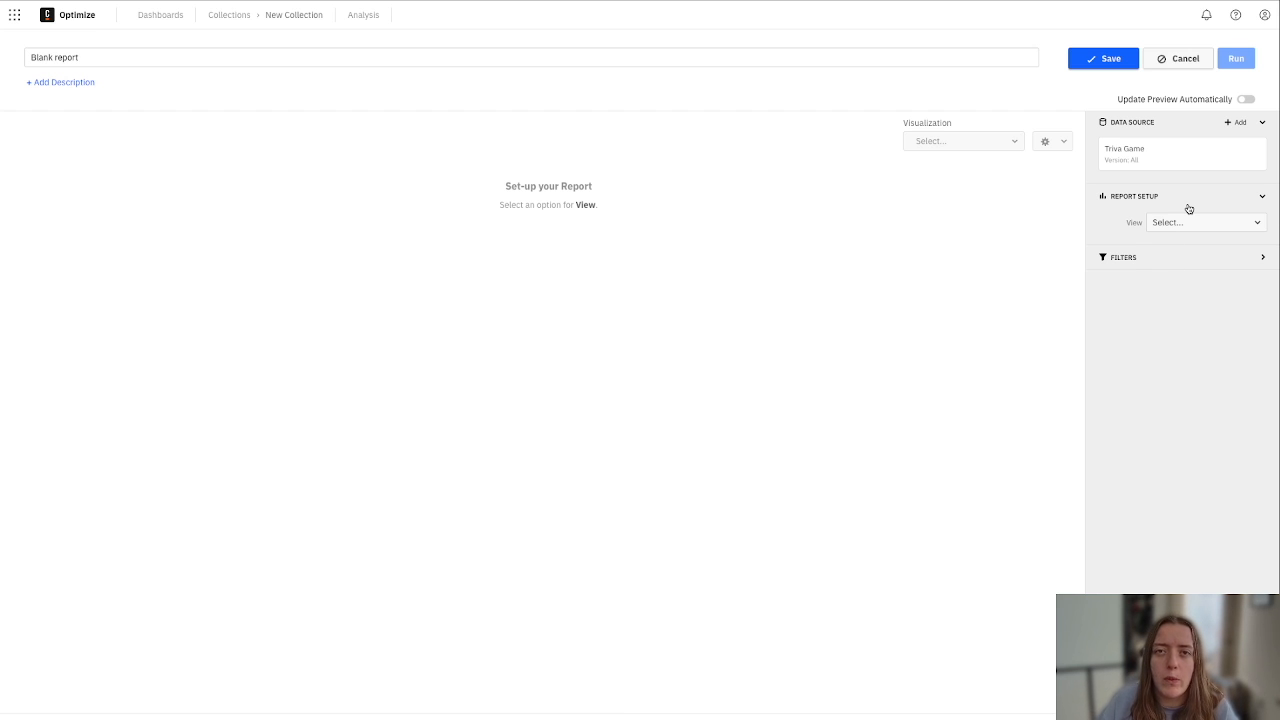
mouse_move(1164, 210)
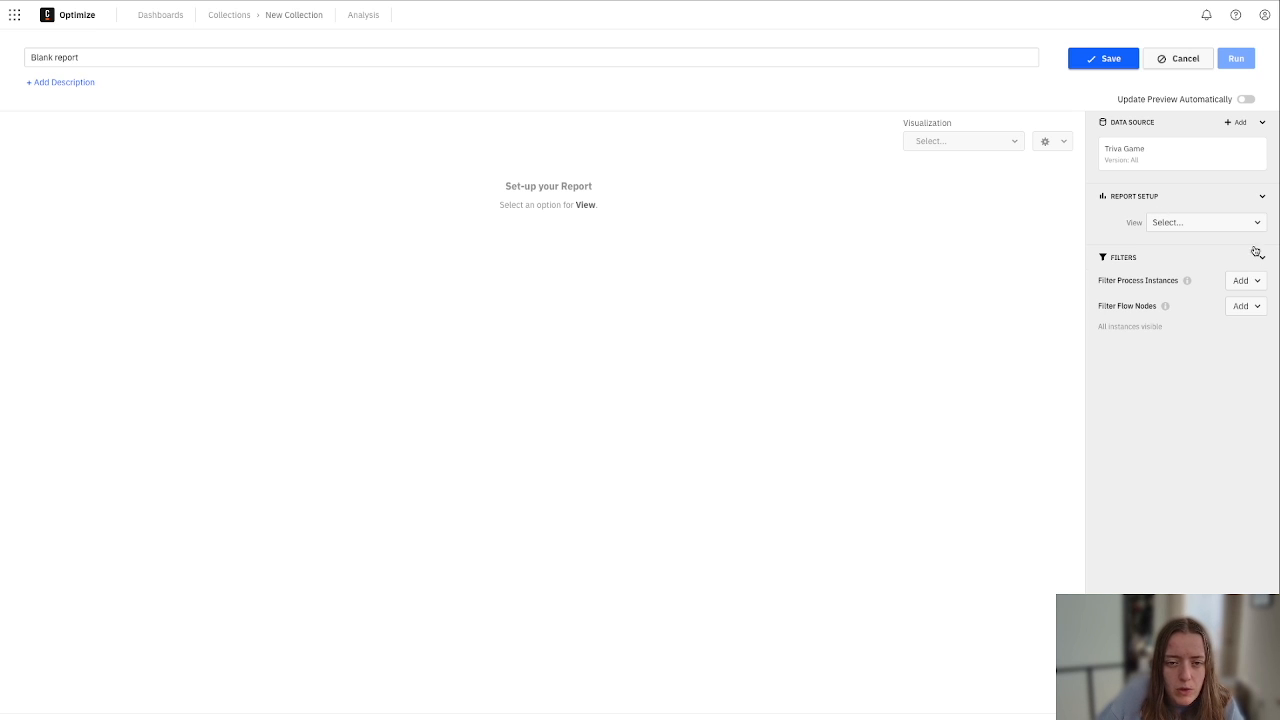
Count process instances and group them by the 'category' variable.
click(1204, 222)
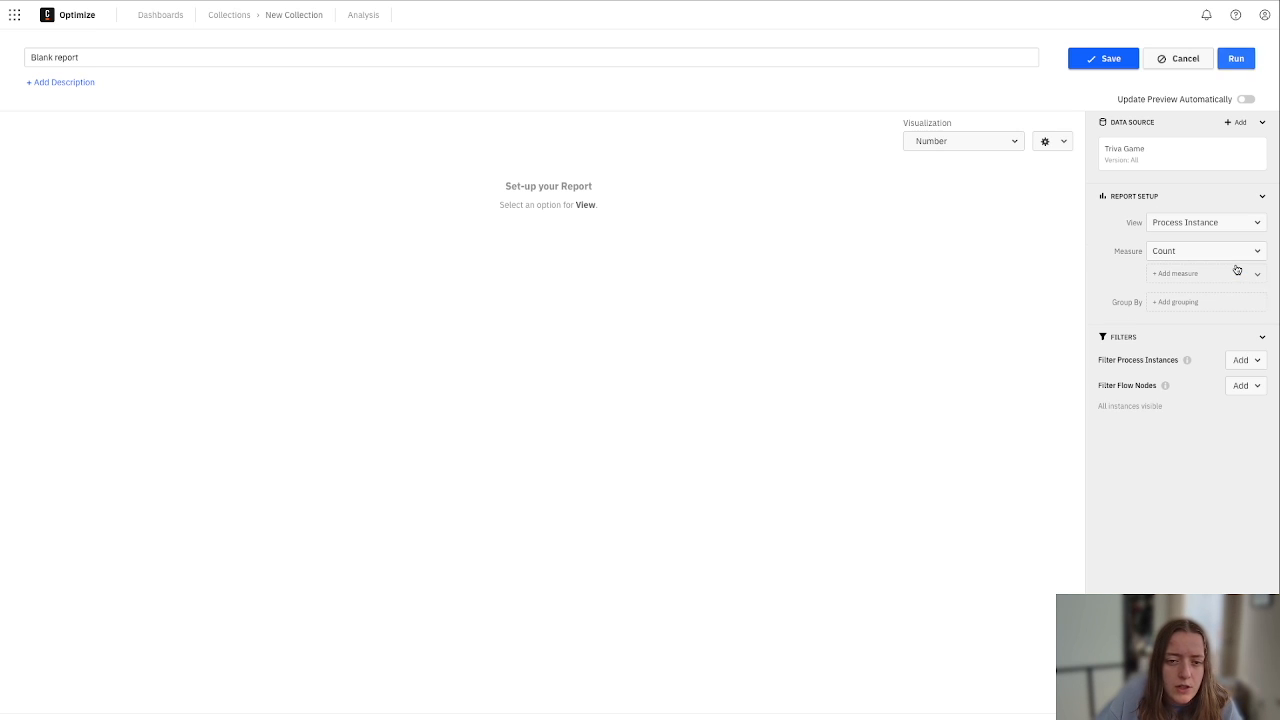
click(1204, 252)
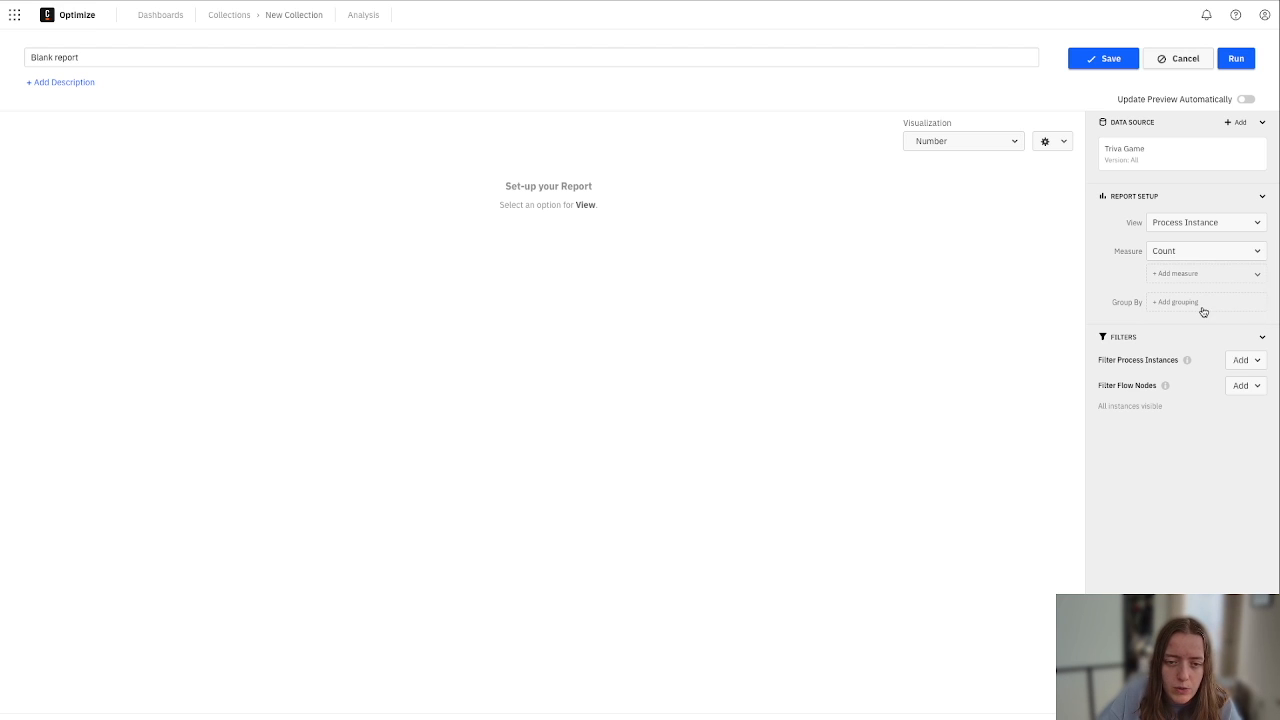
click(1204, 302)
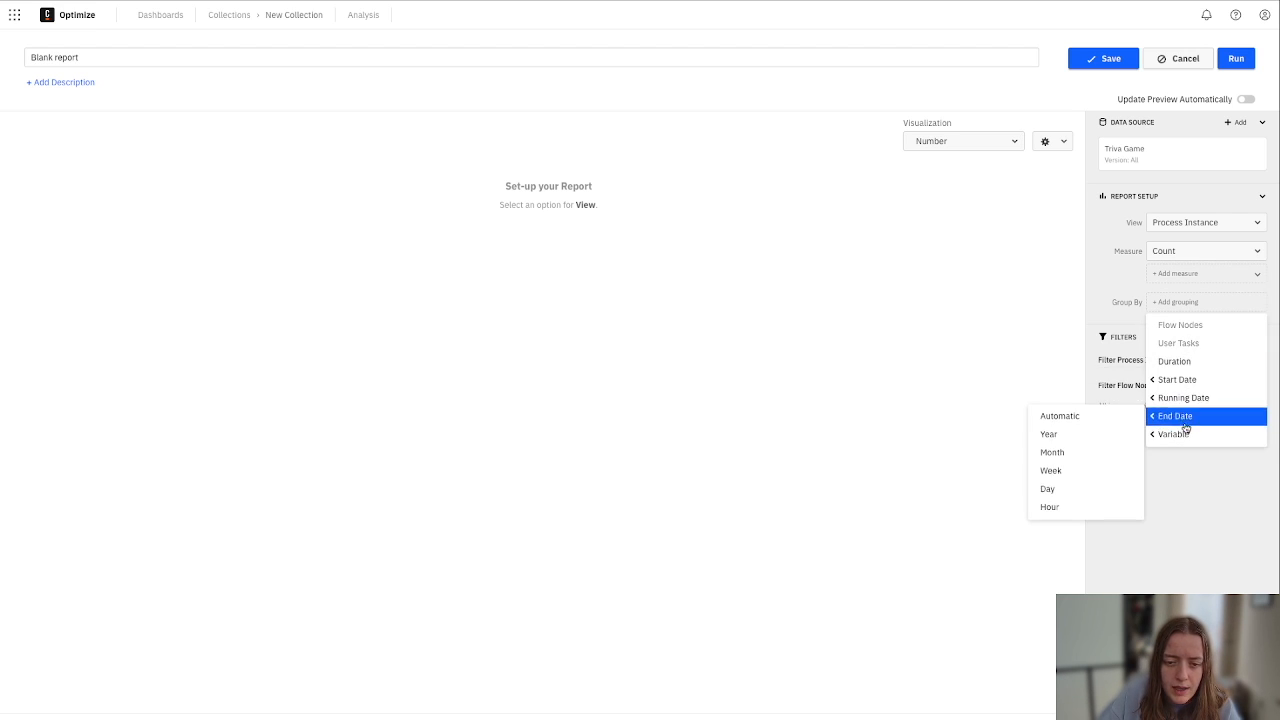
click(1174, 434)
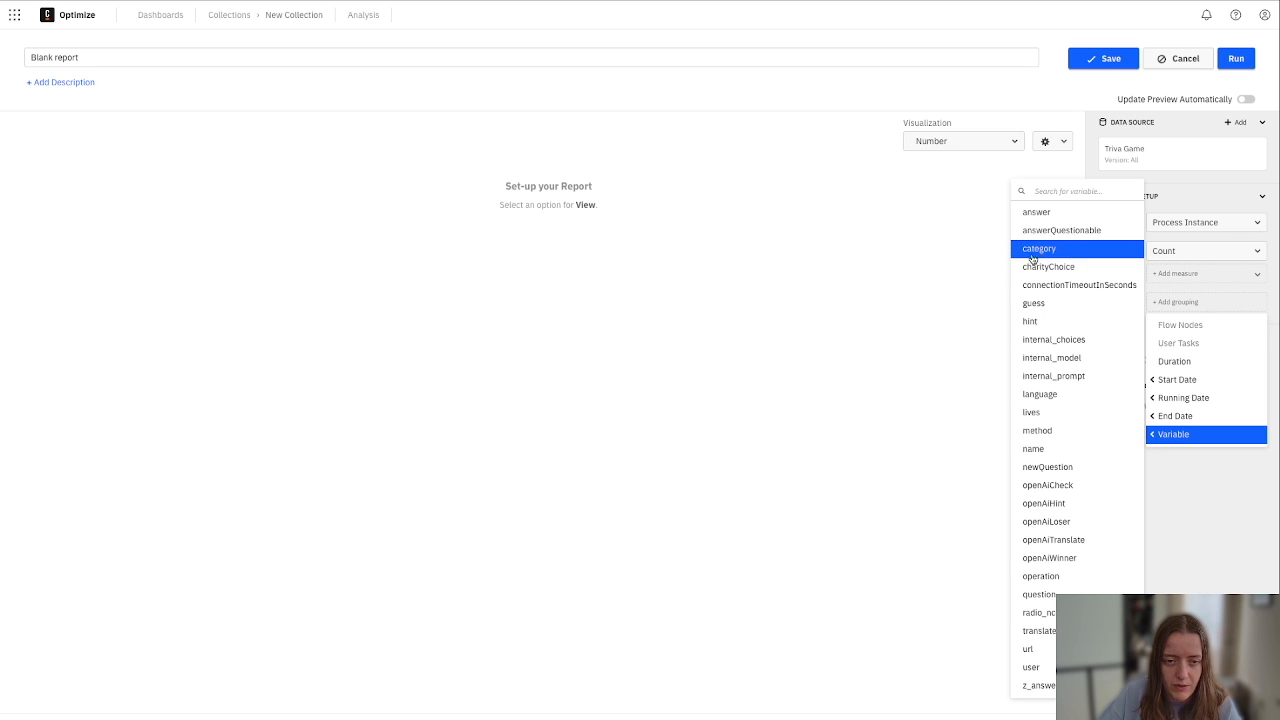
click(1040, 248)
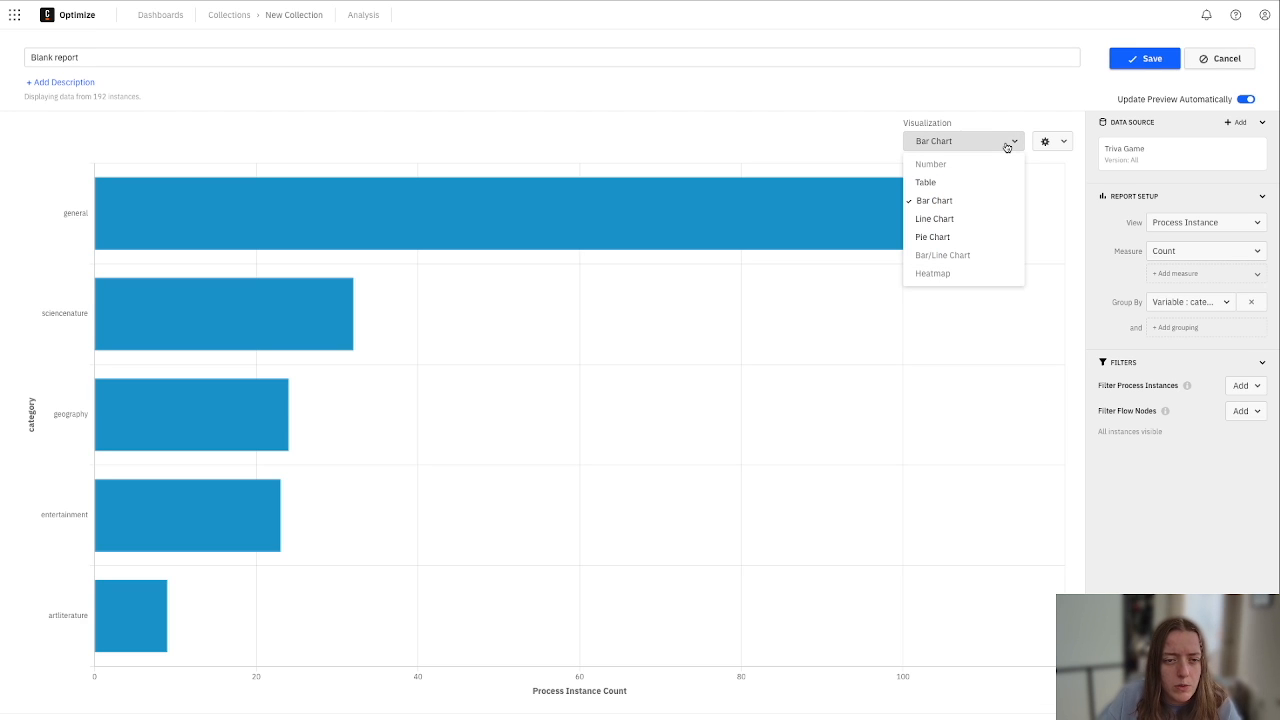
mouse_move(932, 236)
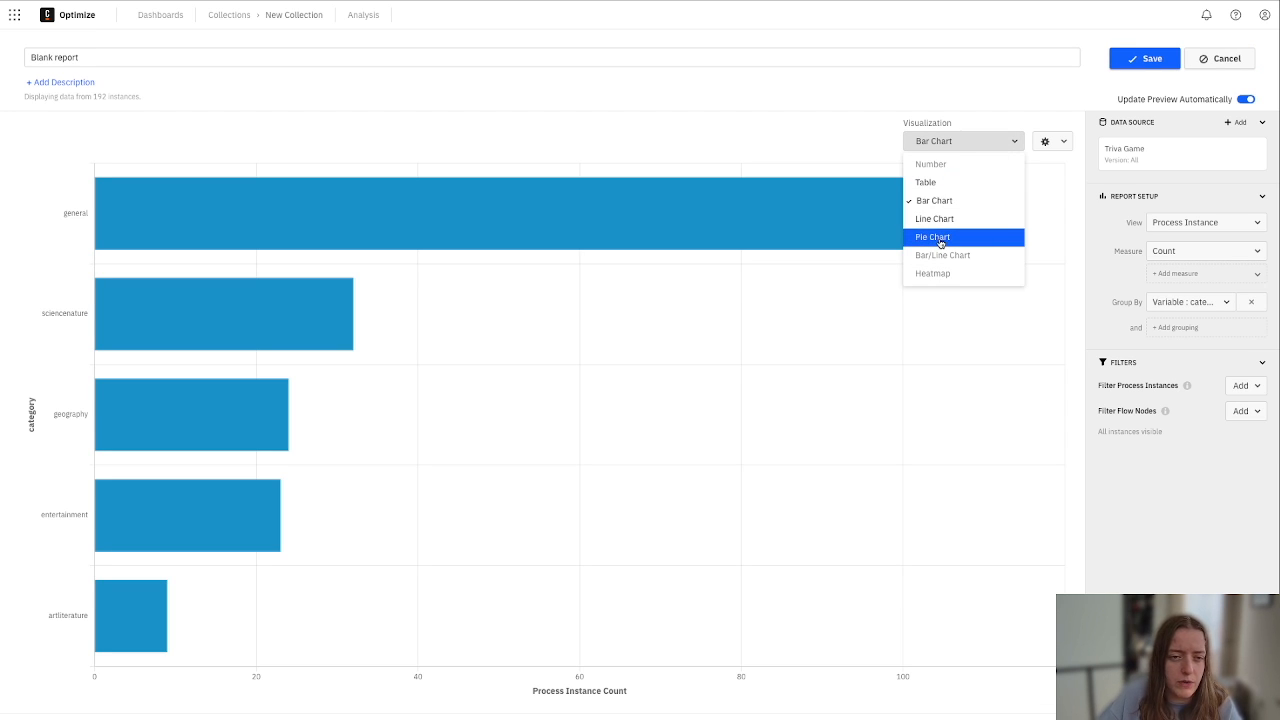
Show the category counts as a pie chart.
click(932, 236)
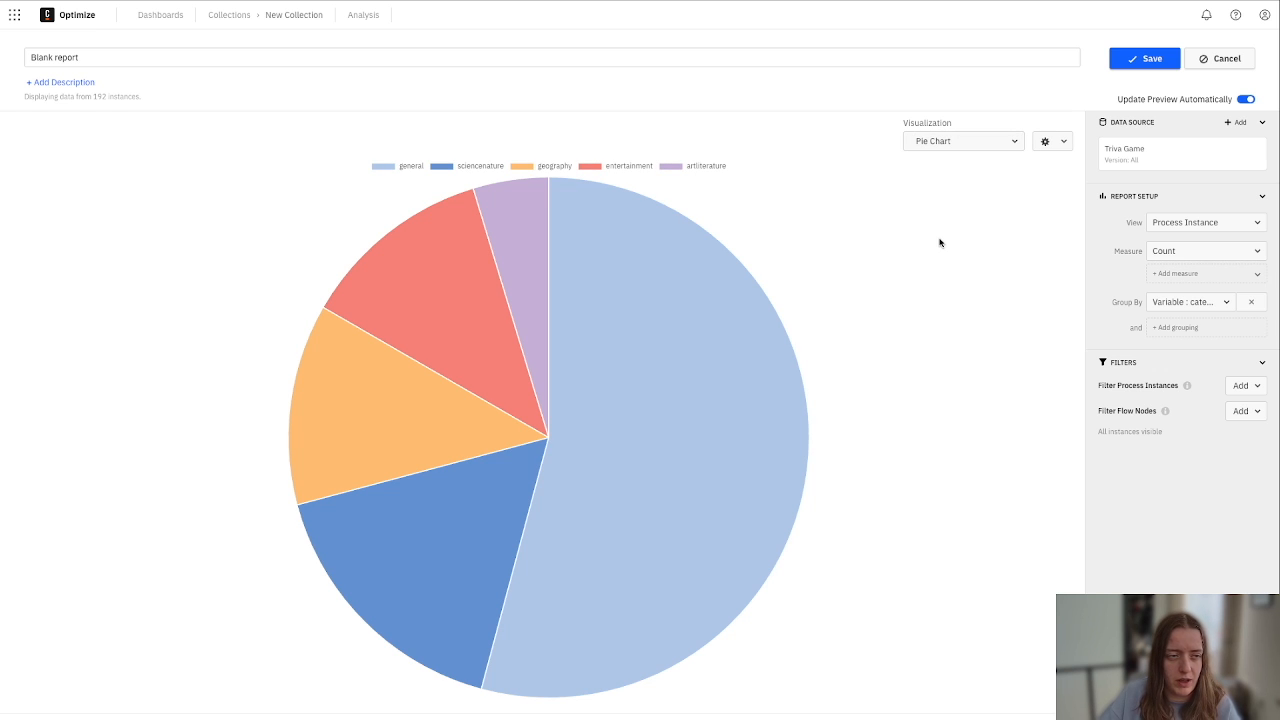
mouse_move(456, 284)
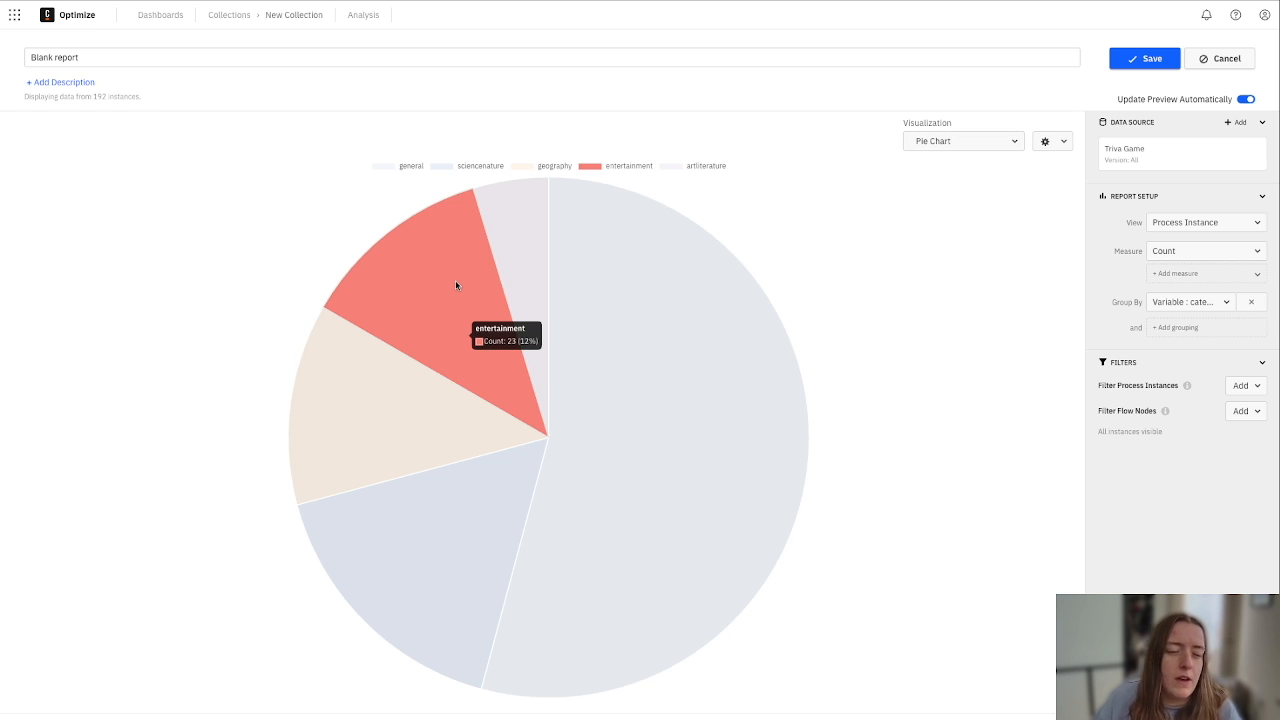
mouse_move(538, 250)
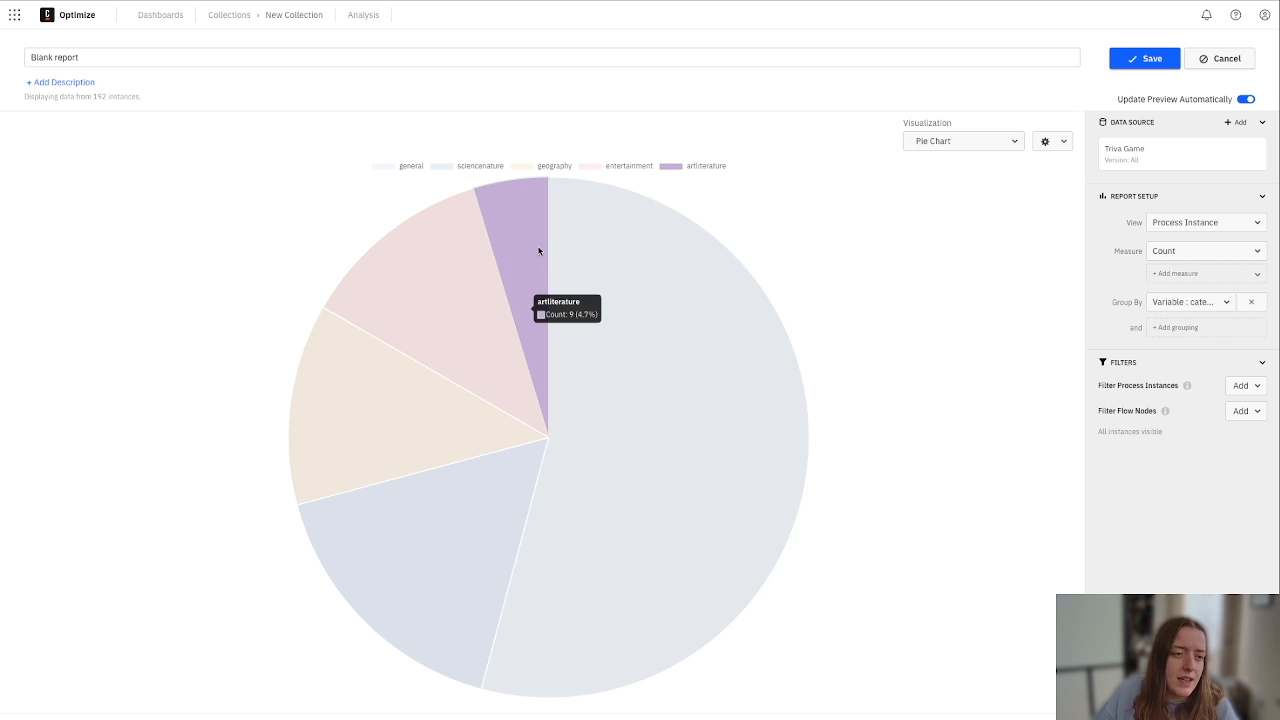
Save the pie-chart report, return to New Collection, and open the Win/Lose Heatmap report.
click(1144, 58)
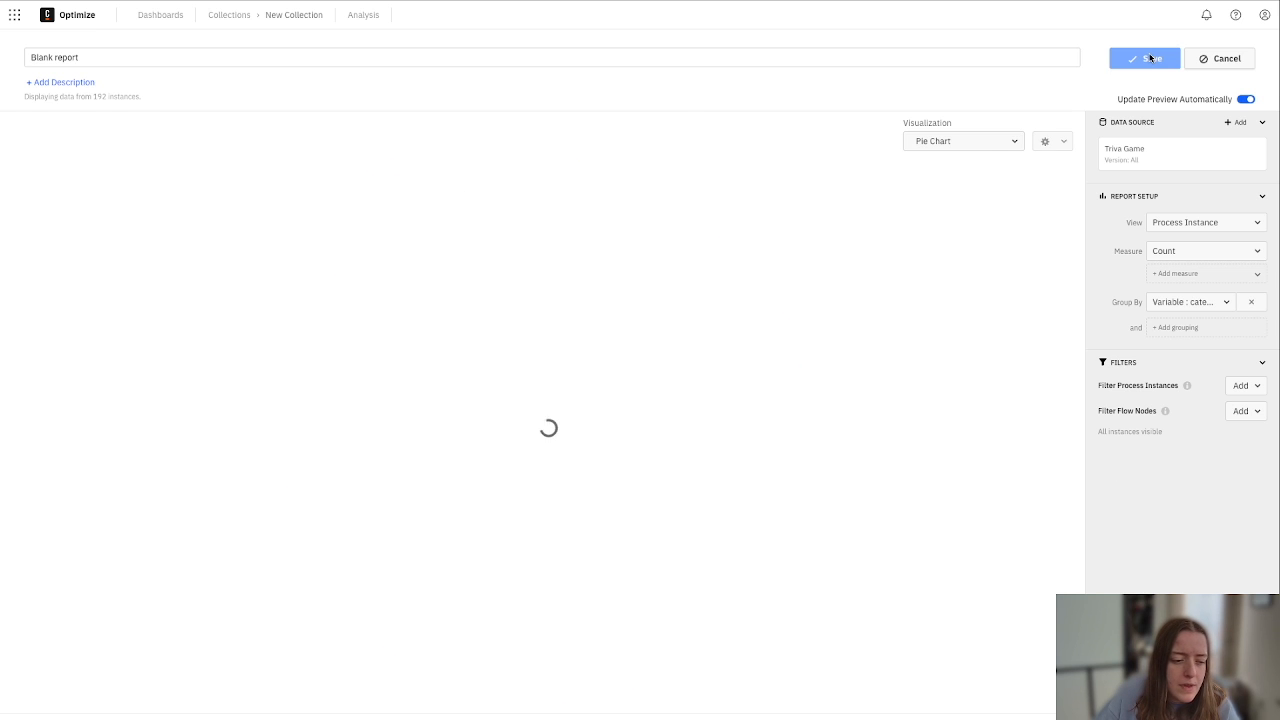
click(1144, 58)
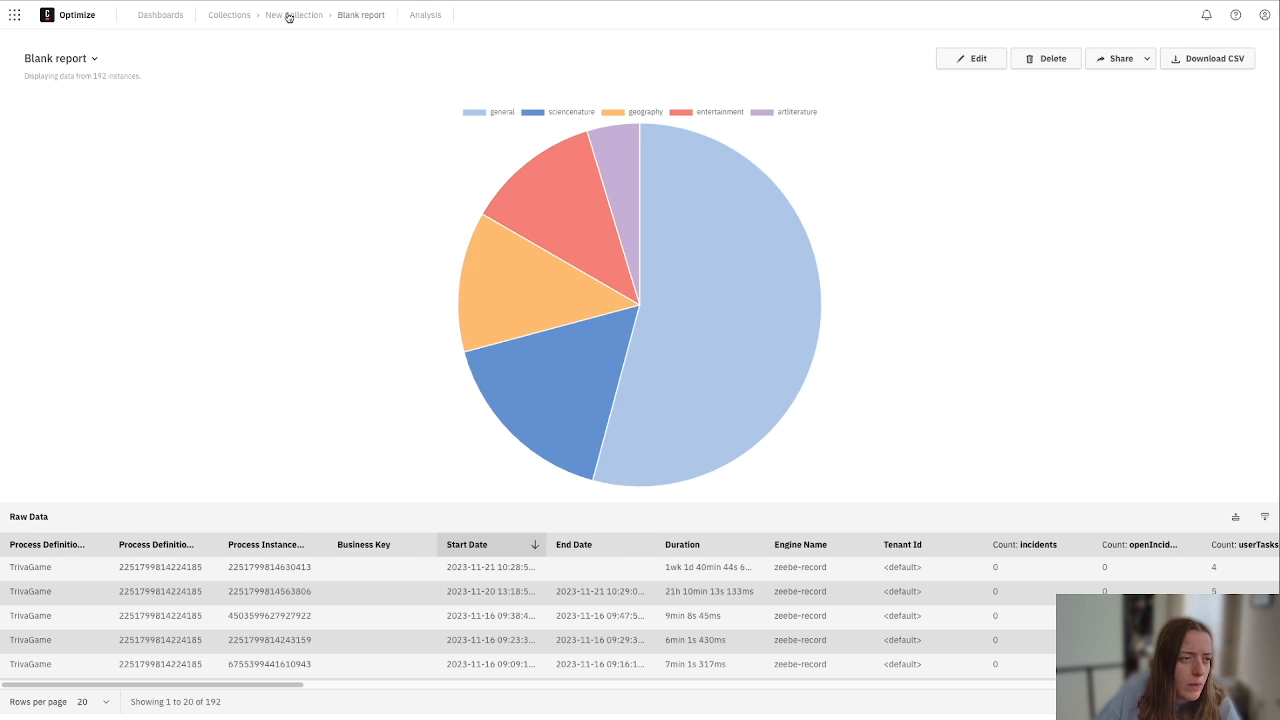
click(292, 14)
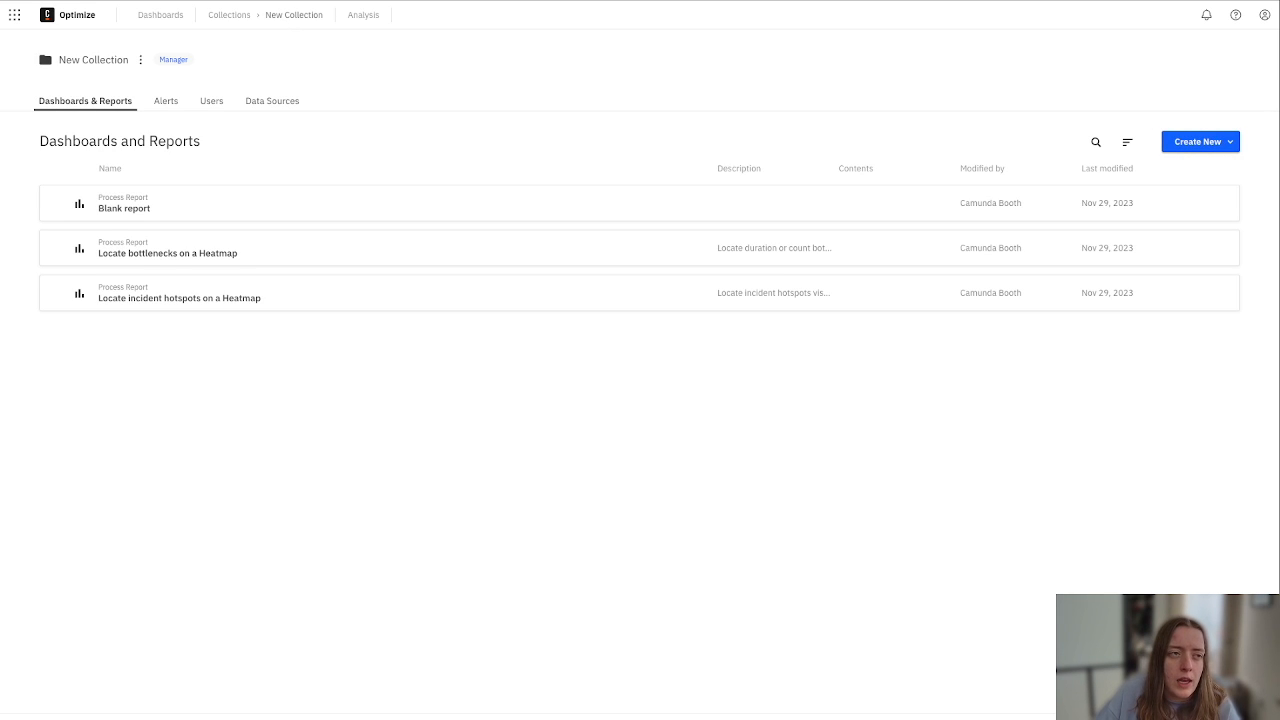
click(168, 252)
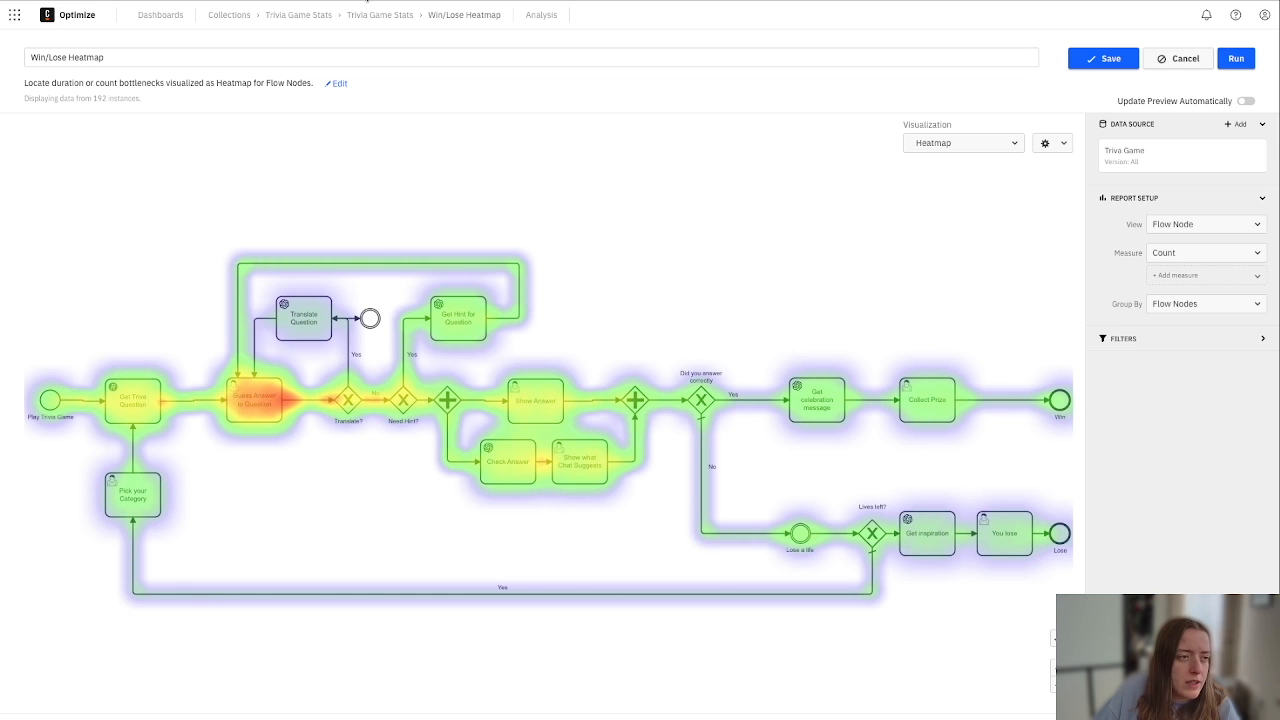
click(380, 14)
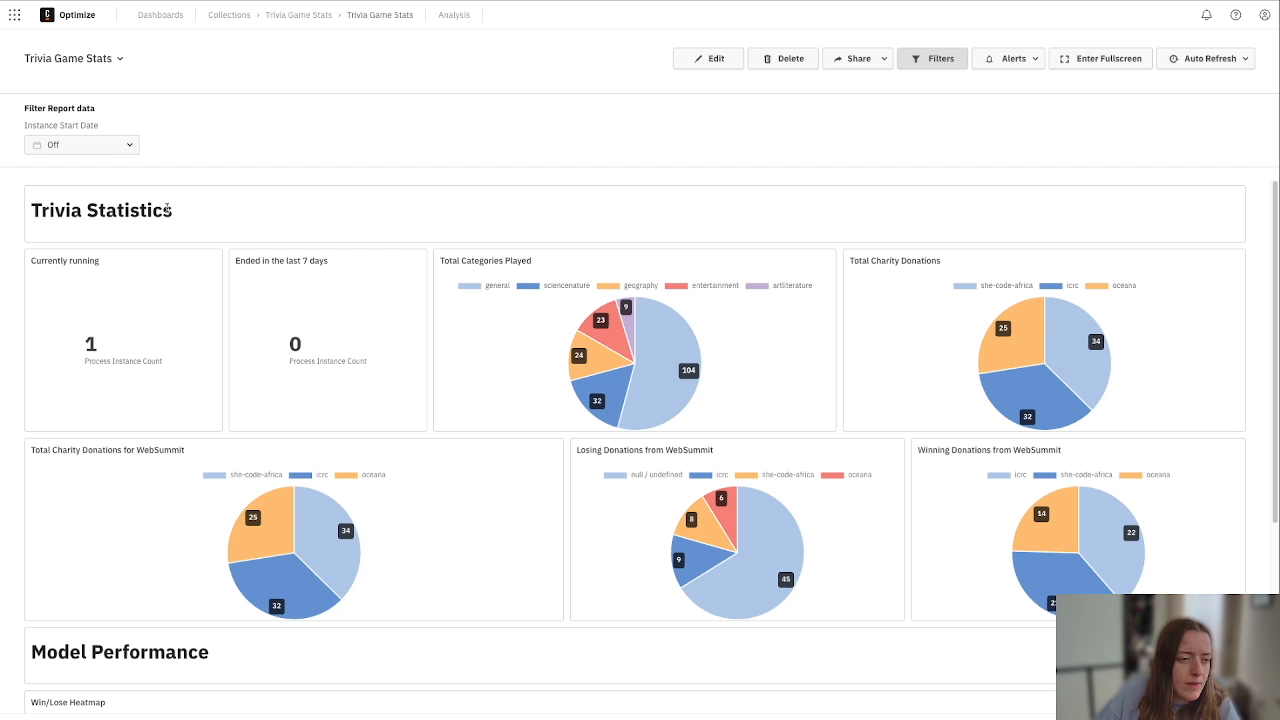
scroll(down, 3)
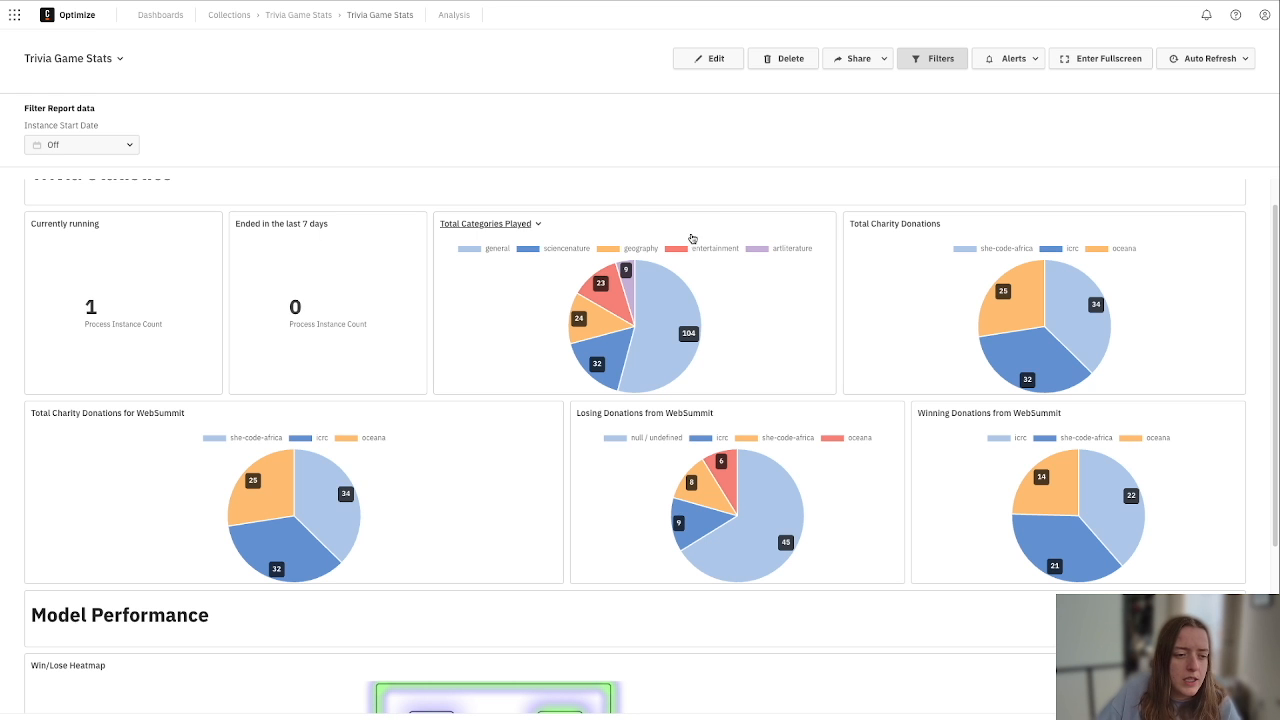
scroll(up, 3)
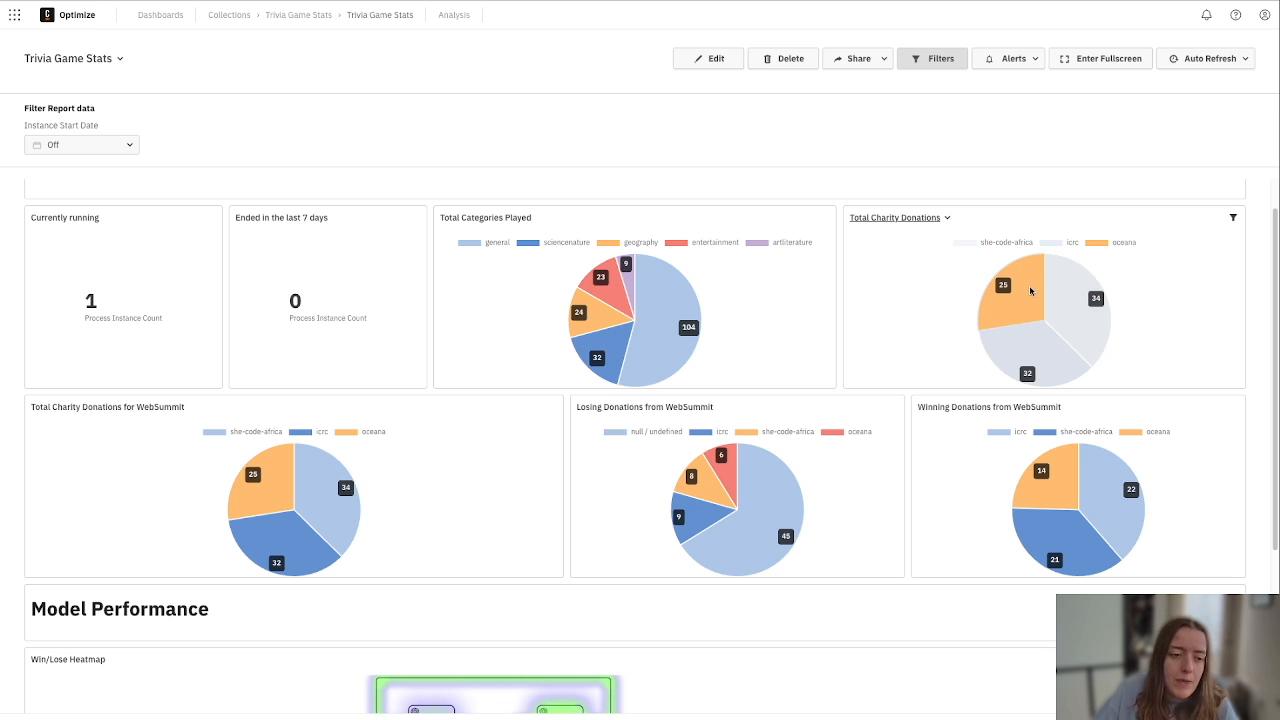
scroll(down, 3)
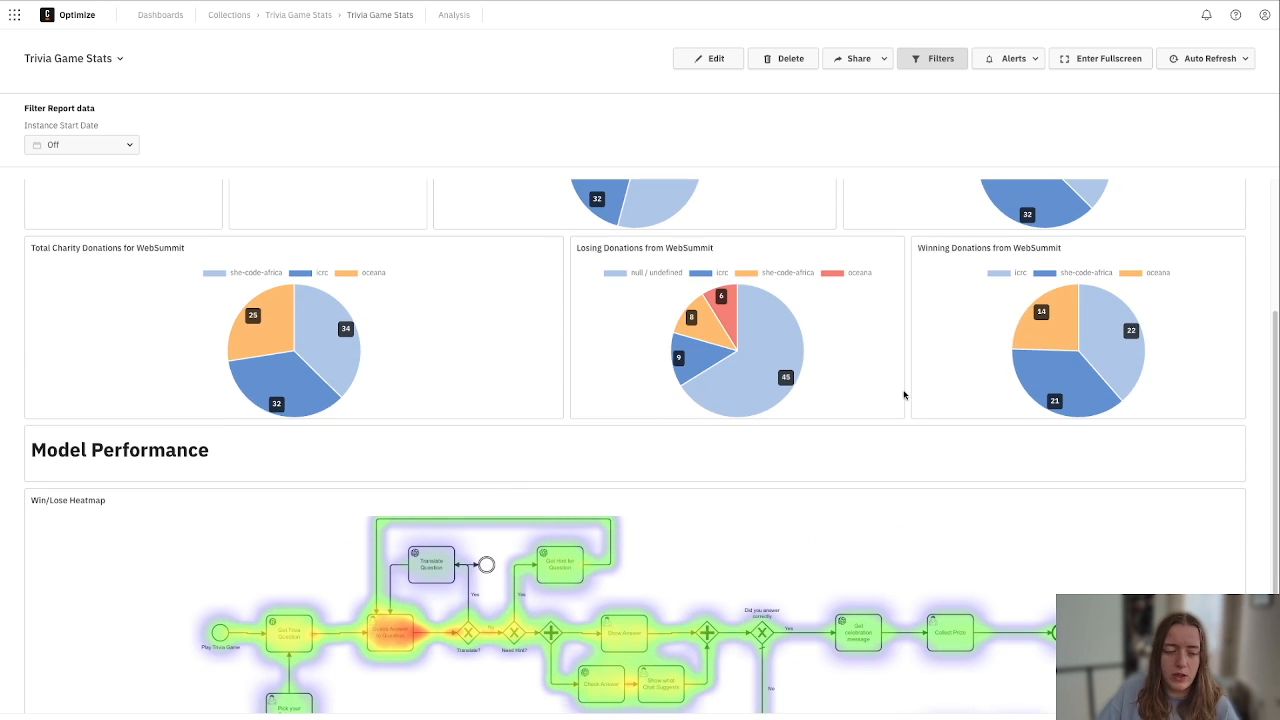
scroll(down, 3)
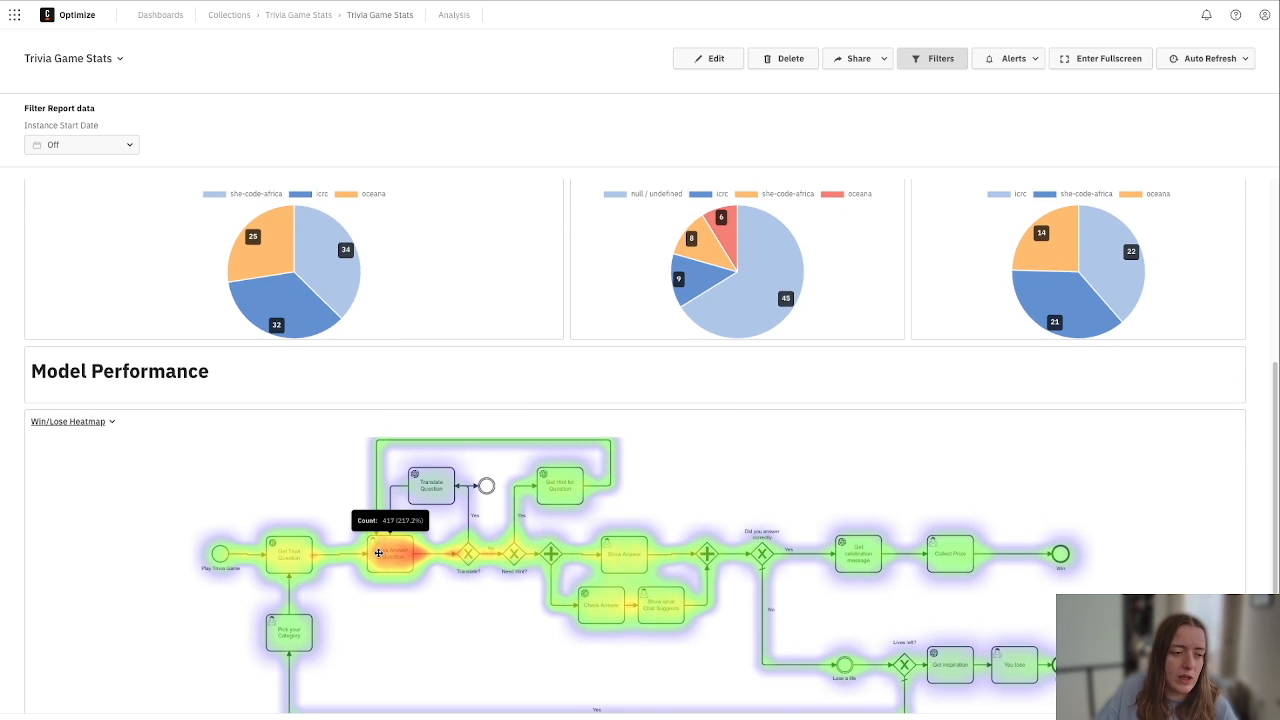
mouse_move(608, 556)
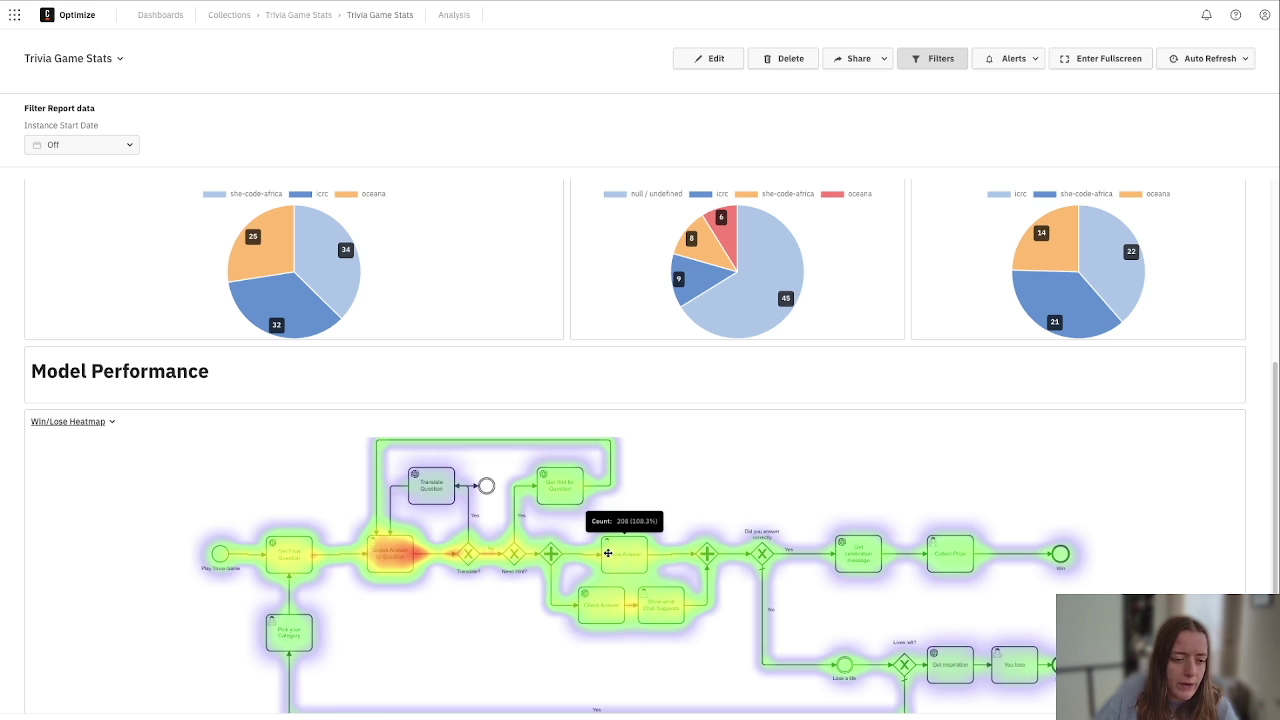
mouse_move(692, 568)
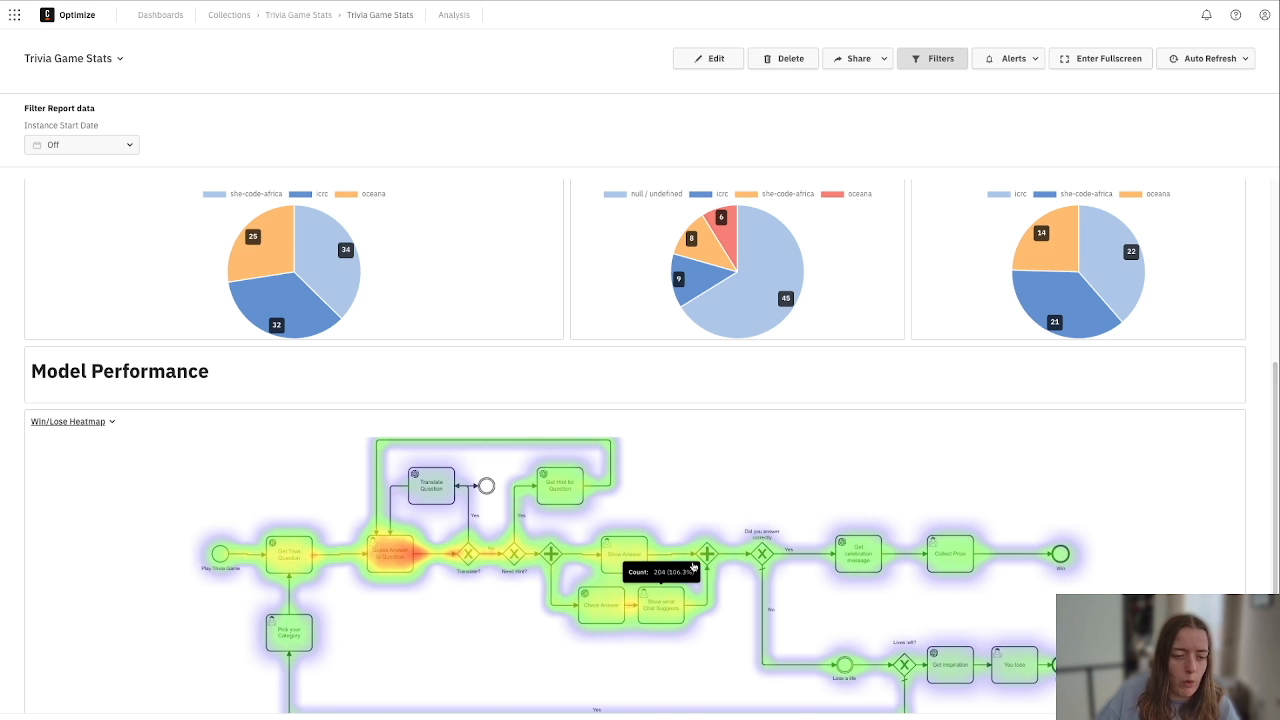
mouse_move(1062, 544)
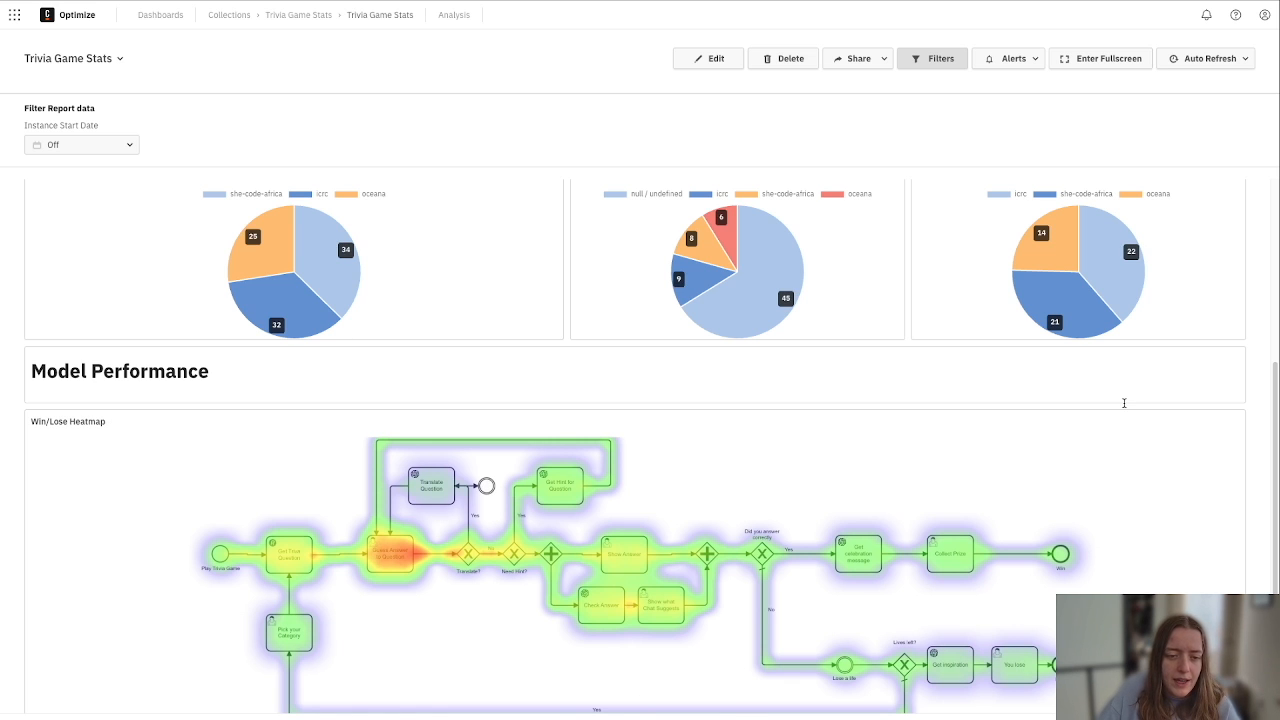
mouse_move(264, 94)
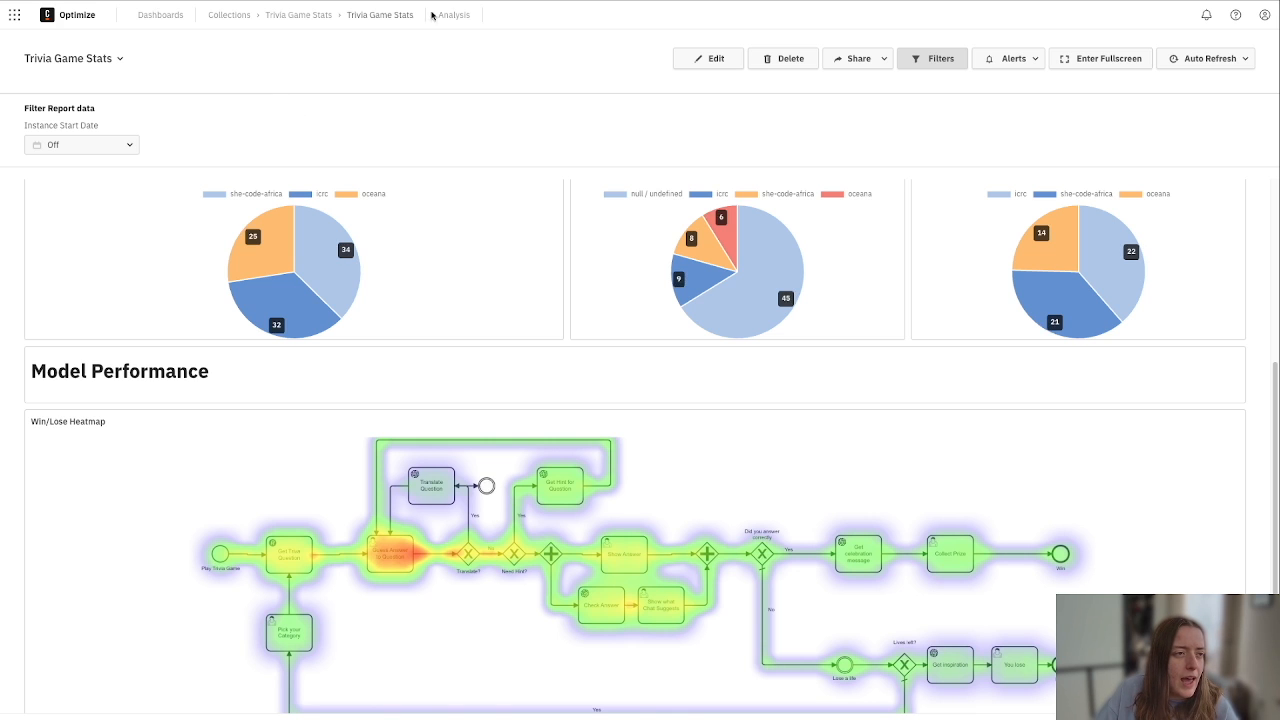
Run Outlier Analysis on Trivia Game (all versions), then move to Branch Analysis.
click(452, 16)
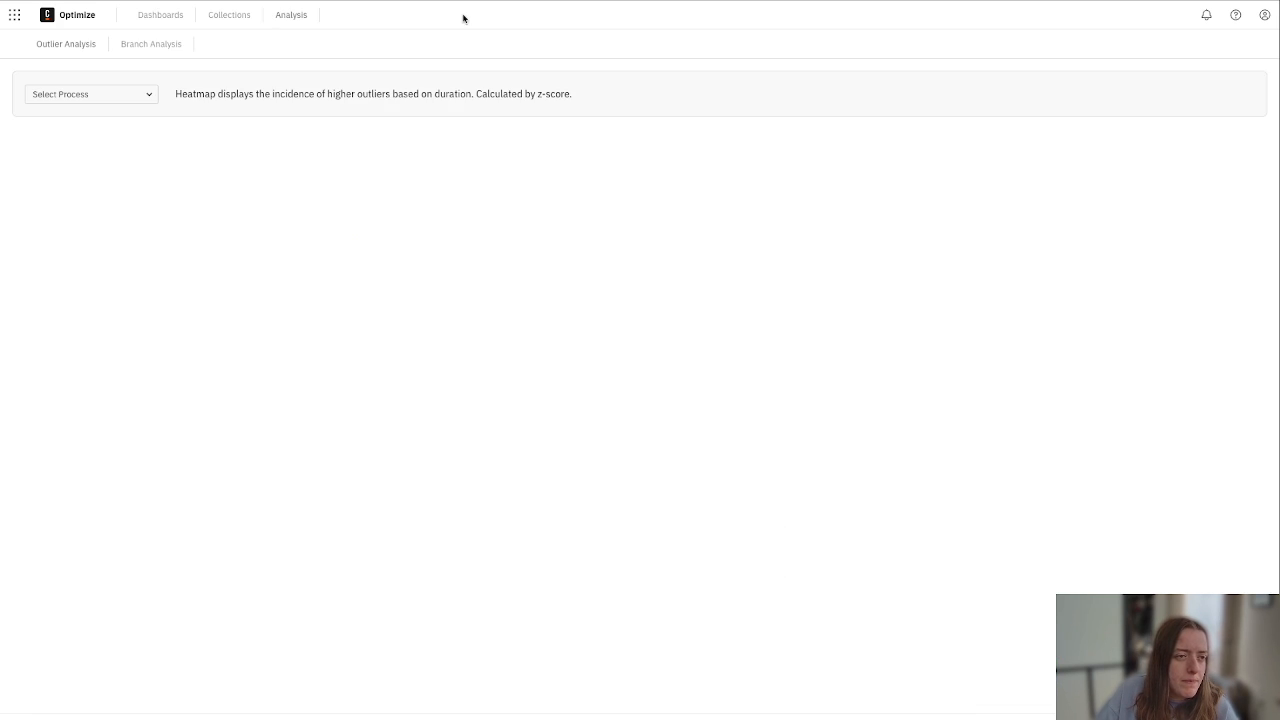
mouse_move(924, 492)
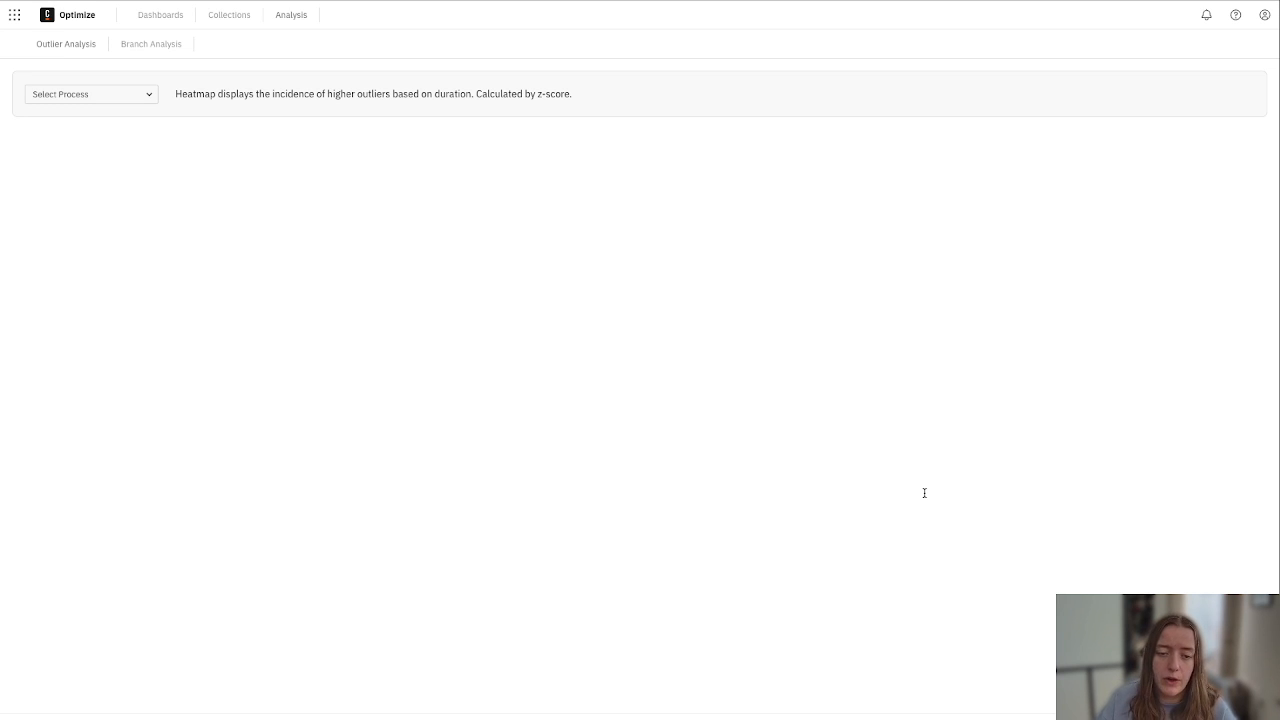
click(90, 94)
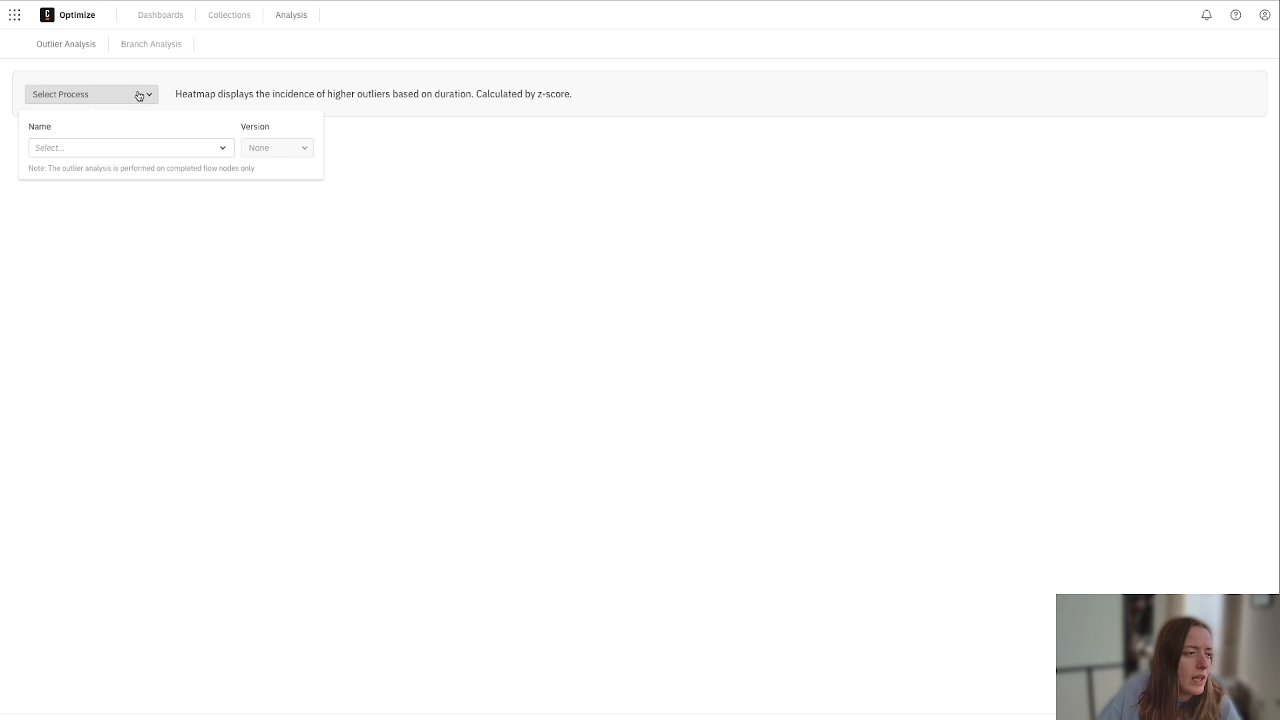
click(128, 148)
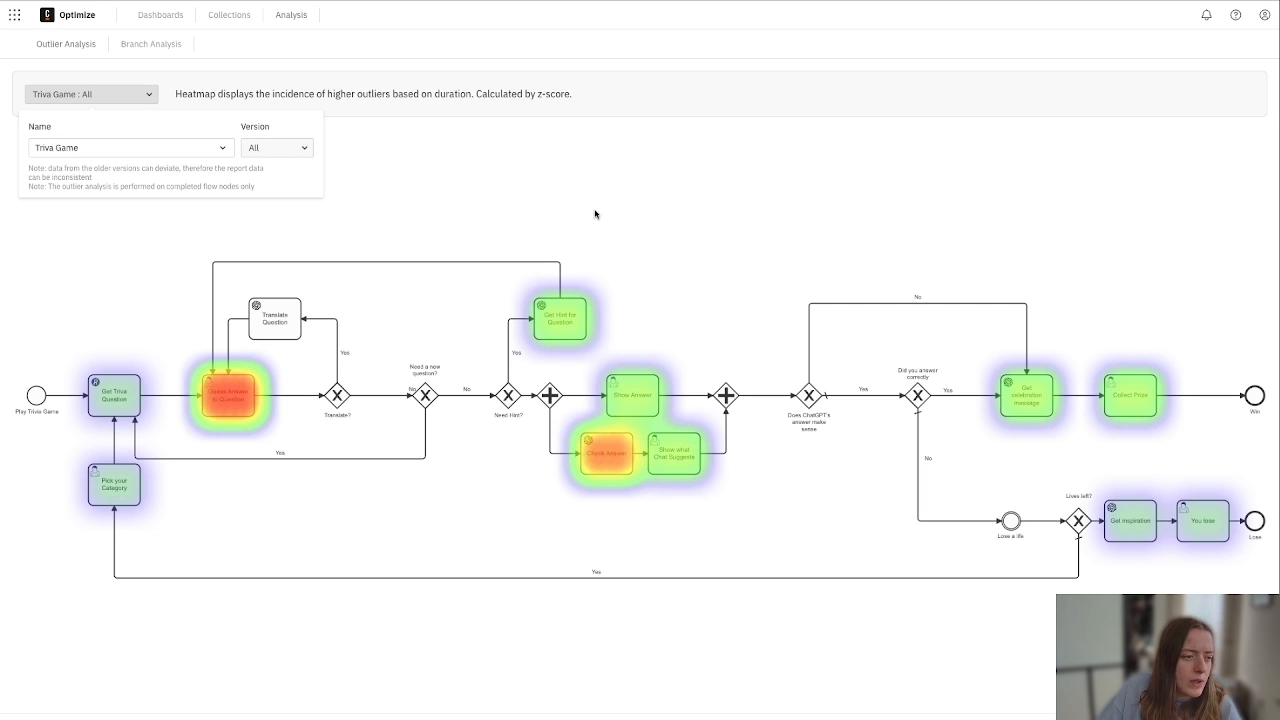
click(80, 46)
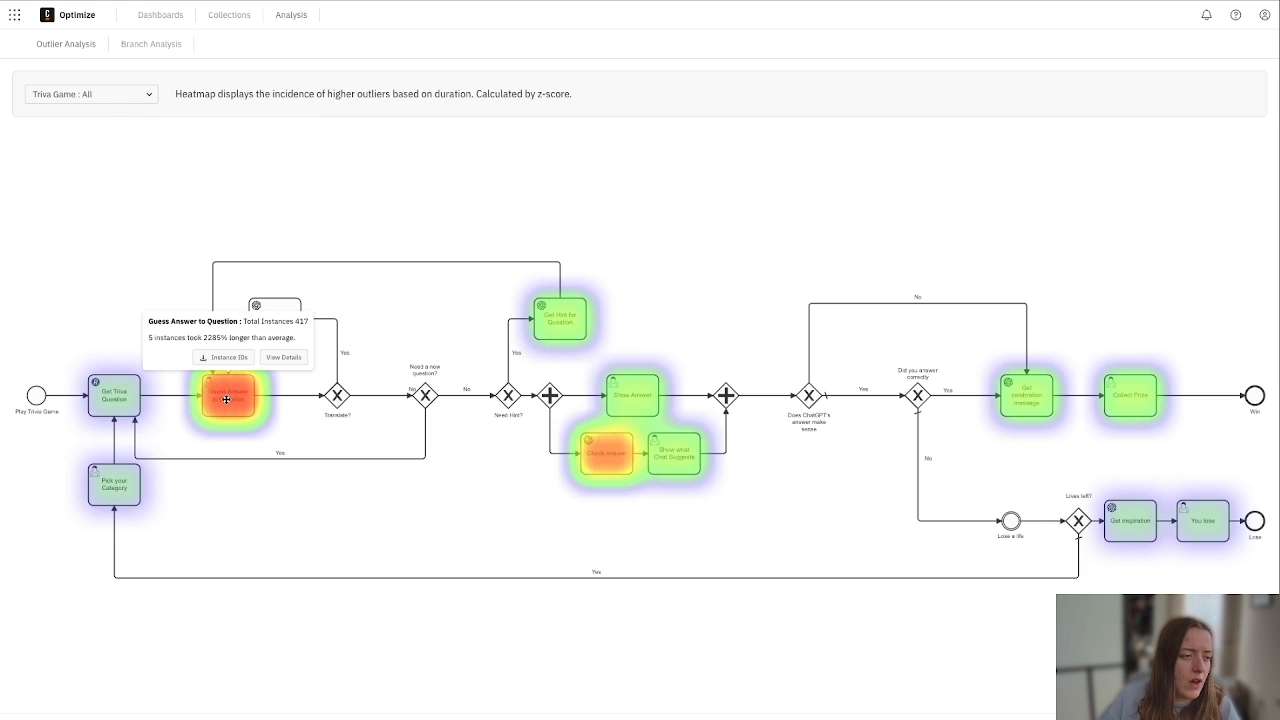
mouse_move(248, 396)
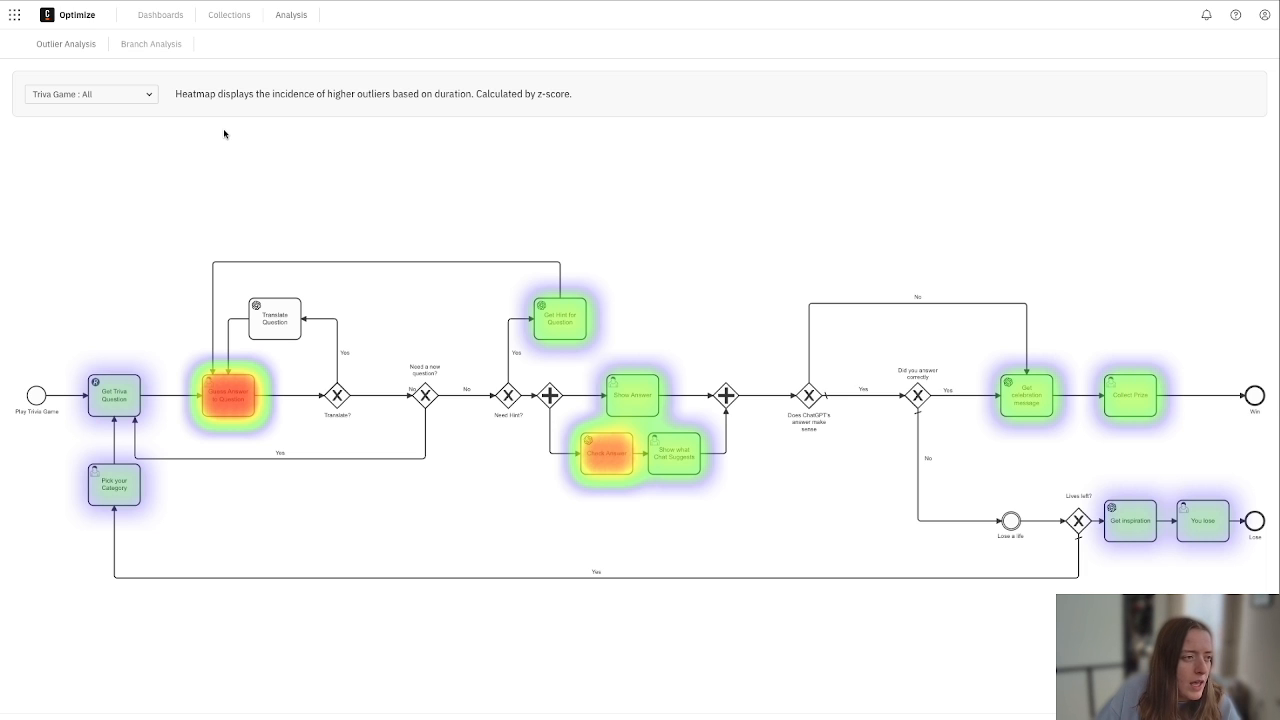
click(152, 44)
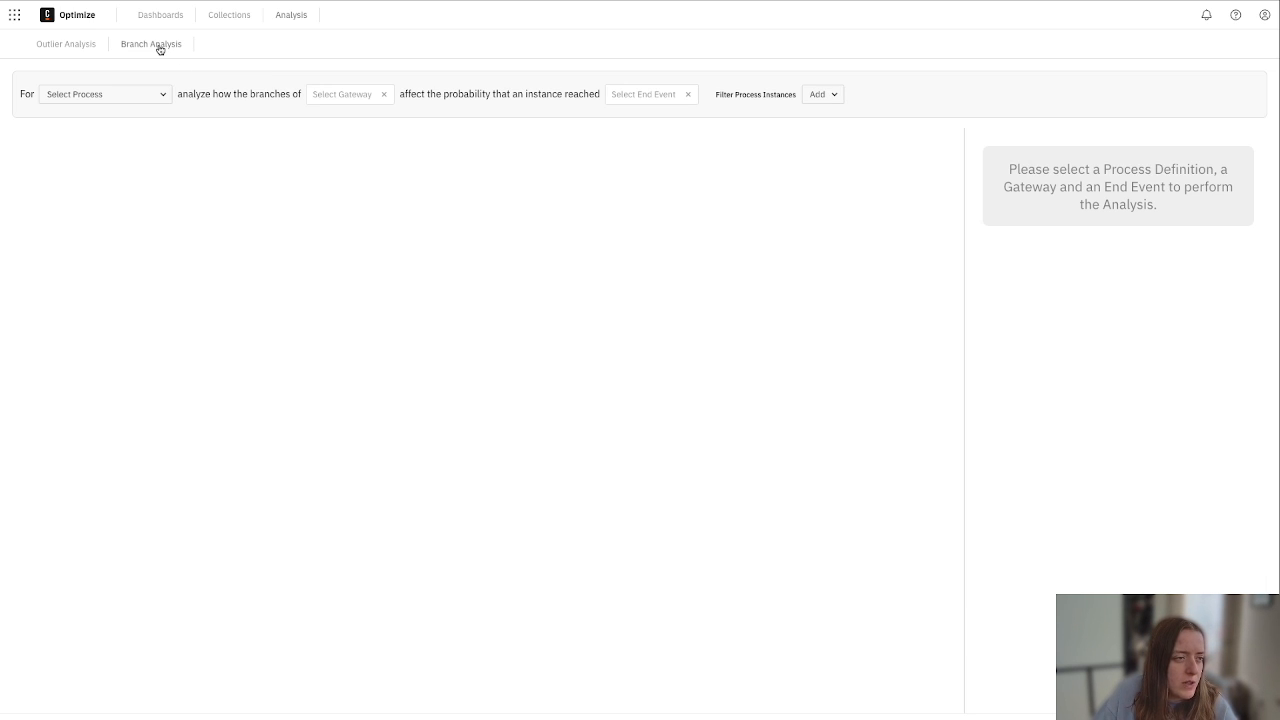
Analyse the Trivia Game 'Need Hint?' gateway's branches against the Win end event.
click(104, 94)
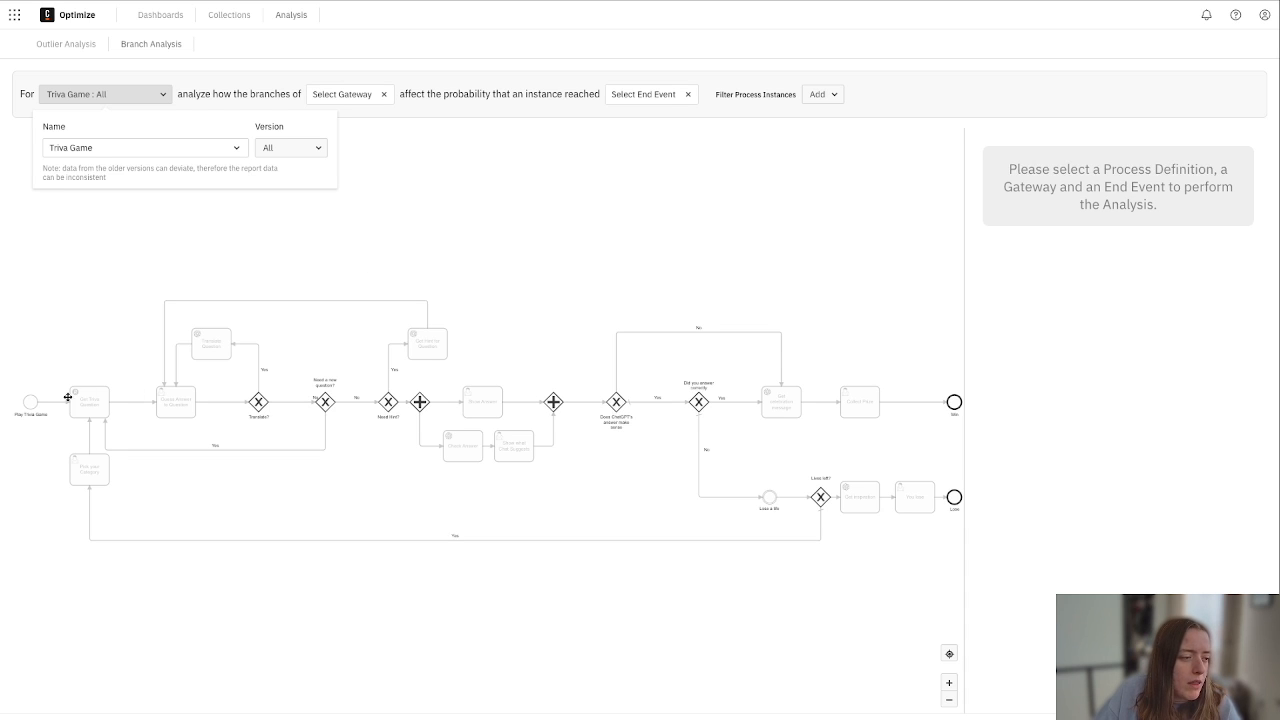
mouse_move(616, 396)
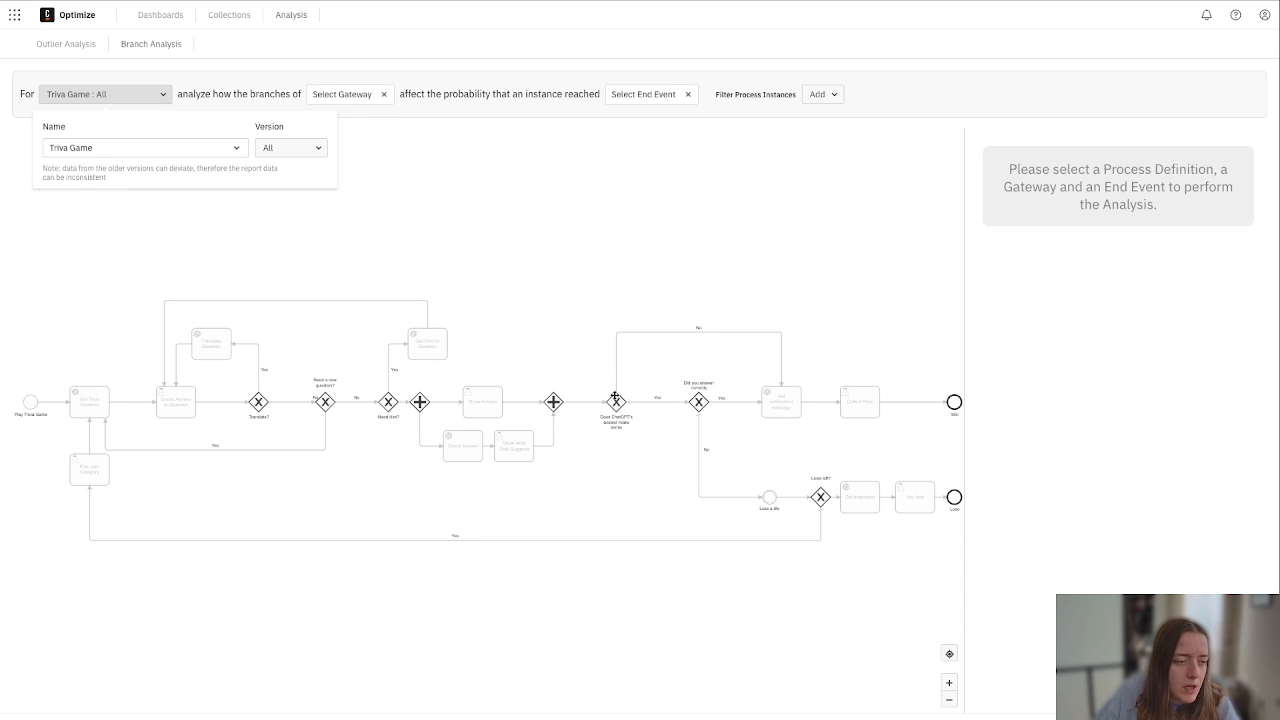
click(388, 400)
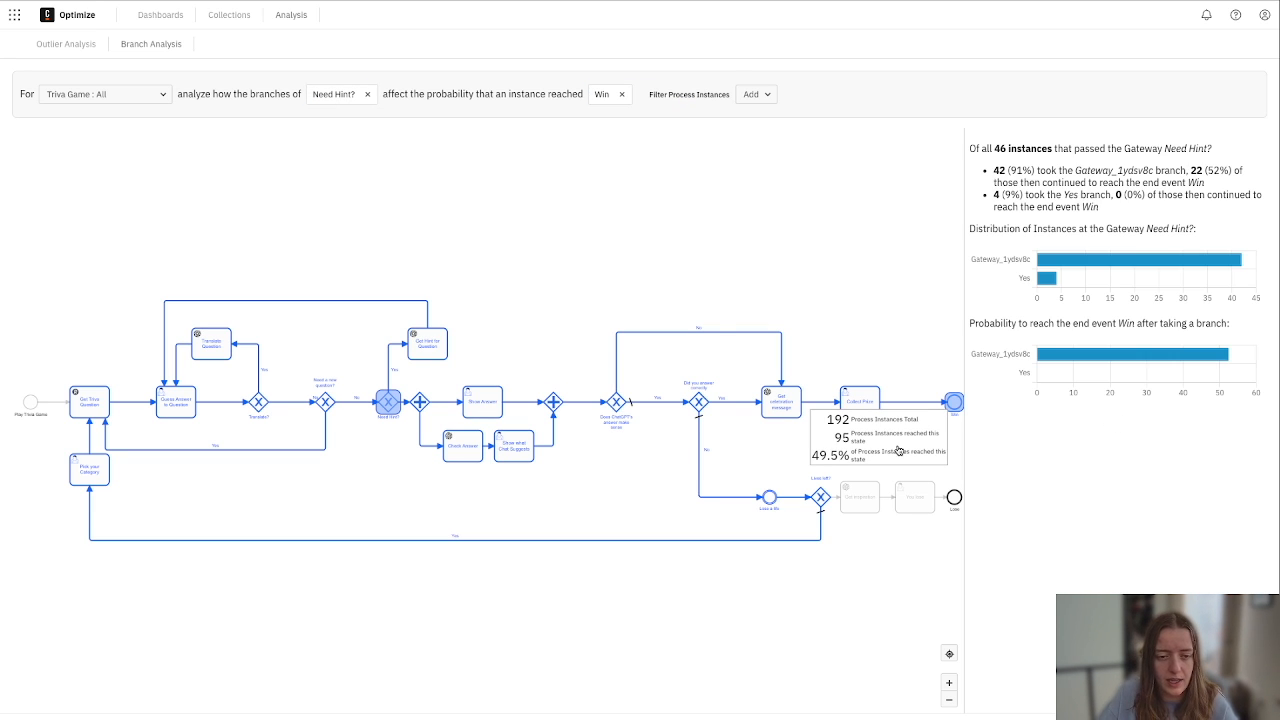
mouse_move(836, 468)
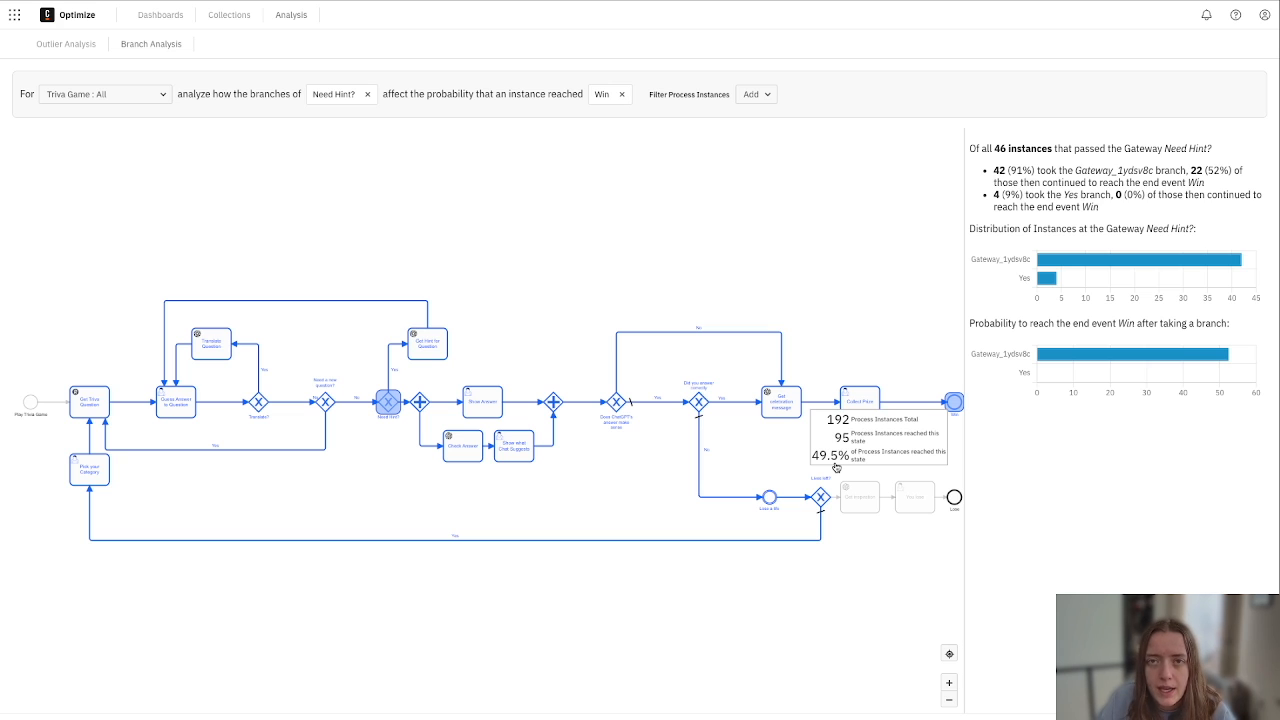
mouse_move(830, 400)
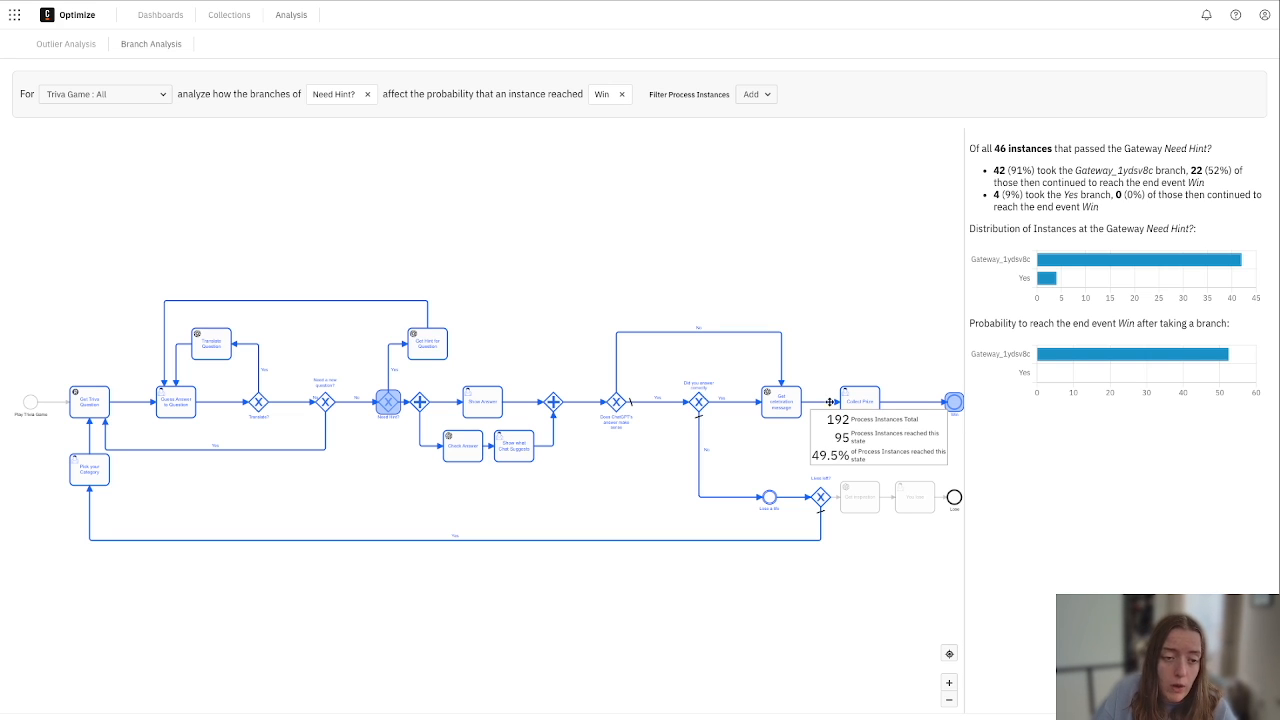
mouse_move(936, 298)
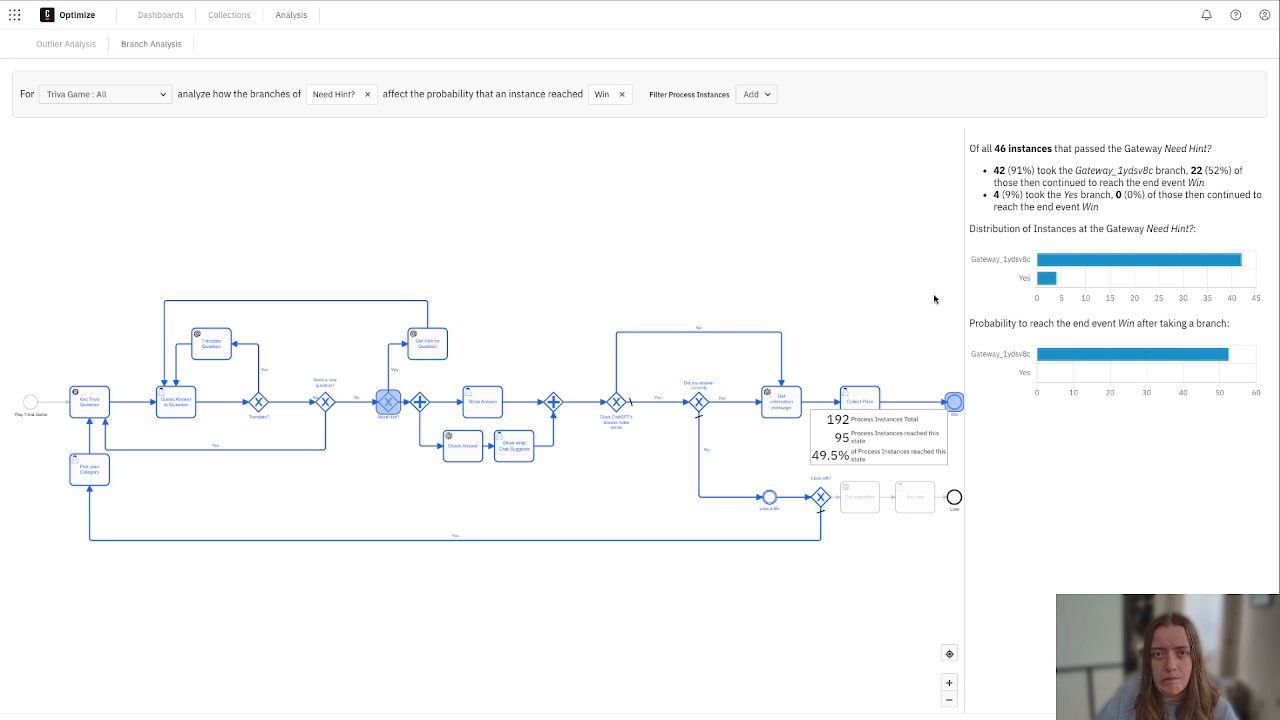
mouse_move(532, 640)
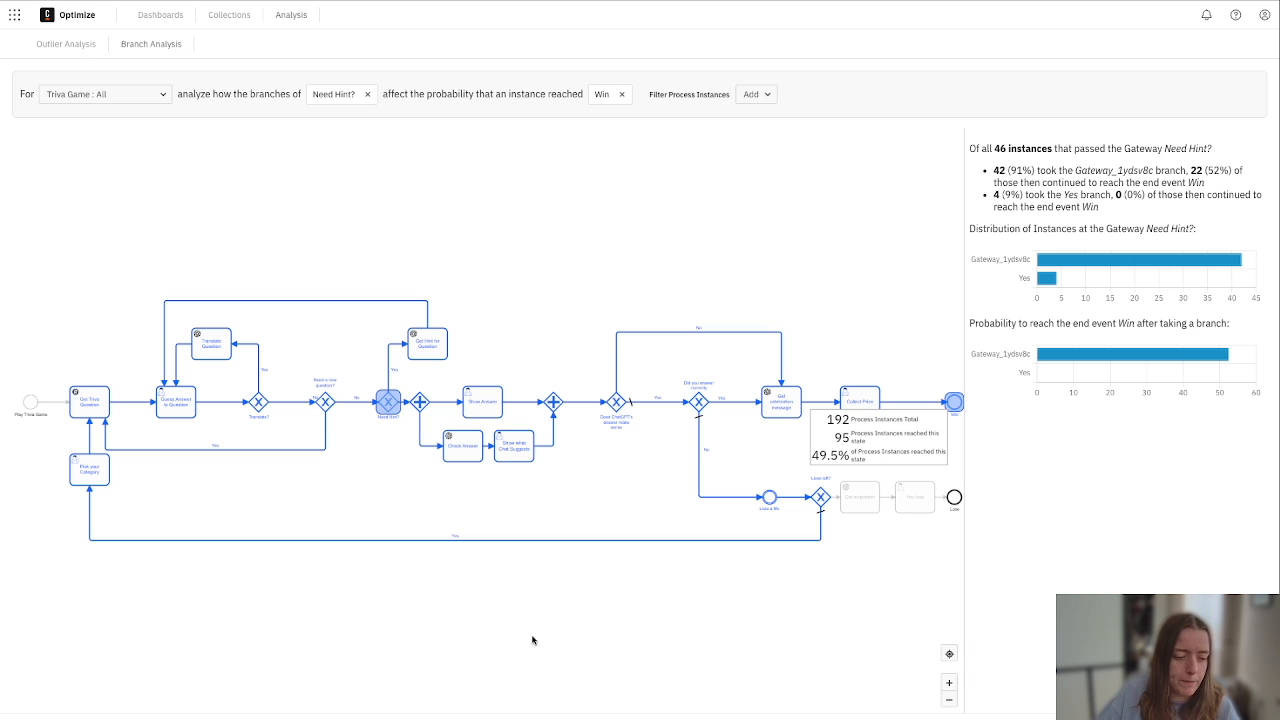
mouse_move(888, 436)
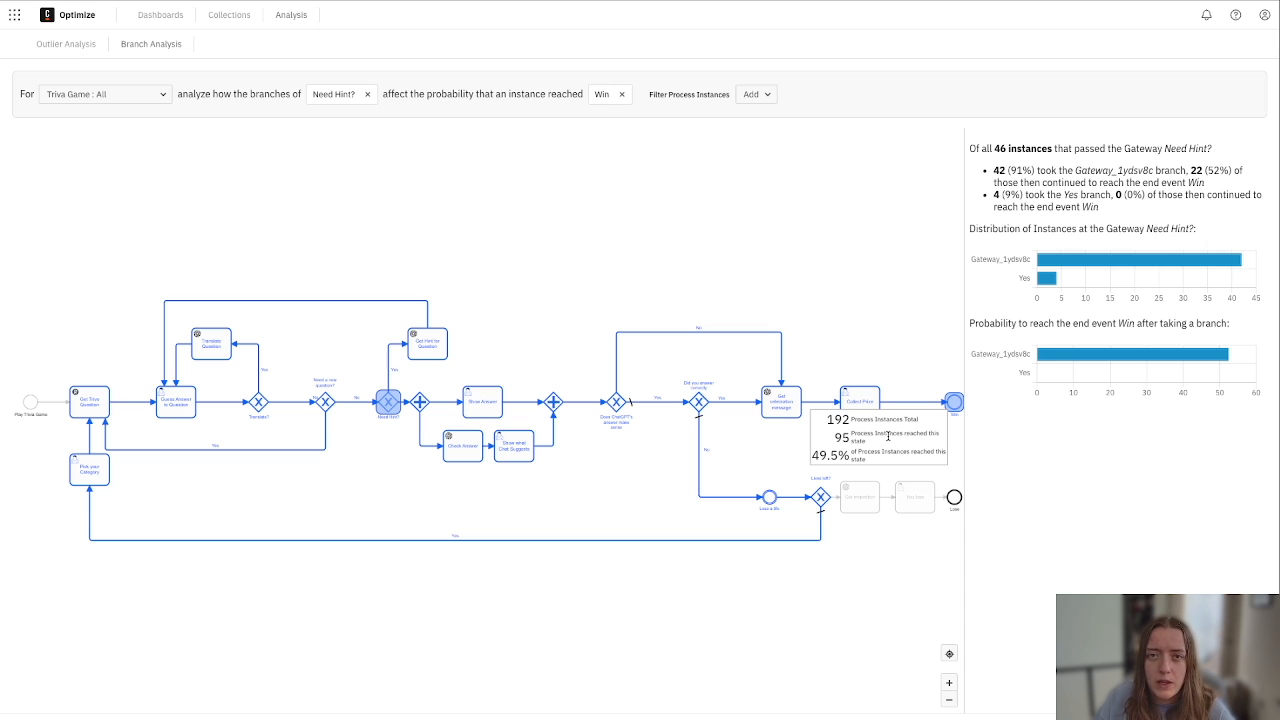
mouse_move(476, 292)
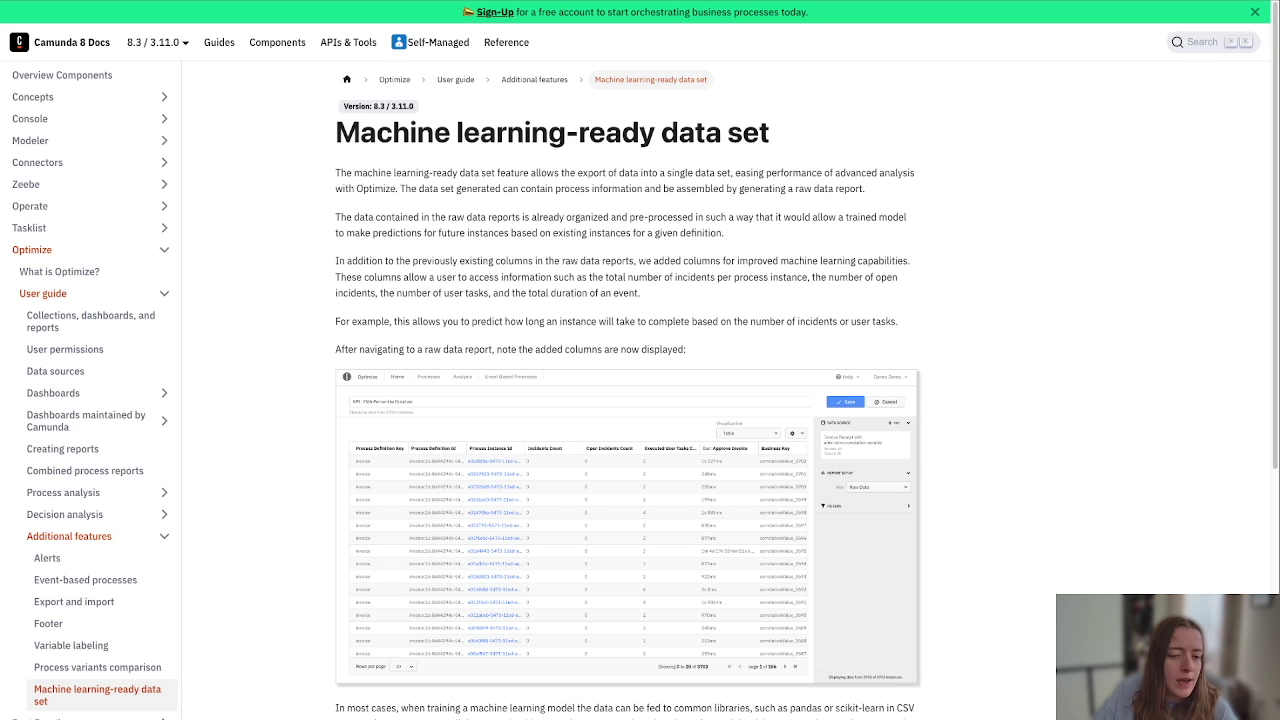
mouse_move(1122, 394)
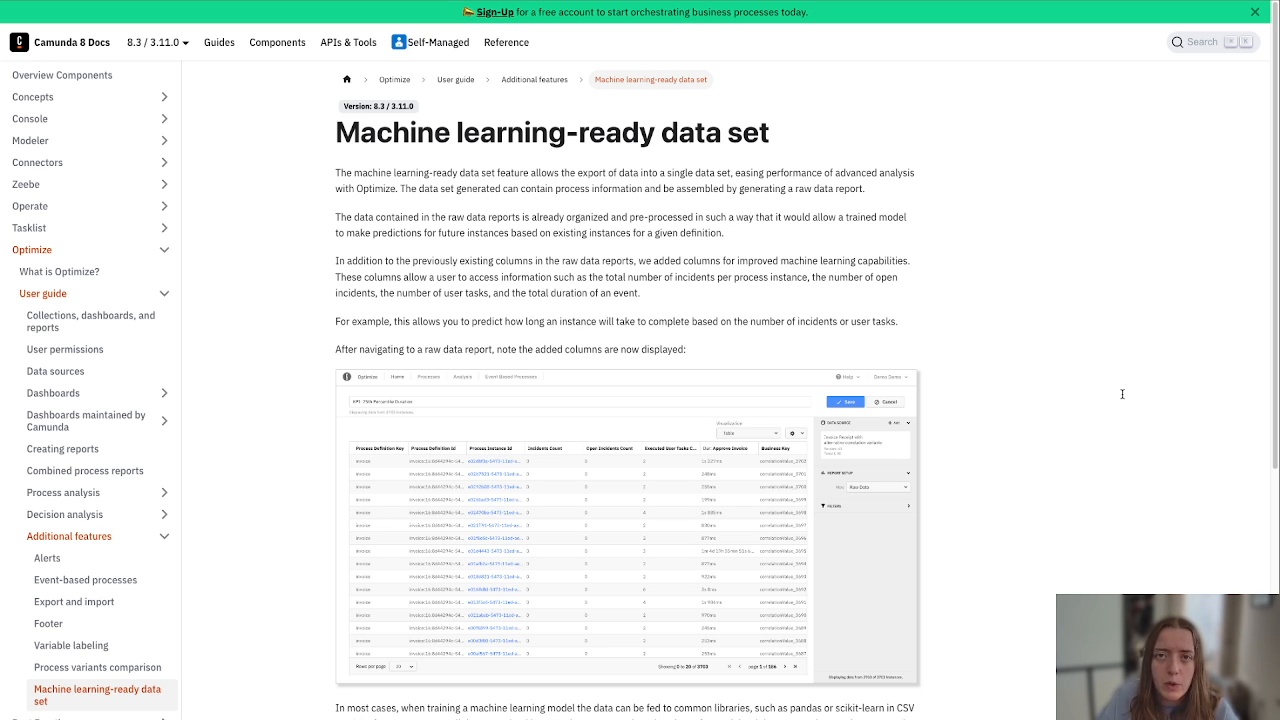
mouse_move(556, 212)
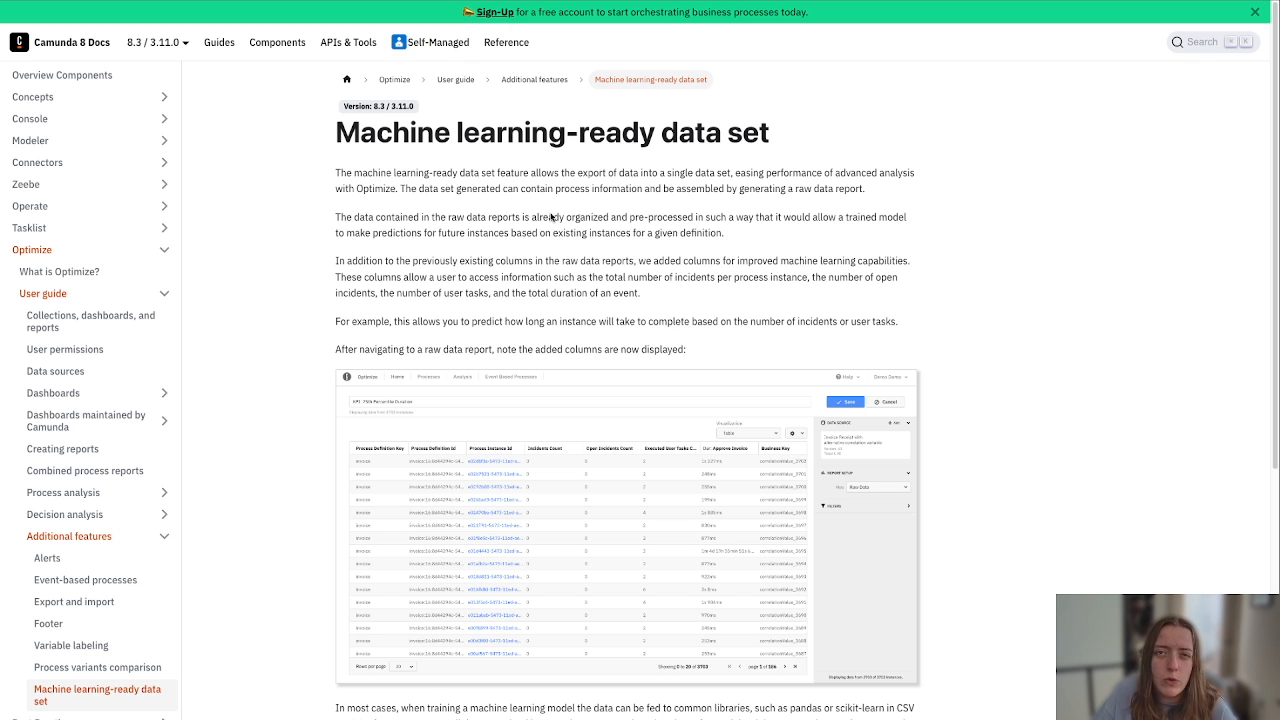
mouse_move(368, 206)
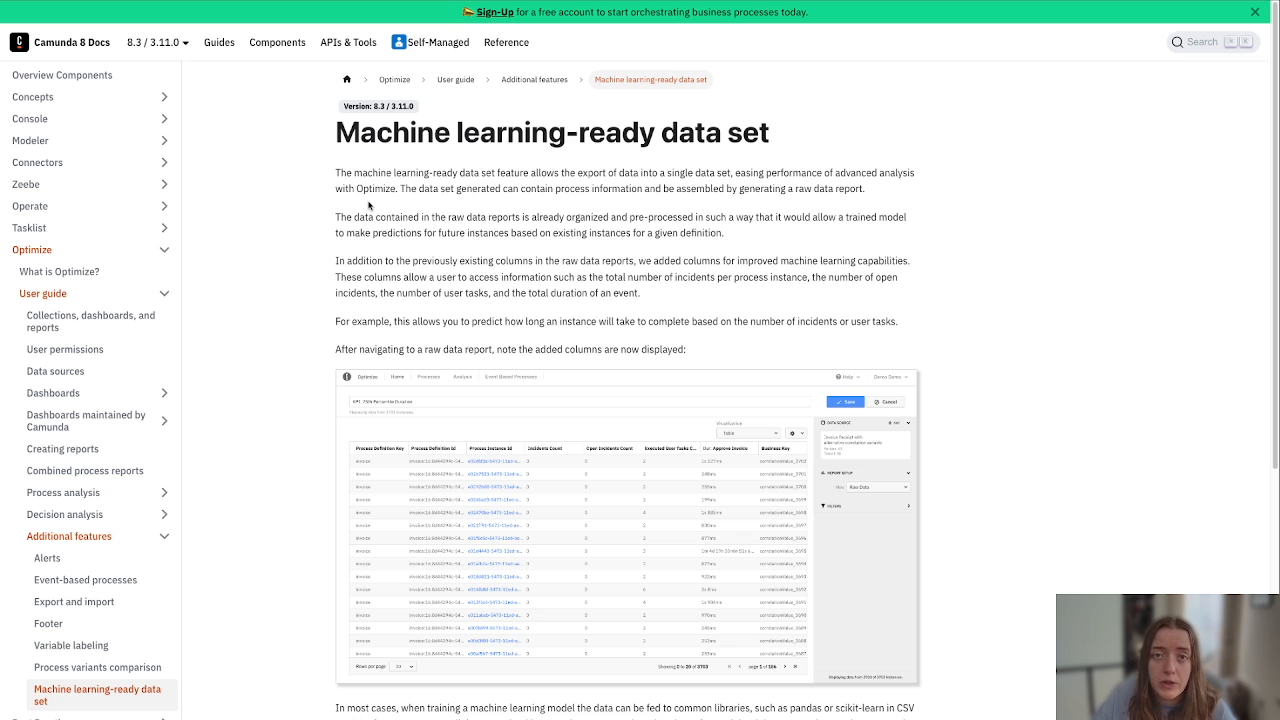
mouse_move(620, 174)
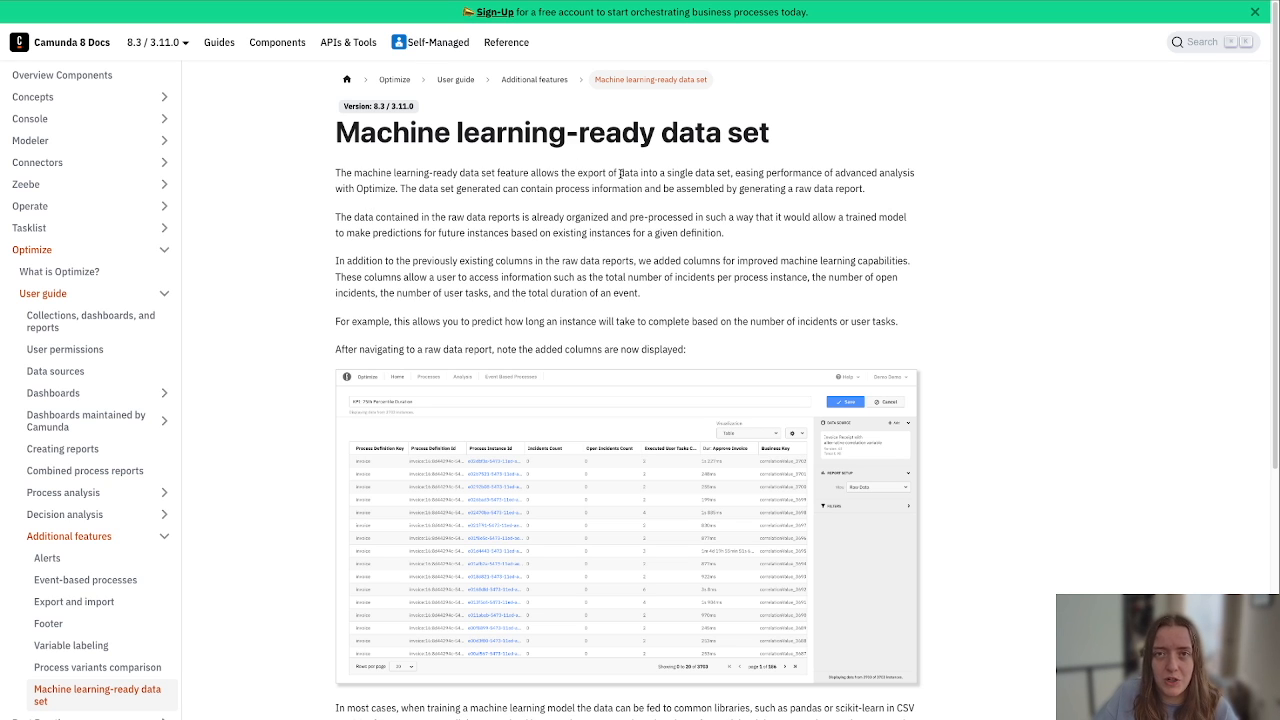